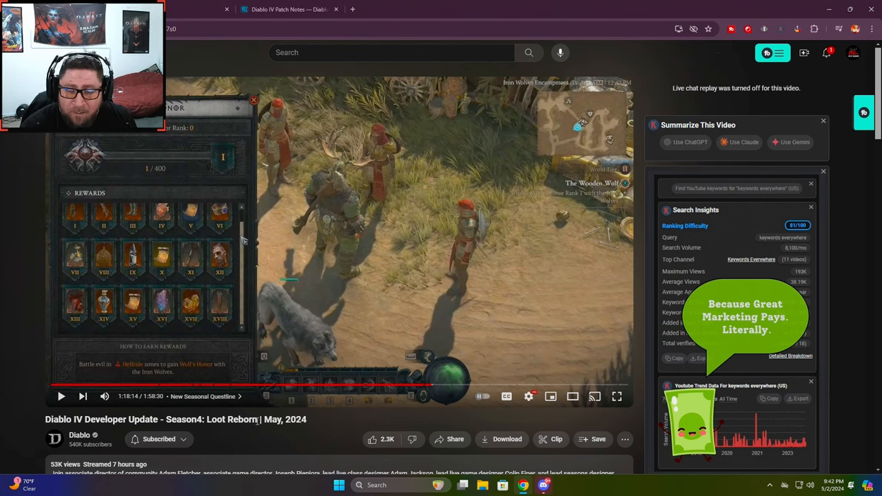
{"action": "mouse_move", "coordinate": [219, 149]}
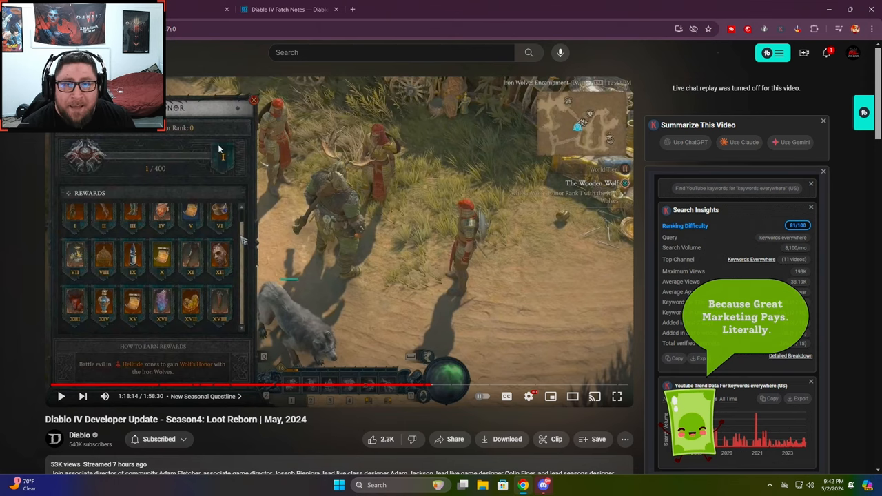
Open the Diablo IV Patch Notes and scroll through the 1.4.0 Feature Updates and Helltide notes
{"action": "left_click", "coordinate": [286, 9]}
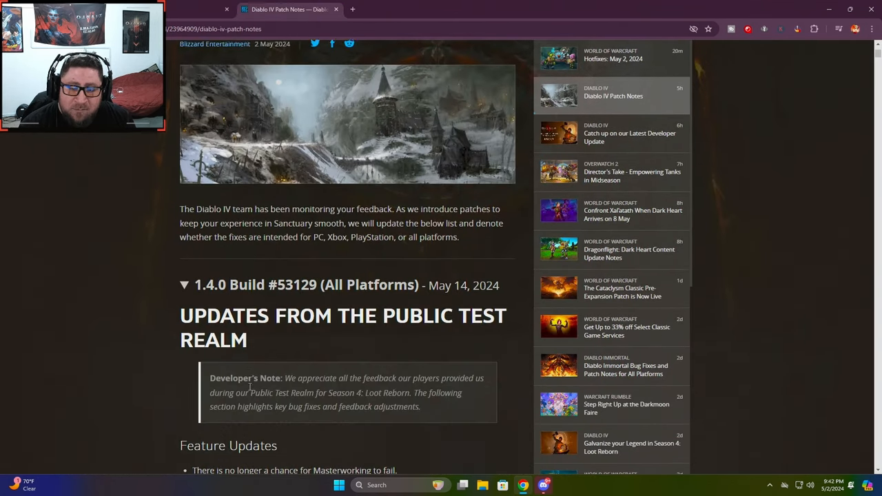
{"action": "scroll", "scroll_direction": "down", "scroll_amount": 3}
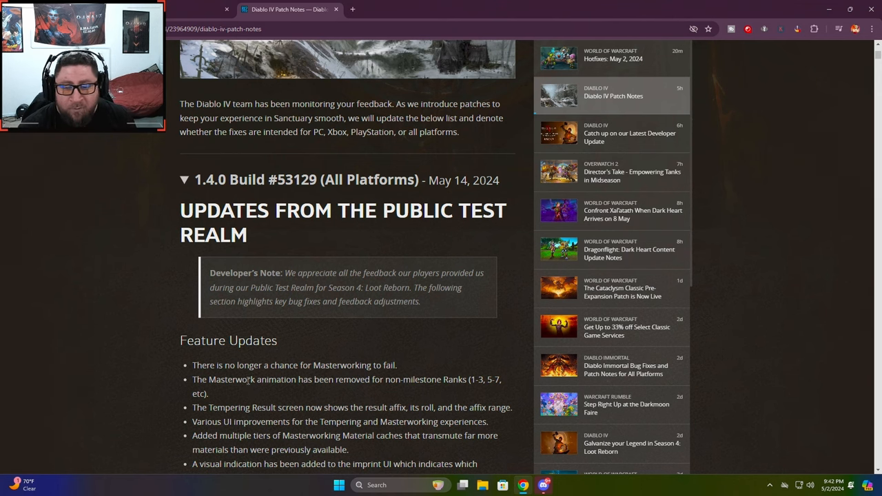
{"action": "scroll", "scroll_direction": "down", "scroll_amount": 3}
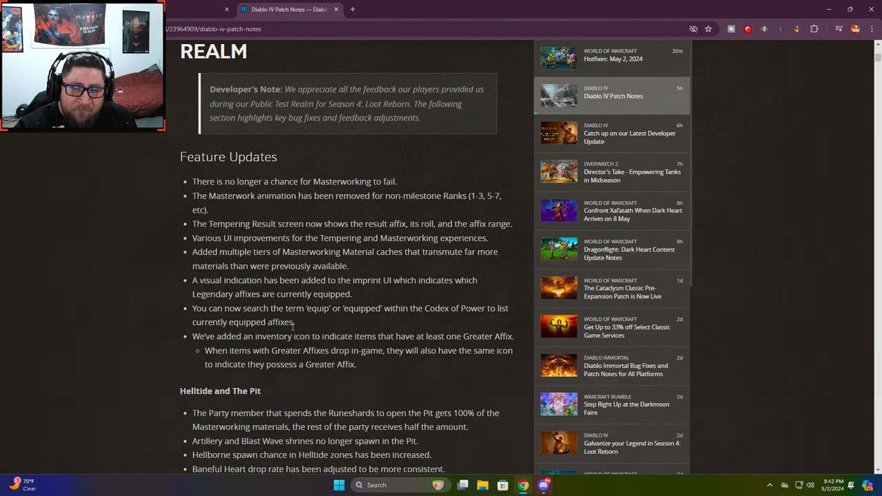
{"action": "scroll", "scroll_direction": "down", "scroll_amount": 3}
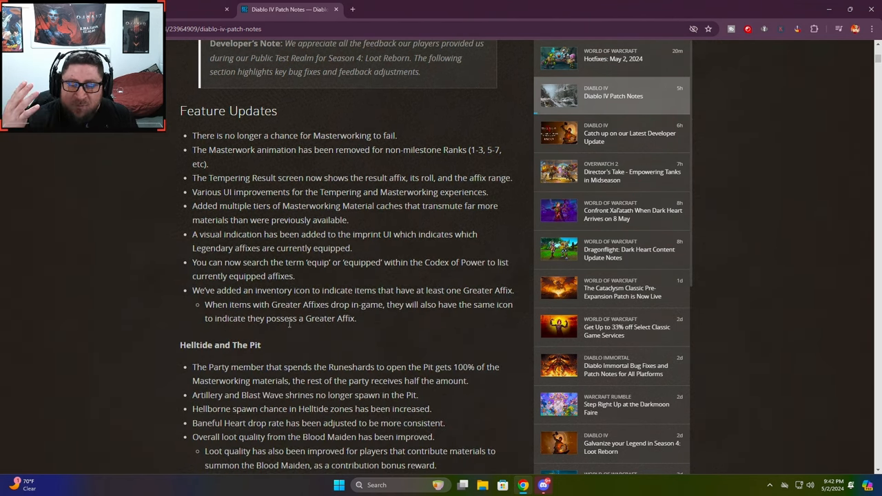
{"action": "scroll", "scroll_direction": "down", "scroll_amount": 3}
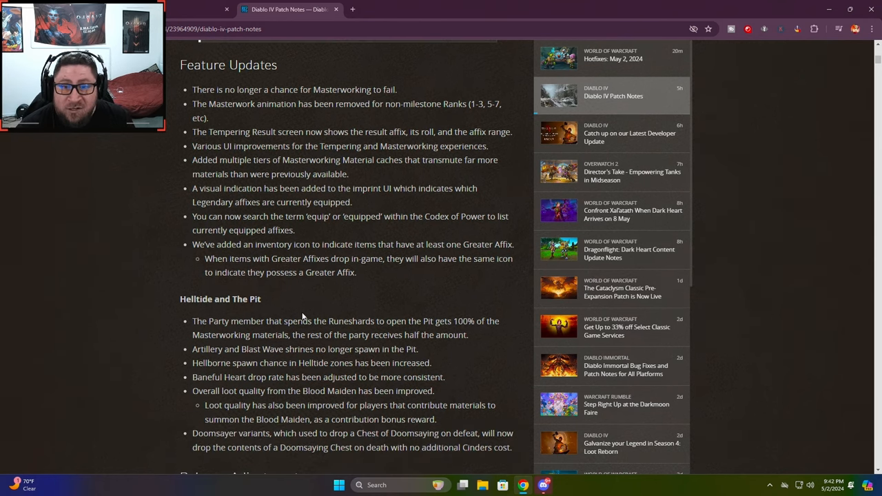
{"action": "scroll", "scroll_direction": "up", "scroll_amount": 3}
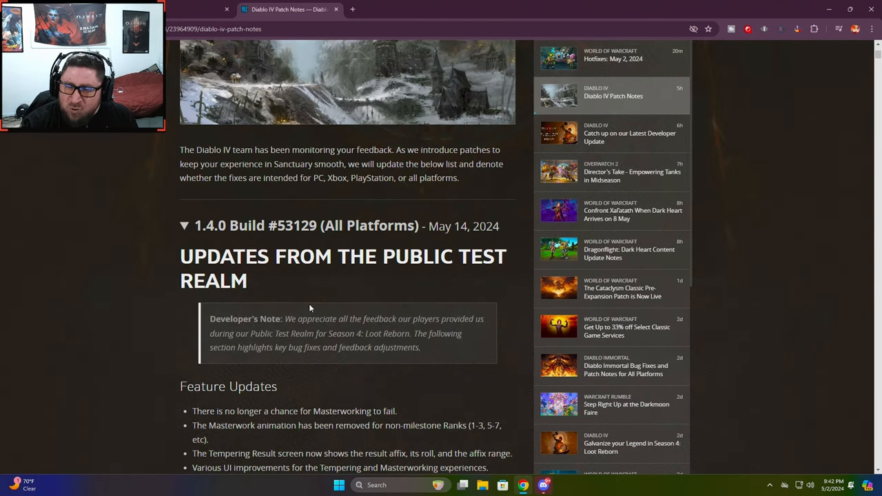
{"action": "mouse_move", "coordinate": [320, 295]}
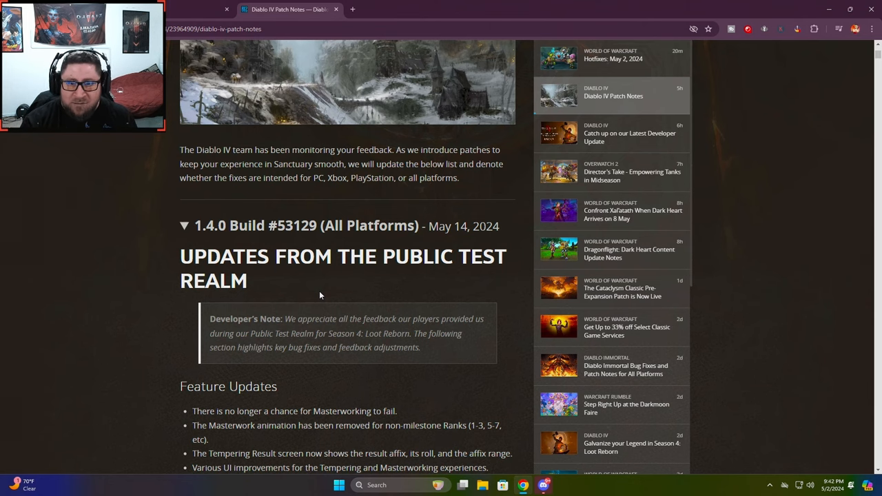
{"action": "scroll", "scroll_direction": "up", "scroll_amount": 3}
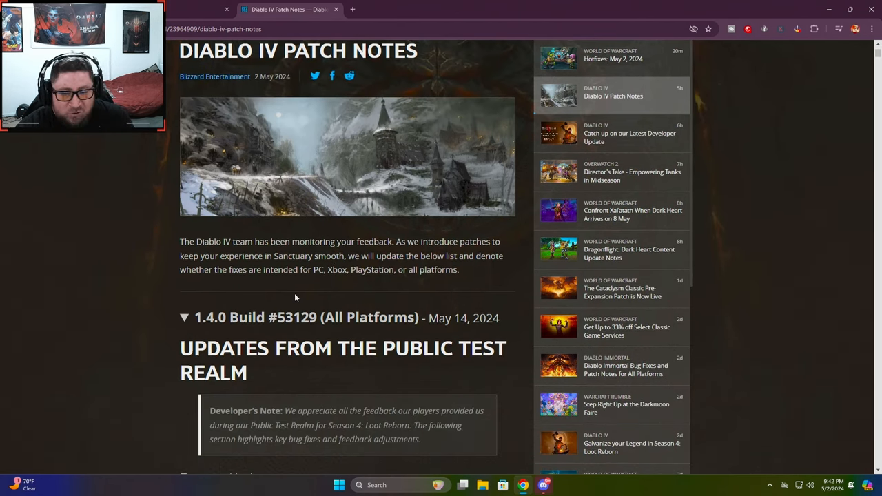
{"action": "scroll", "scroll_direction": "down", "scroll_amount": 3}
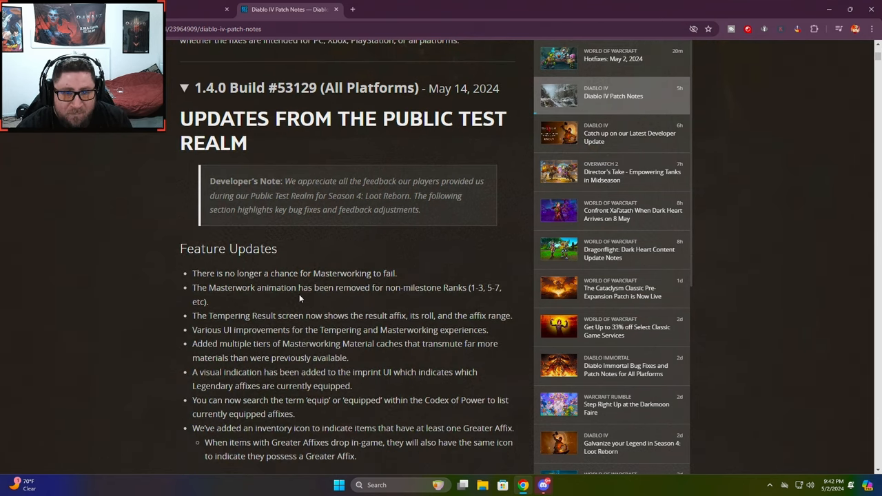
{"action": "scroll", "scroll_direction": "down", "scroll_amount": 3}
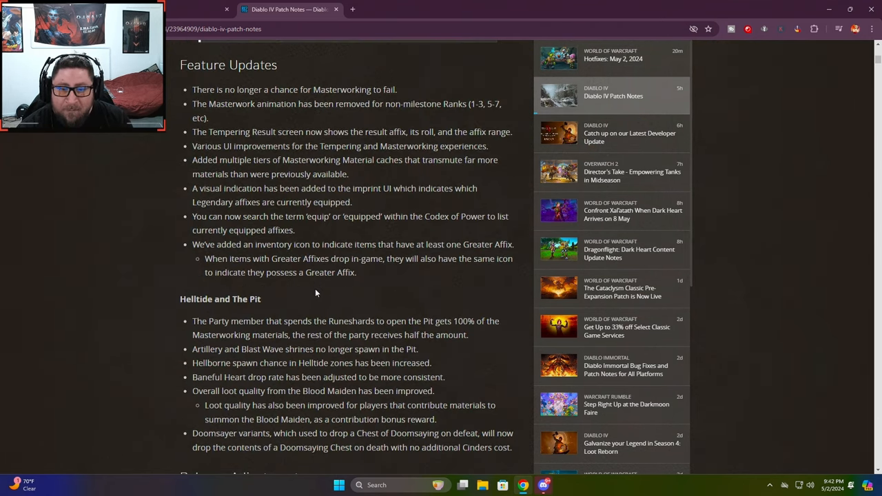
{"action": "mouse_move", "coordinate": [341, 289]}
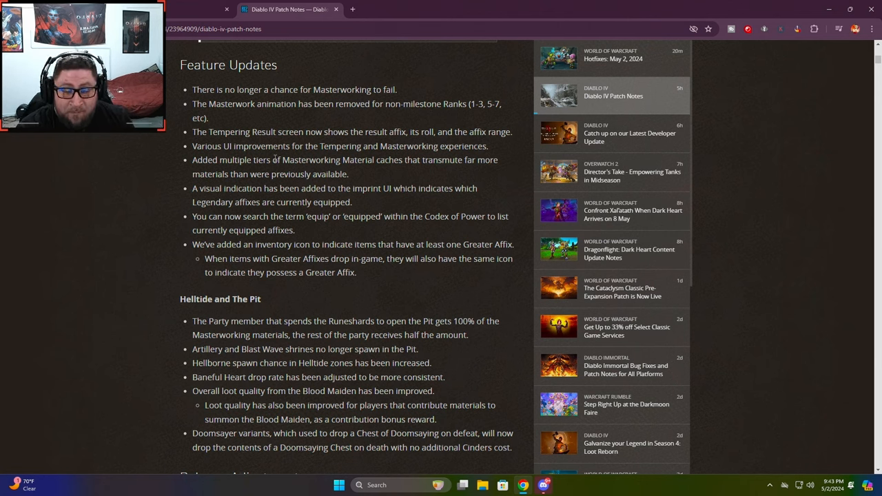
{"action": "mouse_move", "coordinate": [311, 294]}
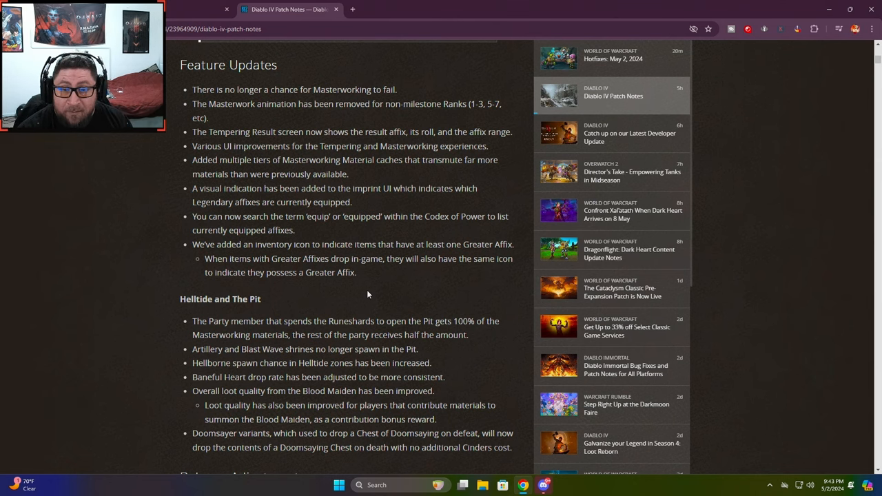
Deselect the marked Feature Updates lines and scroll down to the Balance Adjustments list
{"action": "scroll", "scroll_direction": "down", "scroll_amount": 3}
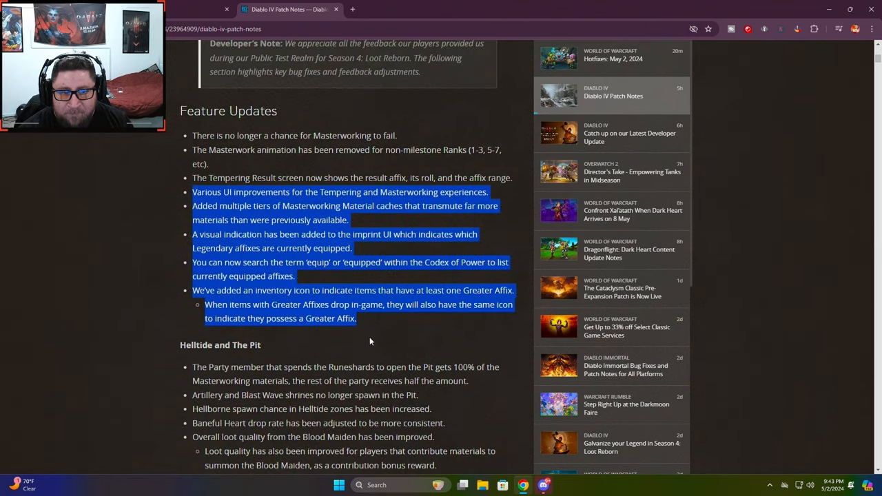
{"action": "scroll", "scroll_direction": "up", "scroll_amount": 3}
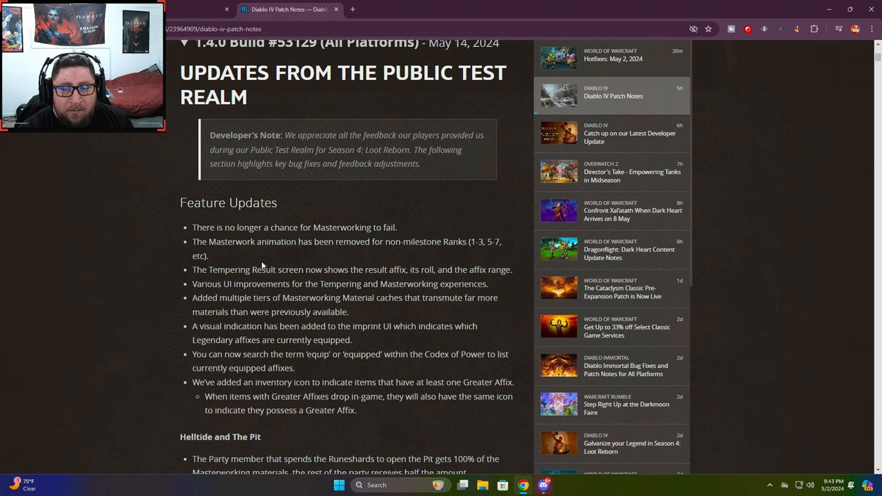
{"action": "scroll", "scroll_direction": "down", "scroll_amount": 3}
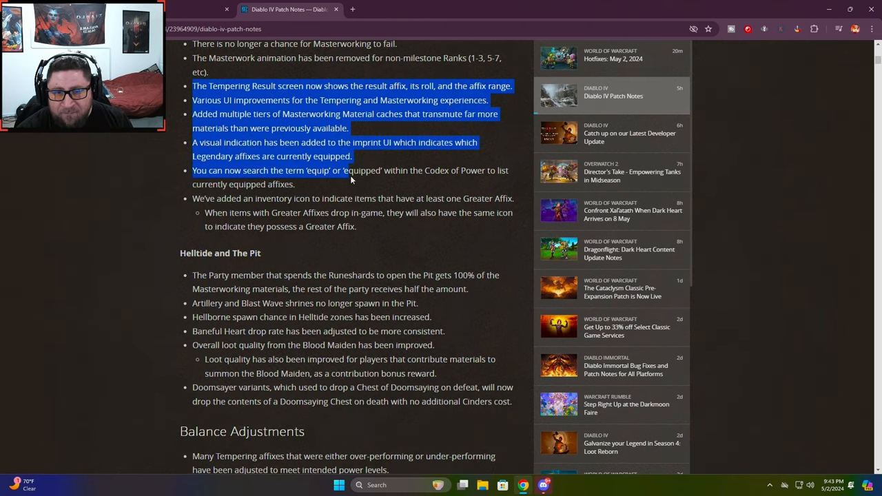
{"action": "left_click", "coordinate": [358, 254]}
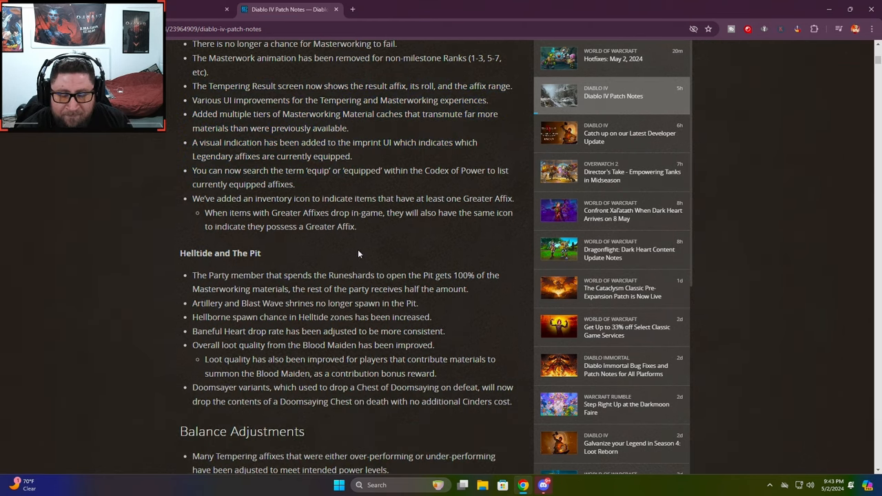
{"action": "scroll", "scroll_direction": "down", "scroll_amount": 3}
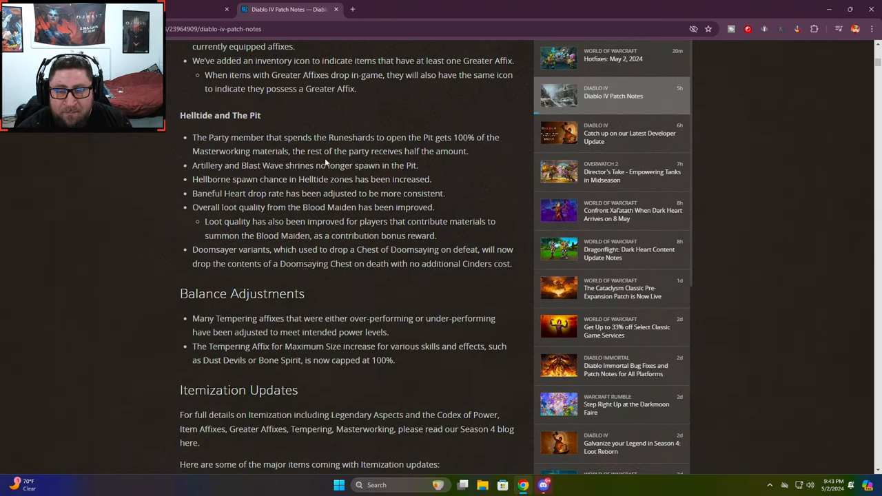
{"action": "scroll", "scroll_direction": "up", "scroll_amount": 3}
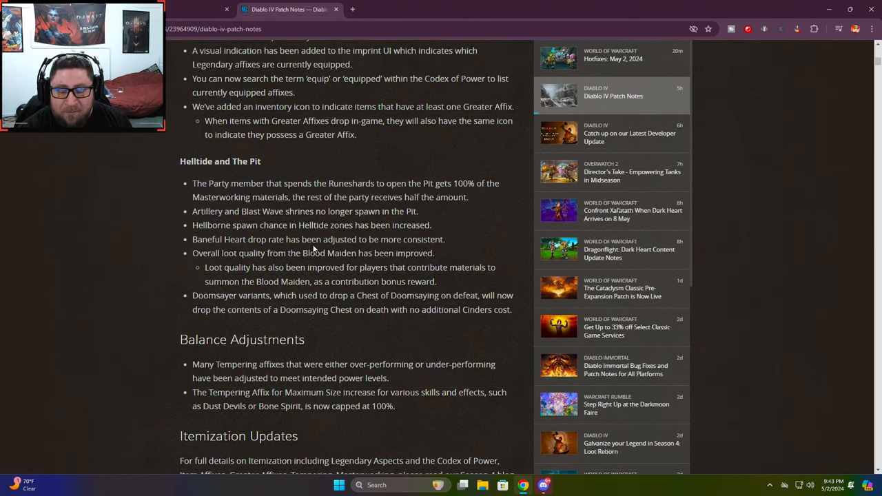
Clear the party materials highlight, select a line, and scroll to Itemization Updates' opening note
{"action": "scroll", "scroll_direction": "up", "scroll_amount": 3}
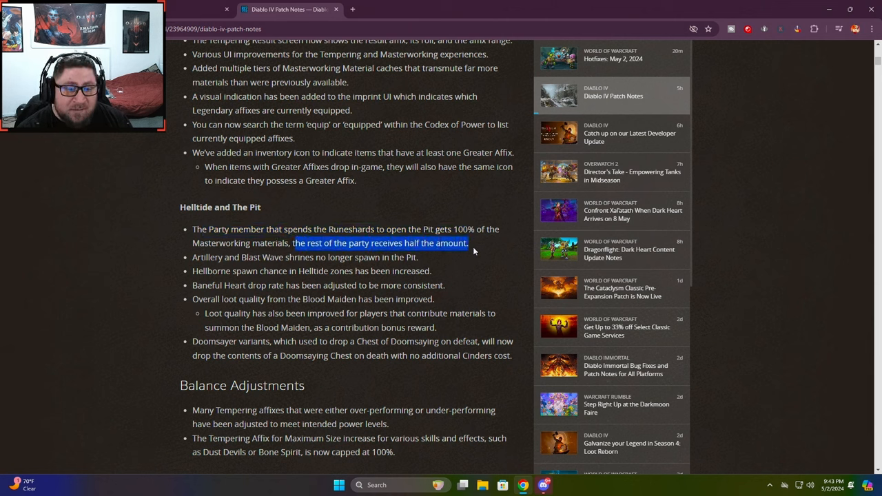
{"action": "left_click", "coordinate": [492, 248]}
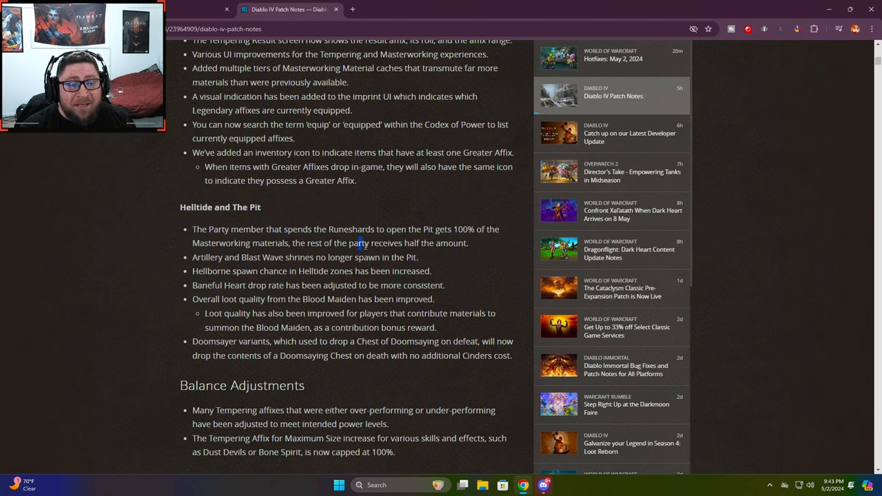
{"action": "mouse_move", "coordinate": [227, 244]}
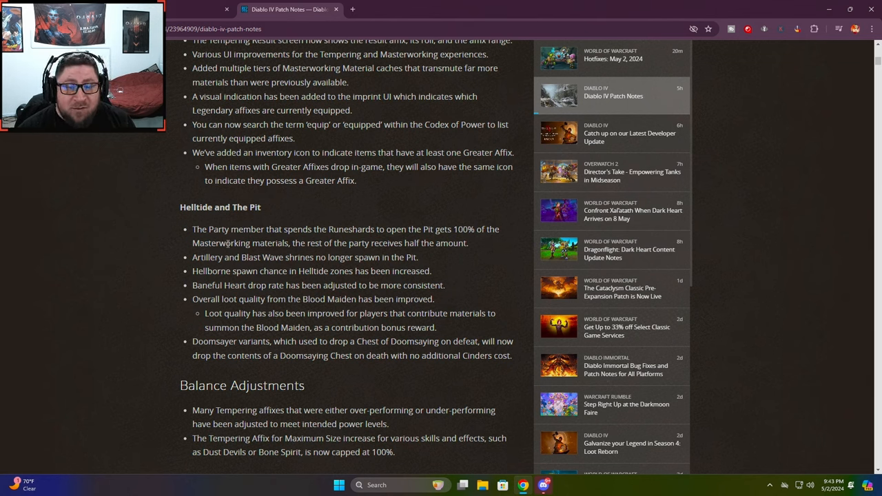
{"action": "mouse_move", "coordinate": [307, 254]}
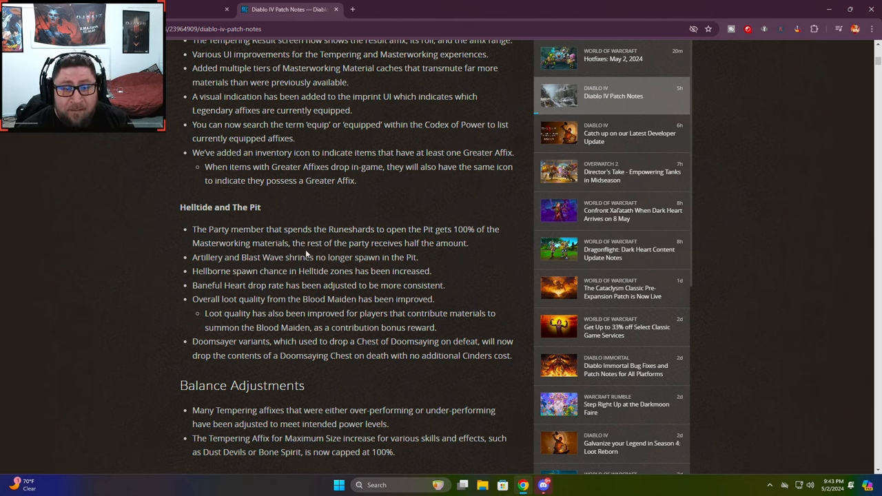
{"action": "mouse_move", "coordinate": [474, 246]}
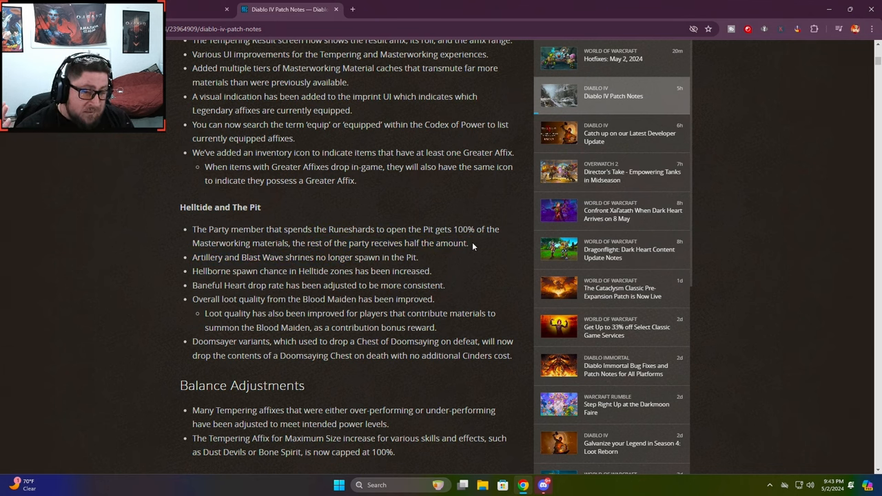
{"action": "mouse_move", "coordinate": [506, 240]}
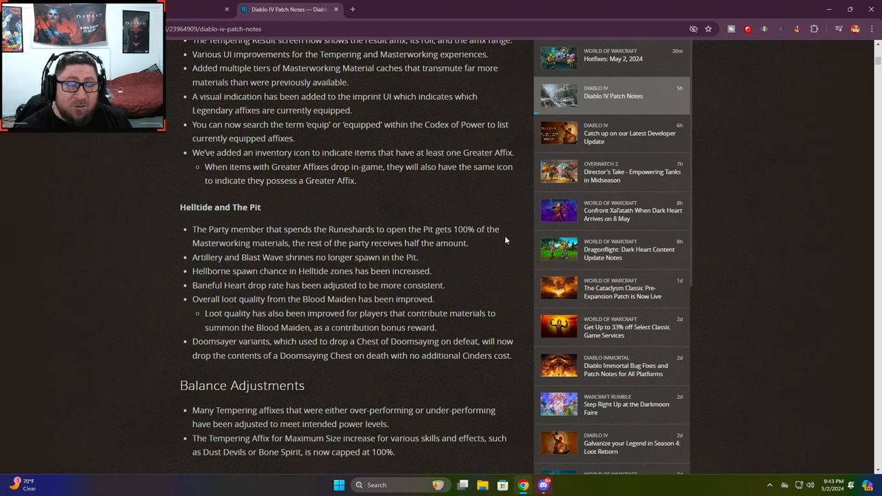
{"action": "mouse_move", "coordinate": [363, 231]}
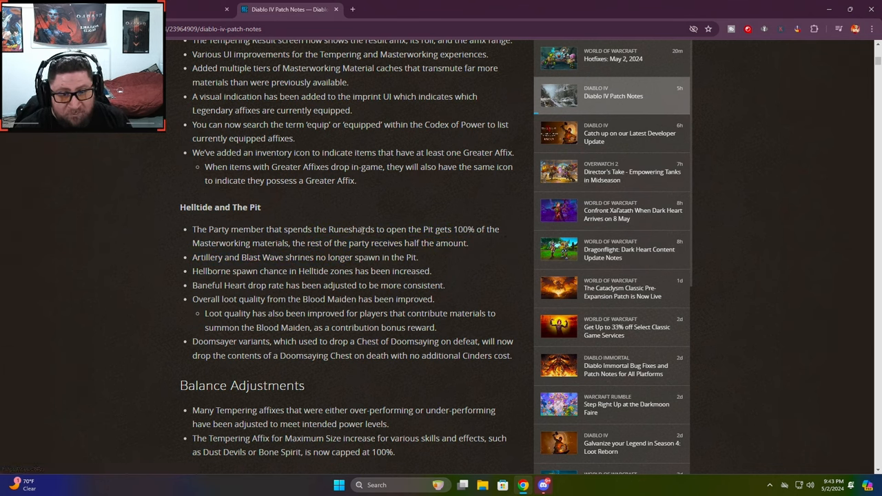
{"action": "triple_click", "coordinate": [305, 257]}
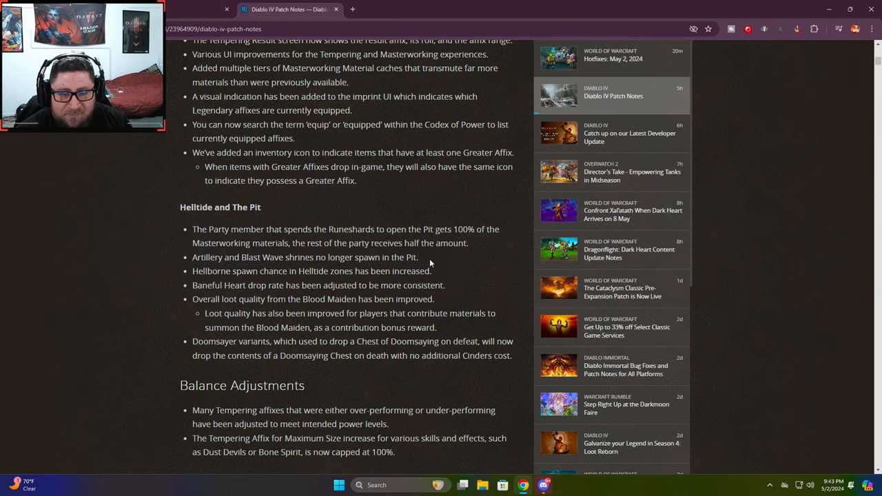
{"action": "scroll", "scroll_direction": "down", "scroll_amount": 3}
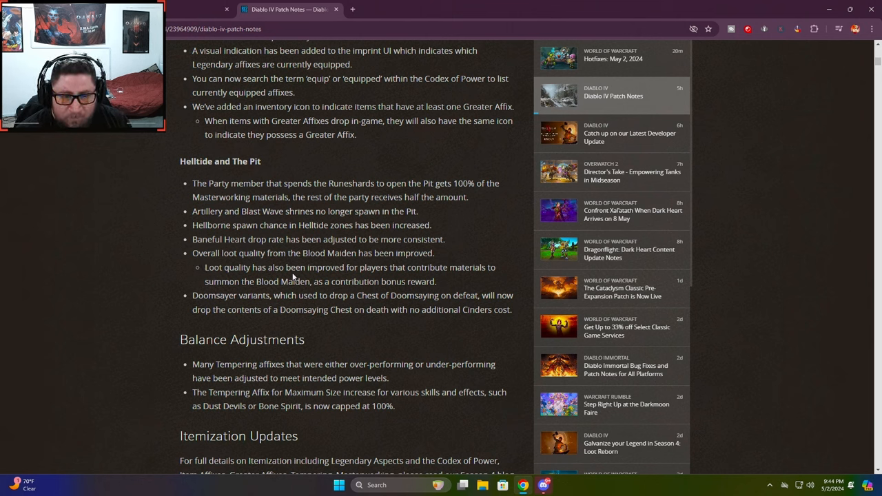
{"action": "mouse_move", "coordinate": [266, 263]}
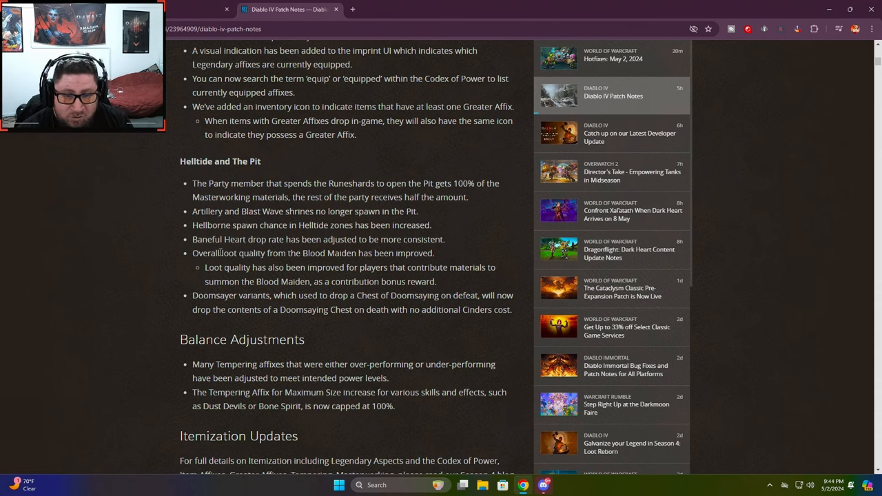
Deselect the Balance Adjustments bullet and scroll on, marking the Ancestral level requirement of 55
{"action": "scroll", "scroll_direction": "down", "scroll_amount": 3}
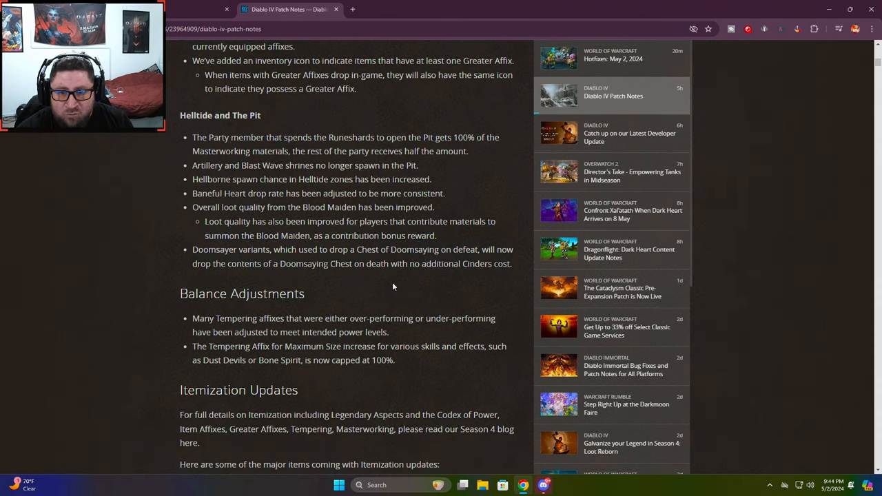
{"action": "mouse_move", "coordinate": [425, 289]}
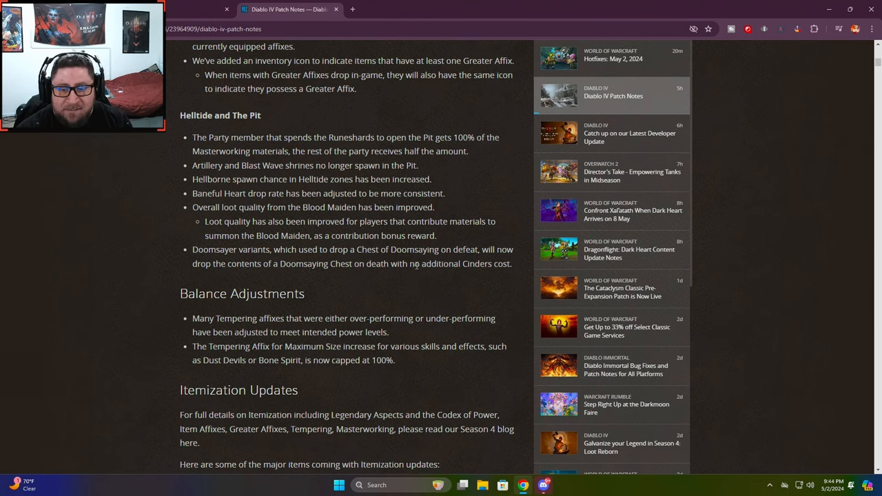
{"action": "scroll", "scroll_direction": "down", "scroll_amount": 3}
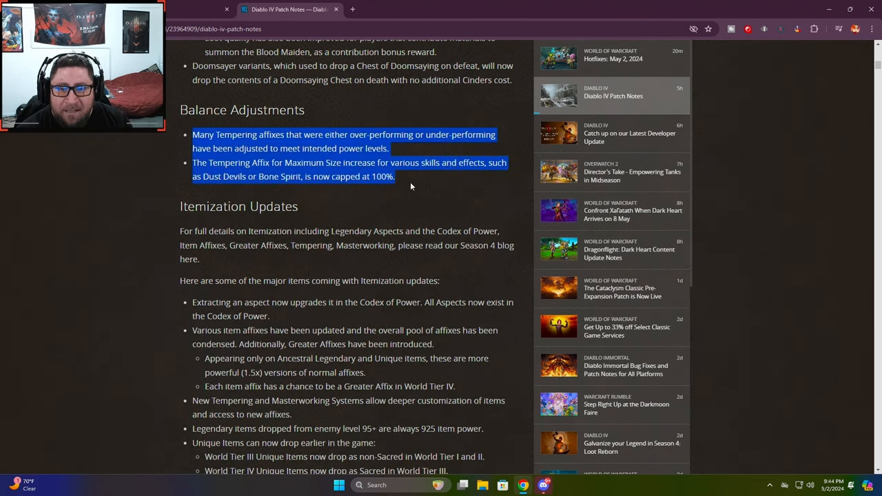
{"action": "left_click", "coordinate": [410, 188]}
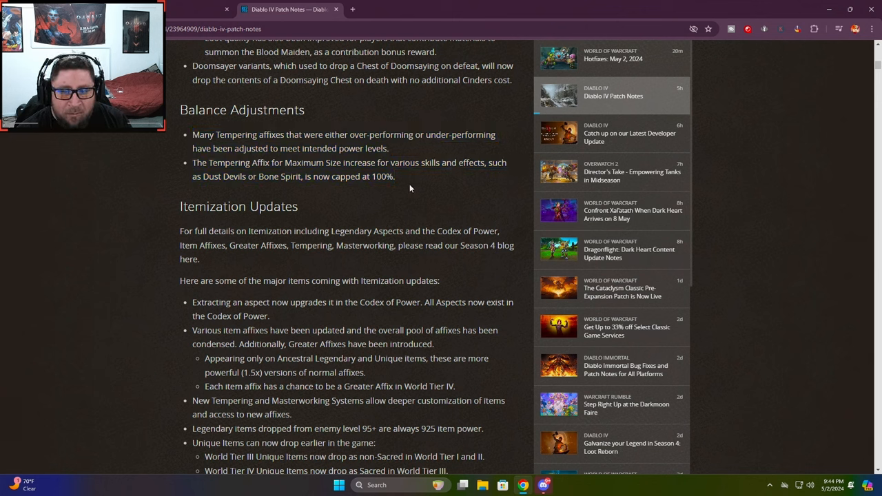
{"action": "mouse_move", "coordinate": [395, 174]}
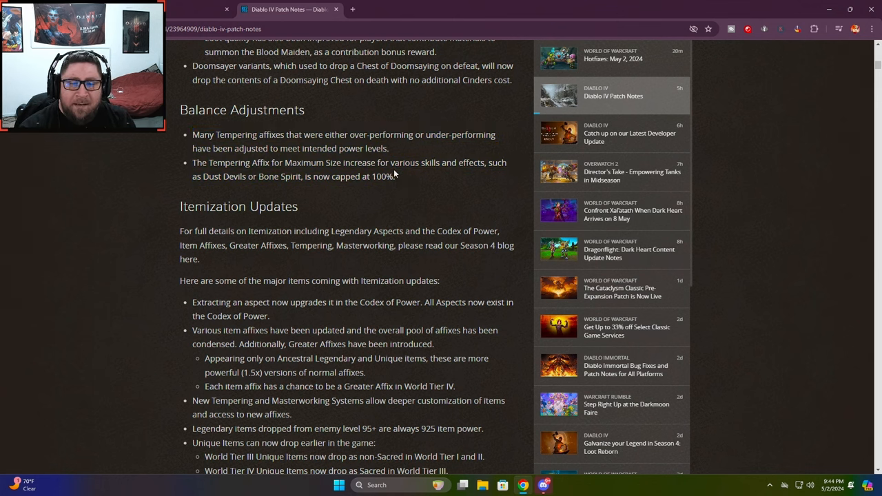
{"action": "scroll", "scroll_direction": "down", "scroll_amount": 3}
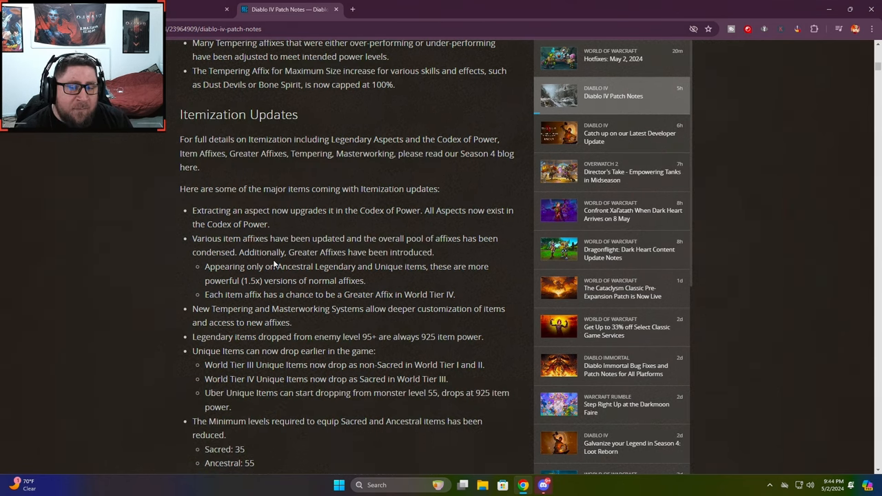
{"action": "scroll", "scroll_direction": "down", "scroll_amount": 3}
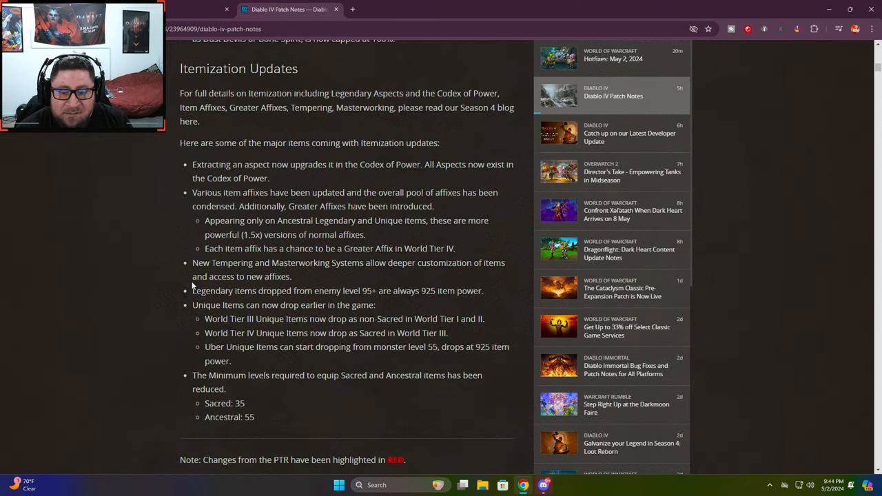
{"action": "scroll", "scroll_direction": "down", "scroll_amount": 3}
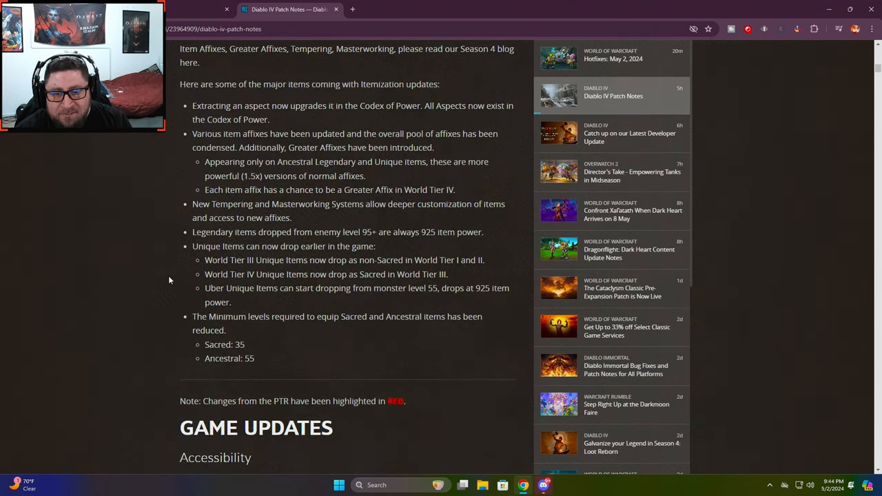
{"action": "scroll", "scroll_direction": "down", "scroll_amount": 3}
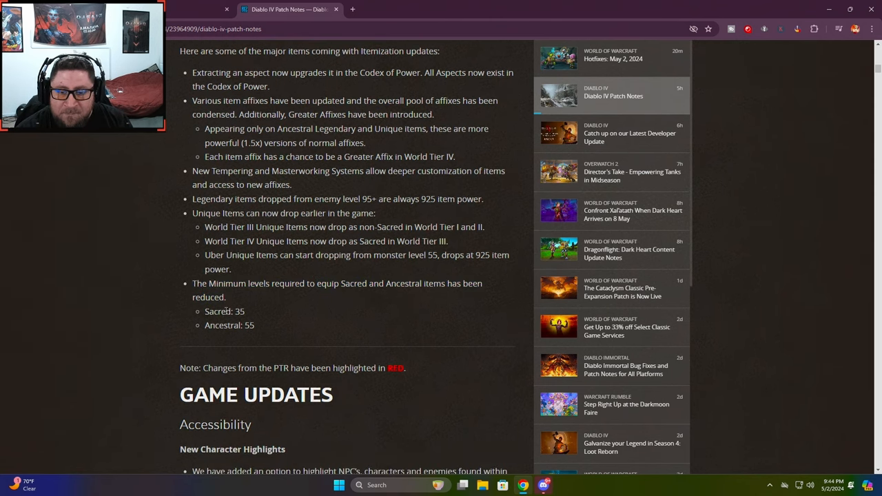
{"action": "double_click", "coordinate": [249, 324]}
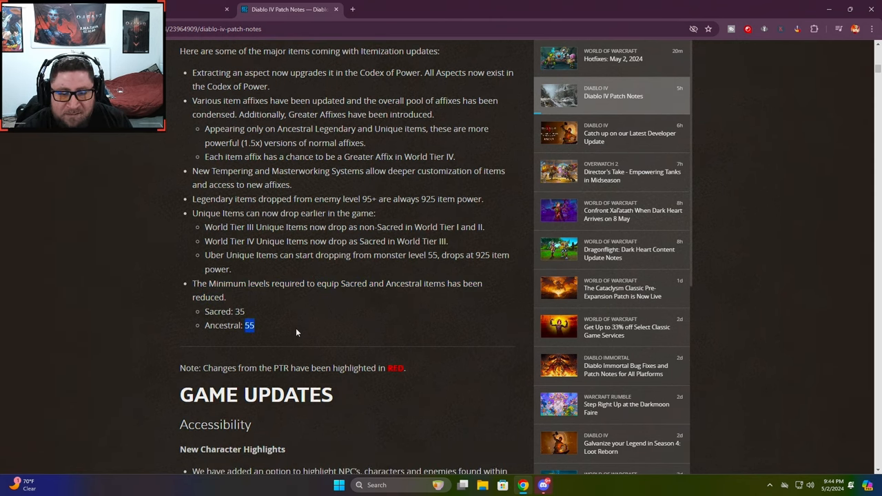
Scroll through the Helltide Reborn notes into the New Items section
{"action": "scroll", "scroll_direction": "up", "scroll_amount": 3}
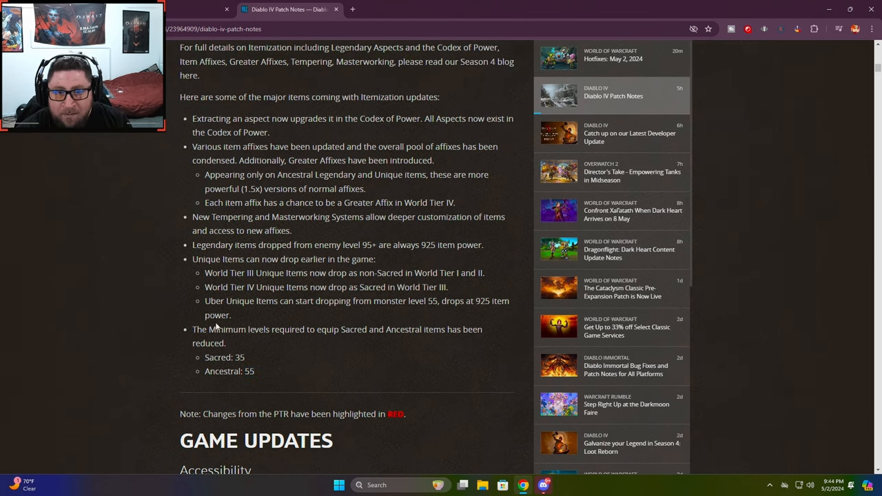
{"action": "scroll", "scroll_direction": "down", "scroll_amount": 3}
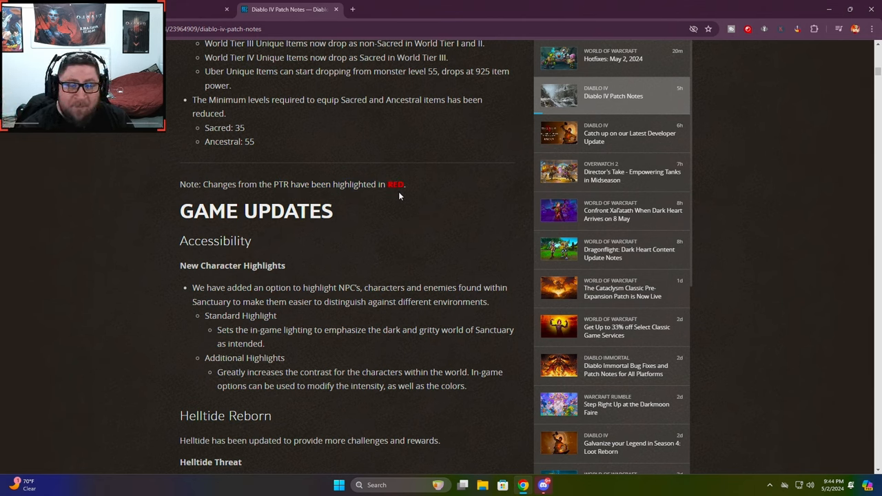
{"action": "mouse_move", "coordinate": [330, 265]}
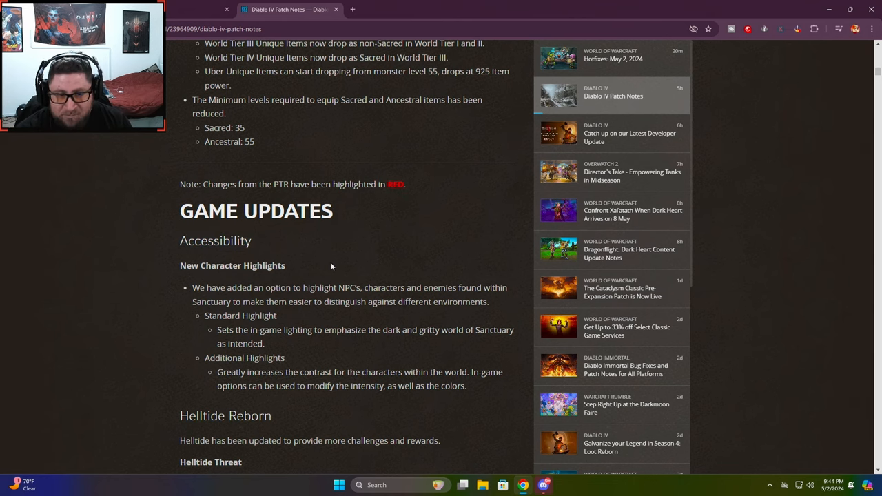
{"action": "scroll", "scroll_direction": "down", "scroll_amount": 3}
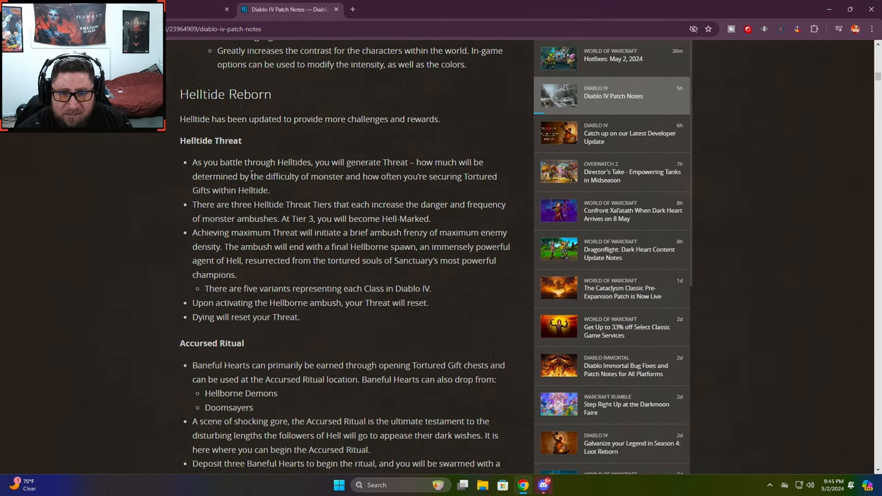
{"action": "scroll", "scroll_direction": "down", "scroll_amount": 3}
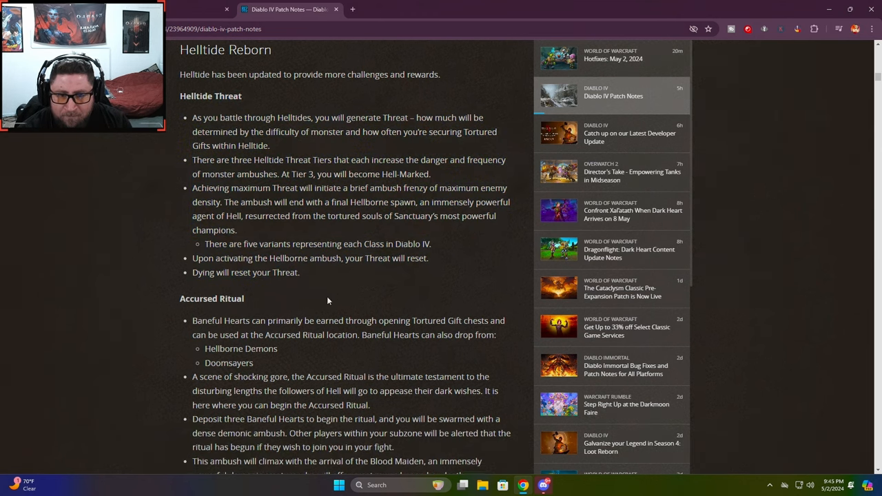
{"action": "scroll", "scroll_direction": "down", "scroll_amount": 3}
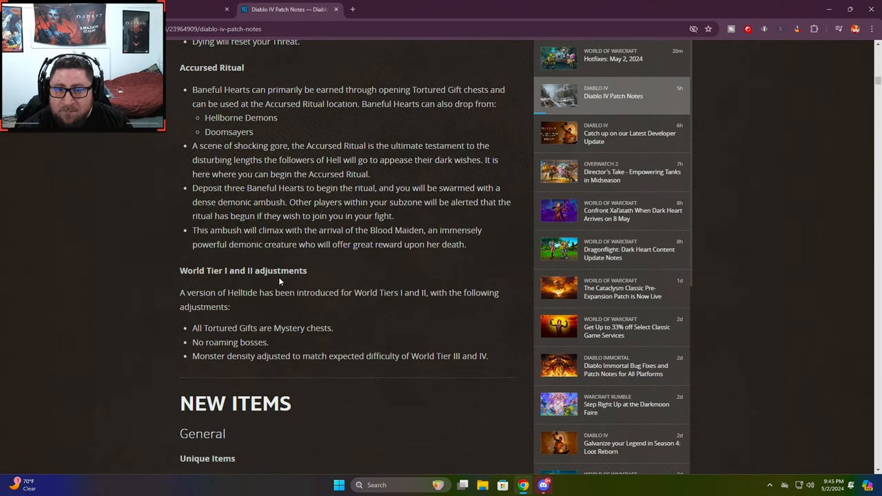
{"action": "scroll", "scroll_direction": "down", "scroll_amount": 3}
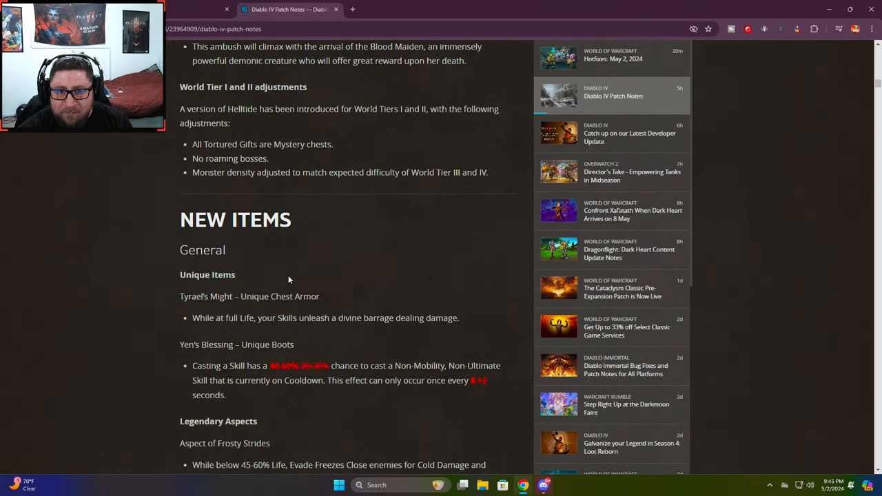
{"action": "scroll", "scroll_direction": "down", "scroll_amount": 3}
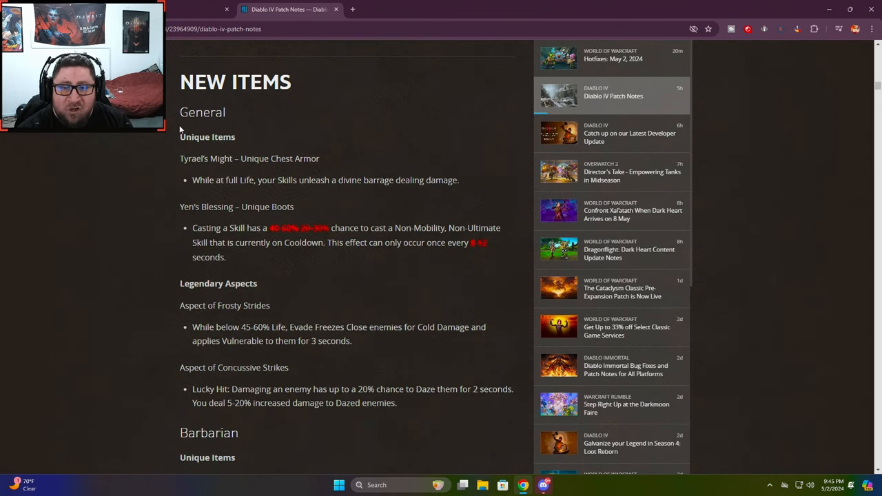
{"action": "mouse_move", "coordinate": [347, 215]}
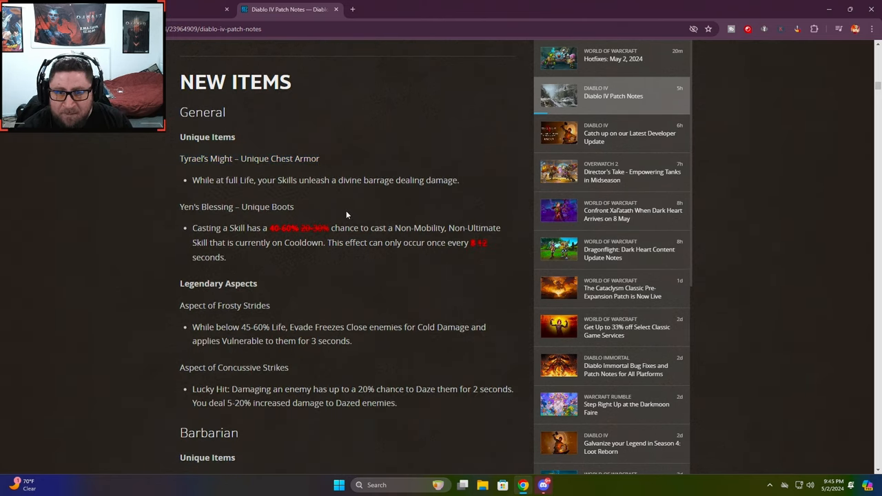
Mark and unmark the Yen's Blessing Unique Boots heading, then scroll to the Barbarian entries
{"action": "double_click", "coordinate": [237, 206]}
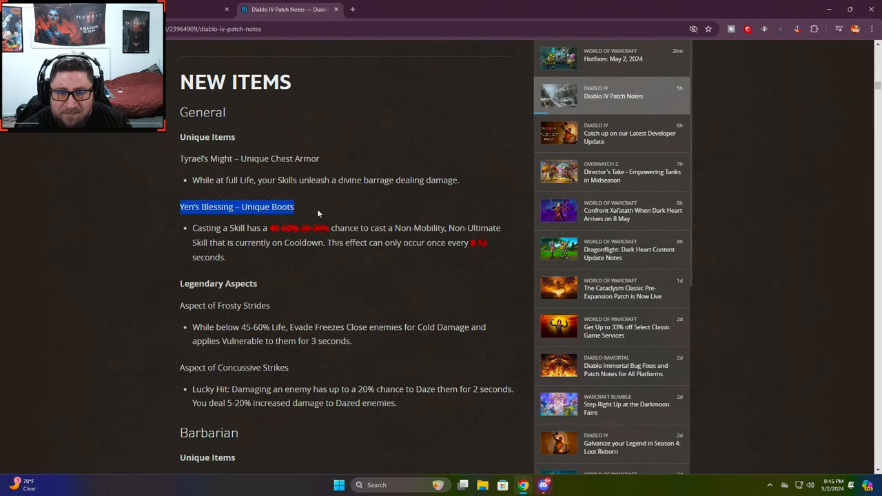
{"action": "left_click", "coordinate": [366, 280]}
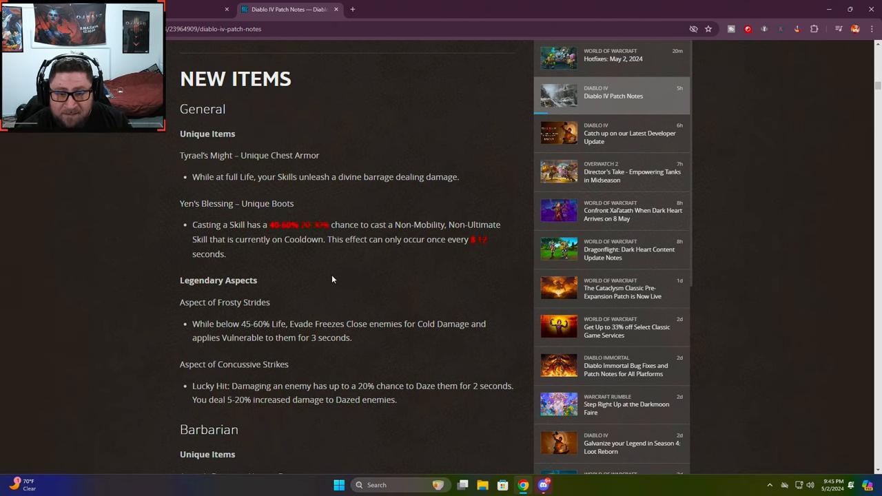
{"action": "scroll", "scroll_direction": "down", "scroll_amount": 3}
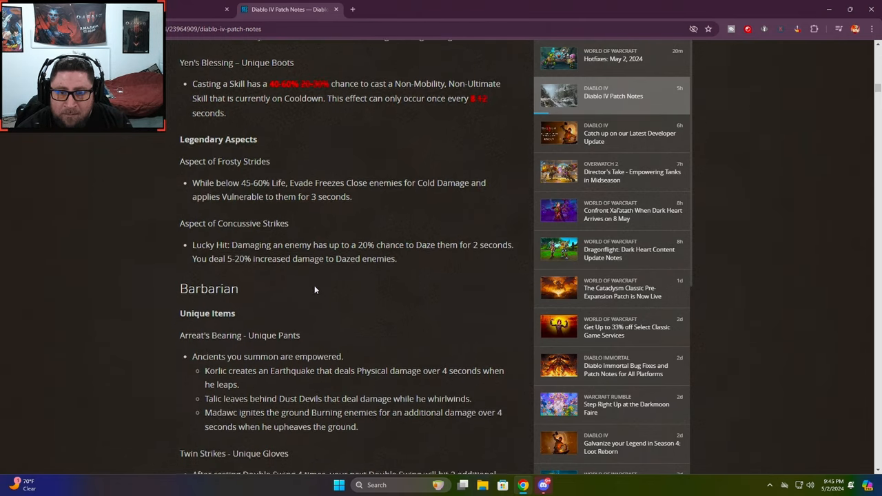
{"action": "scroll", "scroll_direction": "down", "scroll_amount": 3}
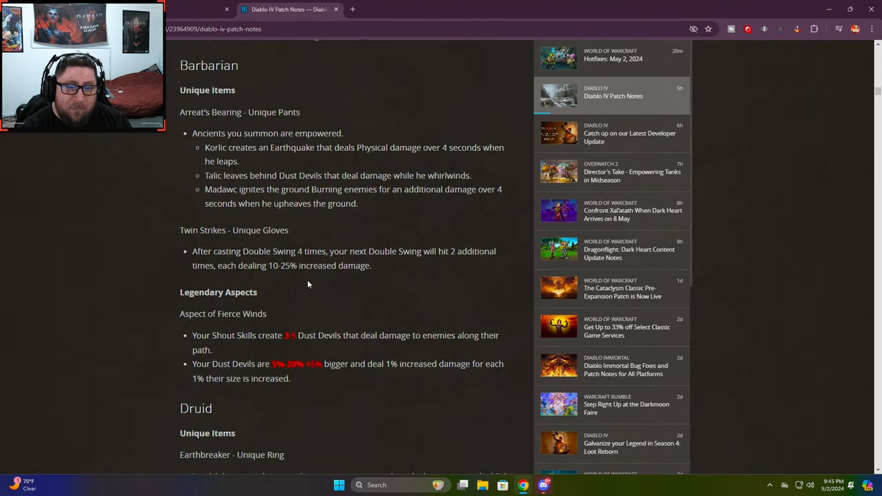
{"action": "mouse_move", "coordinate": [221, 331]}
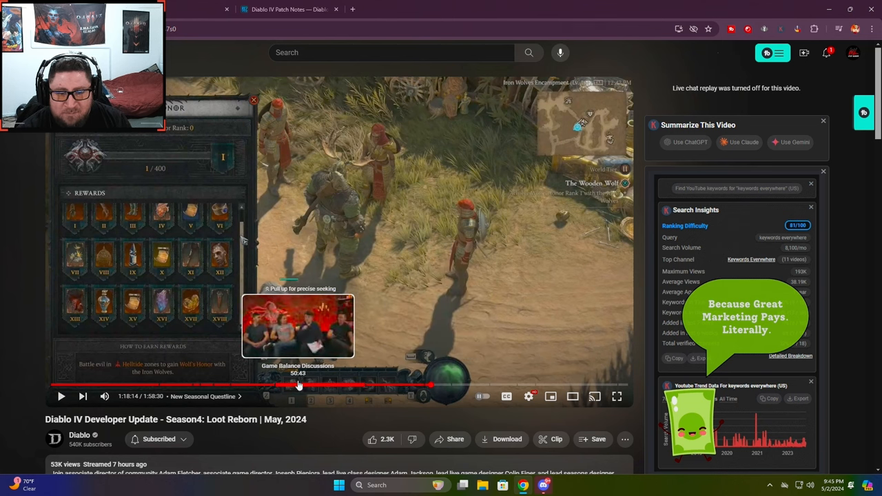
{"action": "mouse_move", "coordinate": [288, 387]}
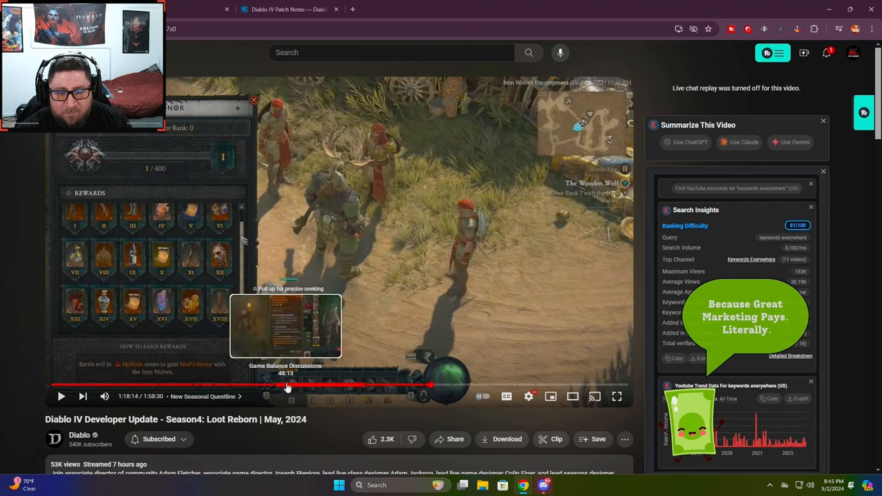
{"action": "mouse_move", "coordinate": [328, 388]}
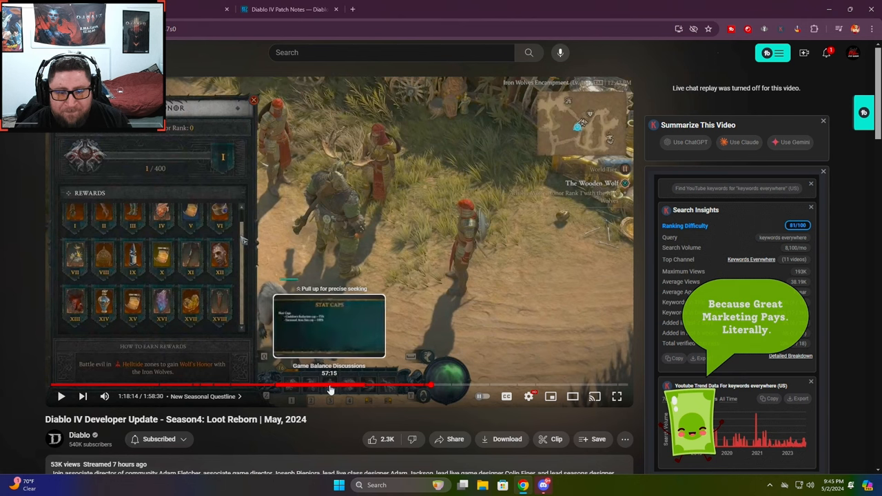
{"action": "mouse_move", "coordinate": [353, 391]}
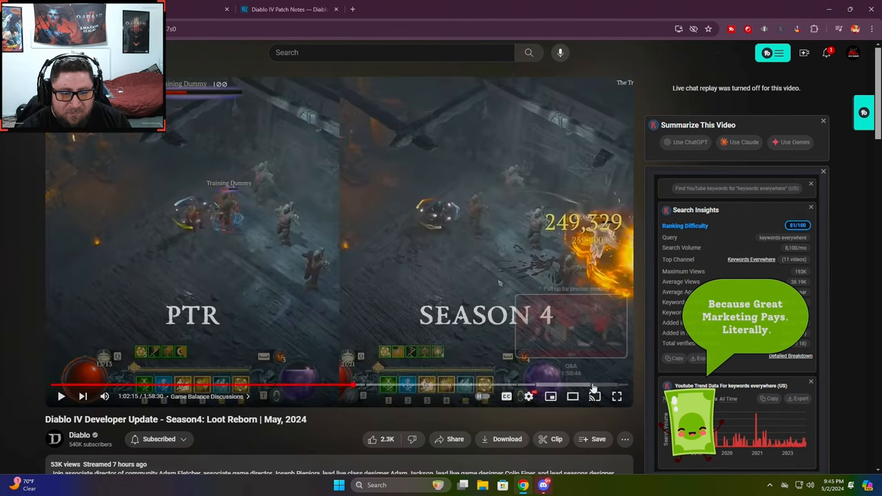
Watch the developer update full screen and seek back to the Balance Updates slide
{"action": "left_click", "coordinate": [616, 396]}
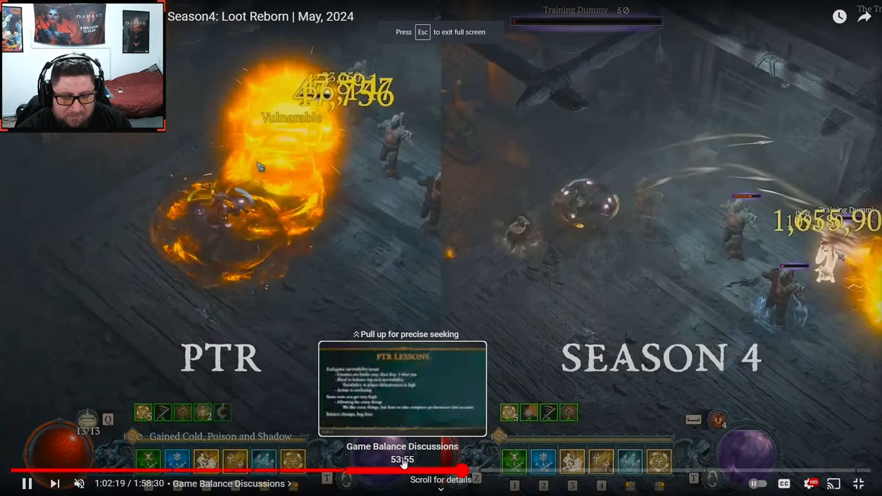
{"action": "left_click", "coordinate": [461, 473]}
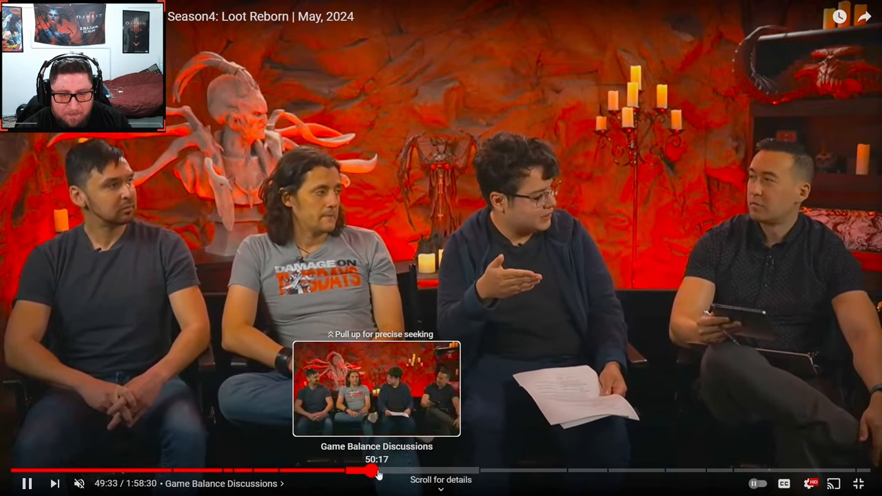
{"action": "left_click_drag", "start_coordinate": [377, 471], "coordinate": [418, 471]}
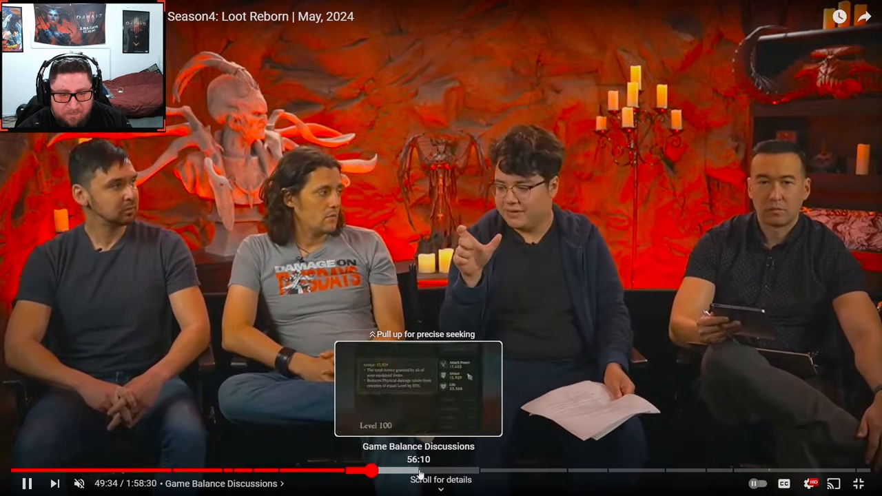
{"action": "left_click", "coordinate": [372, 470]}
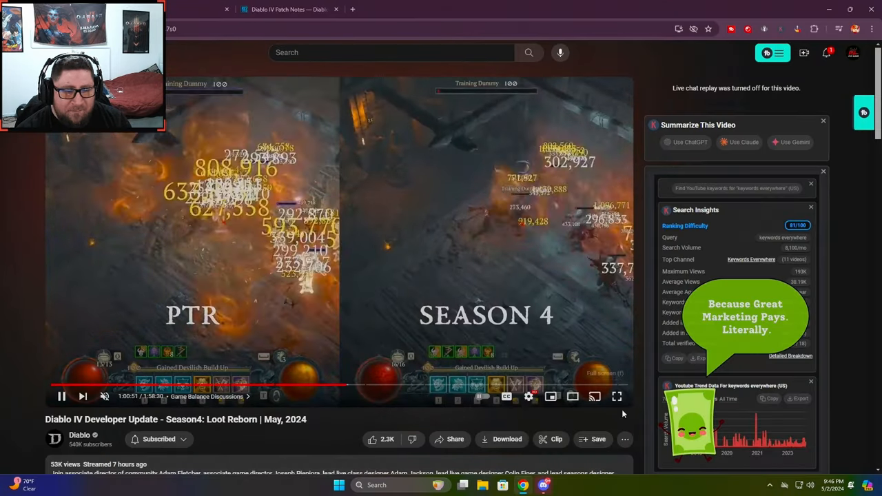
{"action": "left_click", "coordinate": [616, 396]}
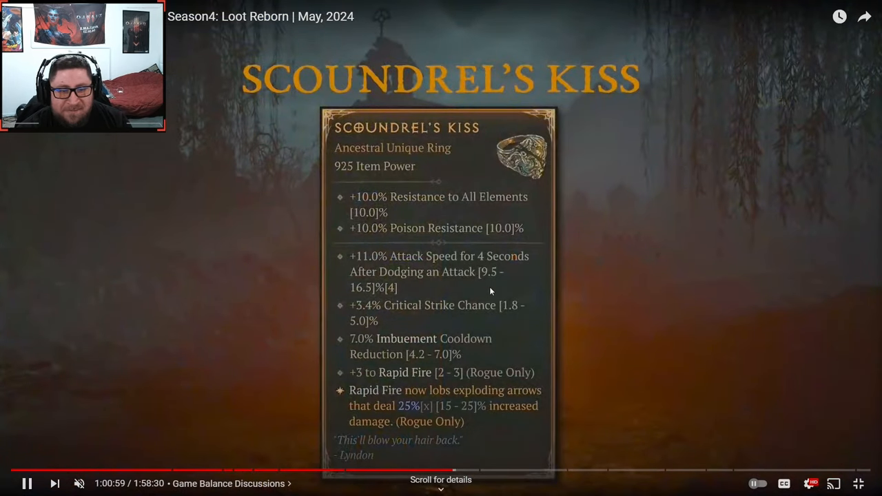
{"action": "left_click", "coordinate": [439, 470]}
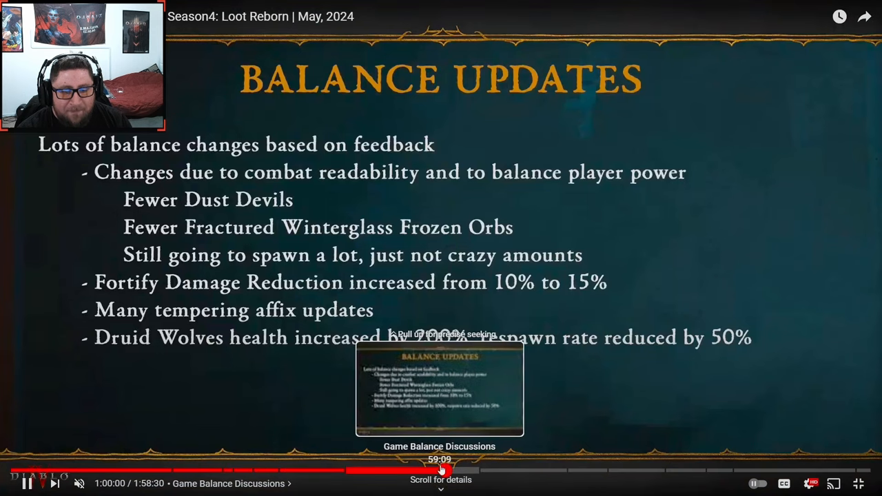
{"action": "left_click", "coordinate": [441, 471]}
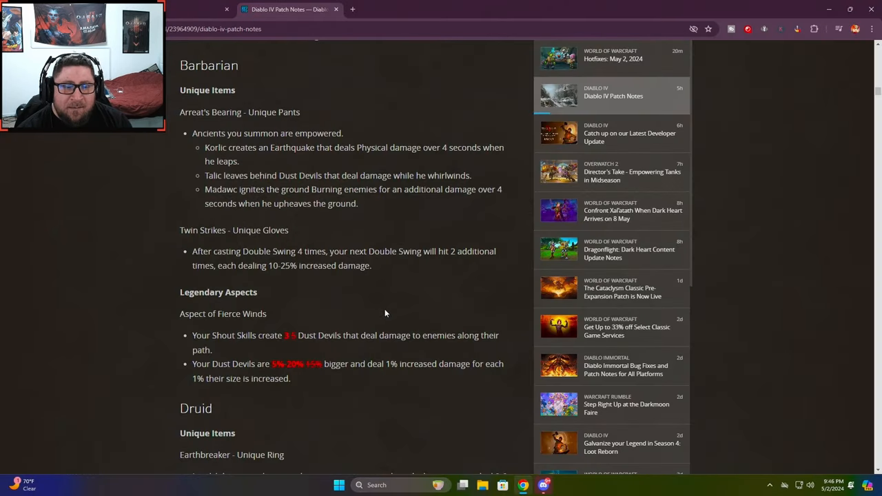
Scroll to Rogue's Scoundrel's Kiss, highlighting Fevered Mauling and its changed damage reduction value
{"action": "scroll", "scroll_direction": "down", "scroll_amount": 3}
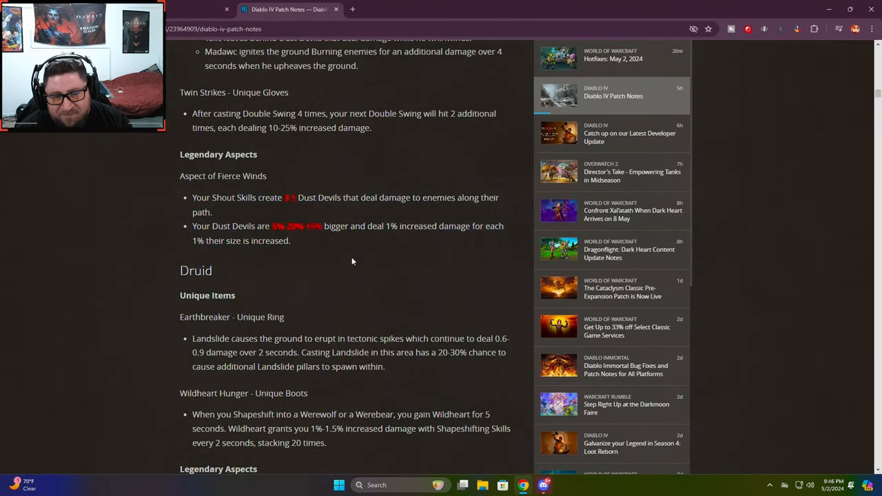
{"action": "mouse_move", "coordinate": [282, 196]}
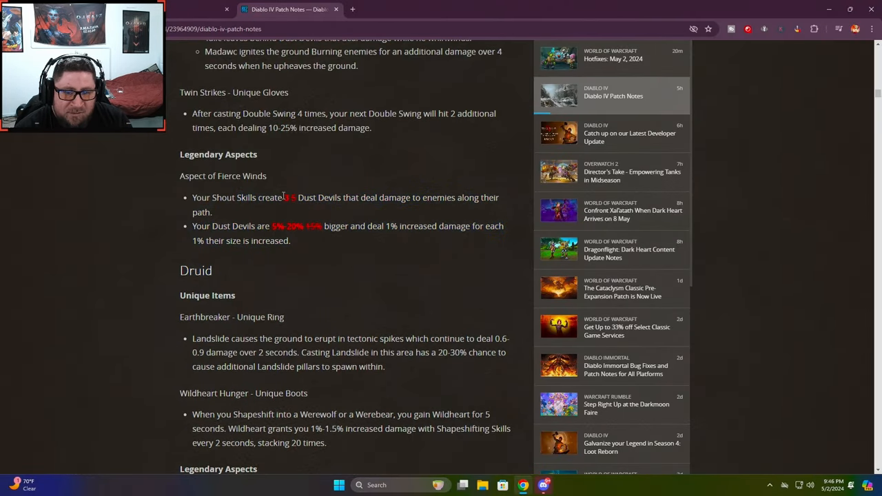
{"action": "mouse_move", "coordinate": [336, 260]}
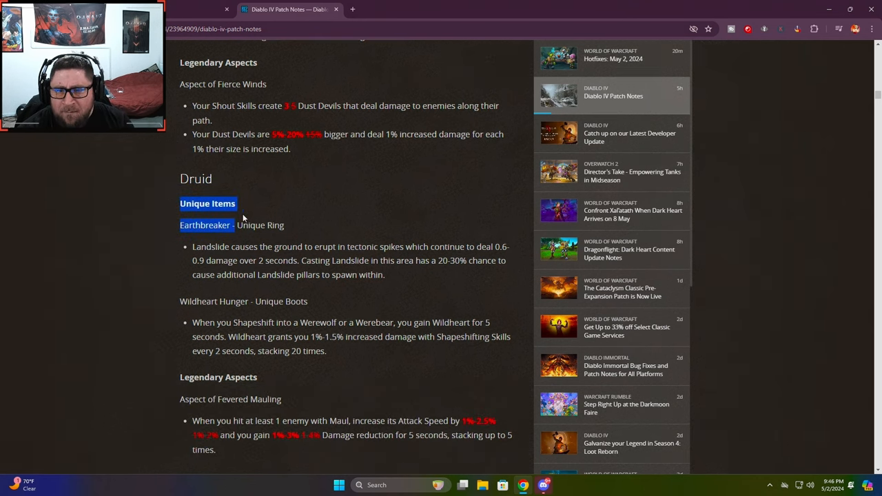
{"action": "scroll", "scroll_direction": "down", "scroll_amount": 3}
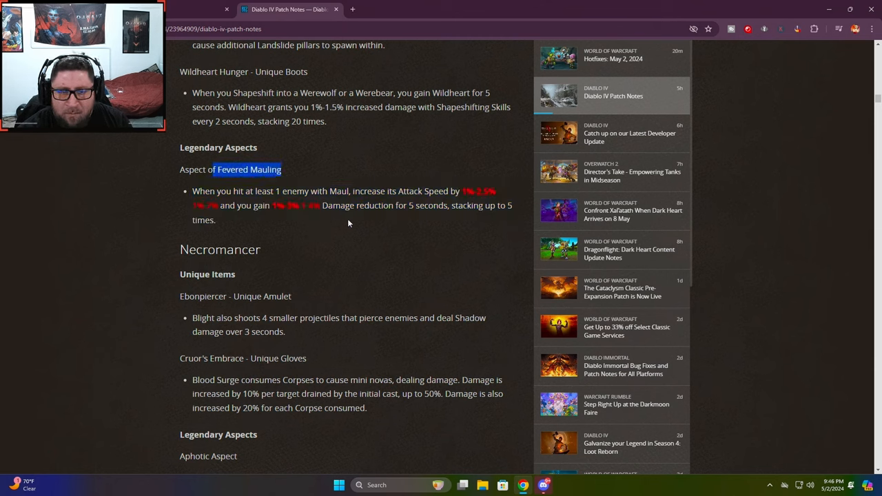
{"action": "double_click", "coordinate": [478, 191]}
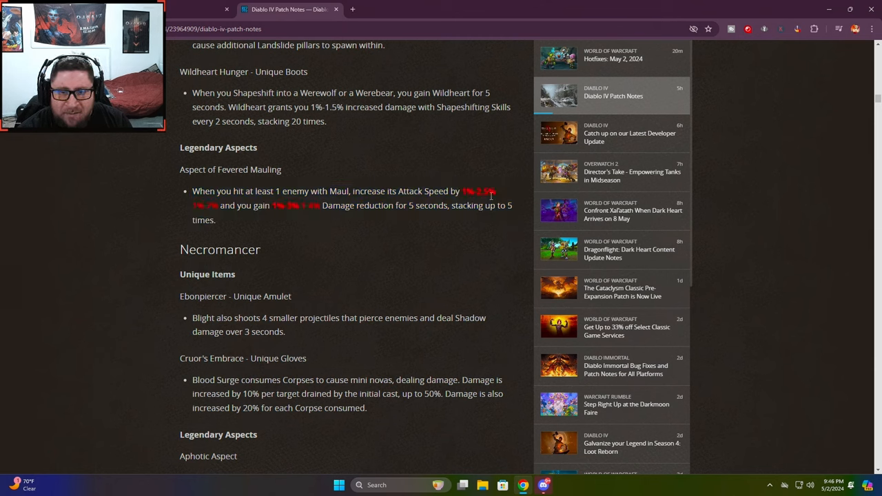
{"action": "double_click", "coordinate": [280, 205]}
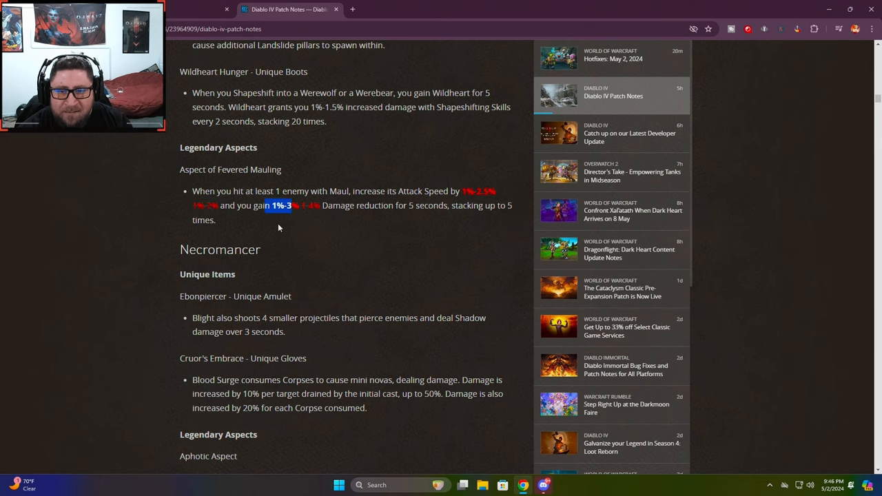
{"action": "scroll", "scroll_direction": "down", "scroll_amount": 3}
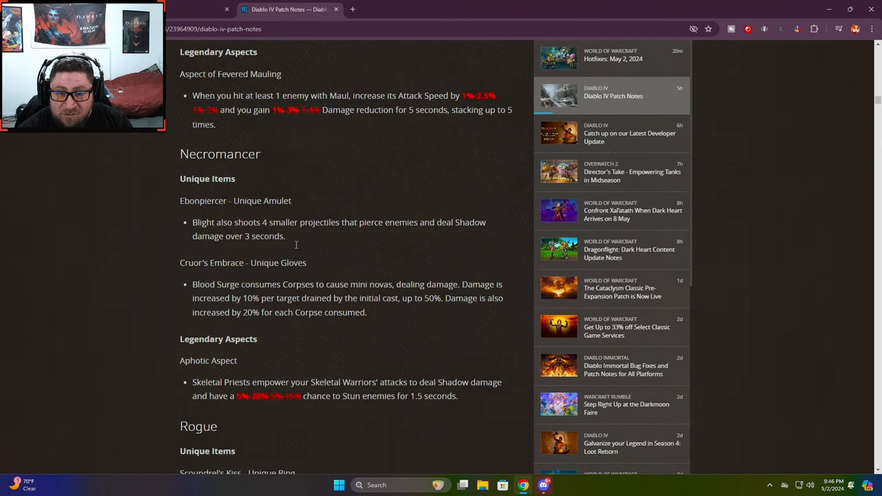
{"action": "scroll", "scroll_direction": "down", "scroll_amount": 3}
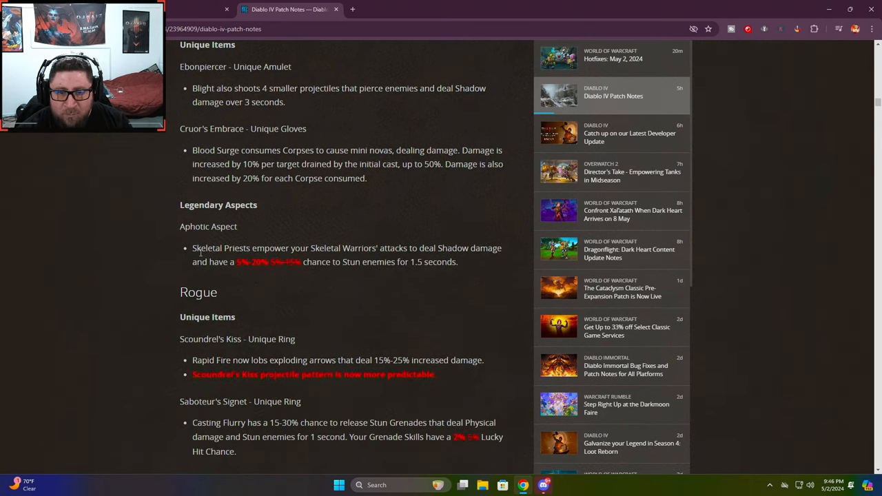
{"action": "mouse_move", "coordinate": [330, 286]}
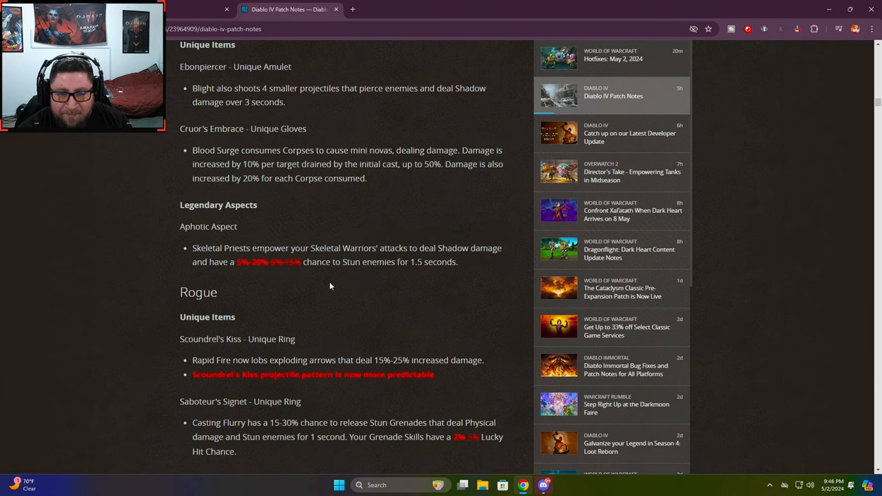
{"action": "scroll", "scroll_direction": "down", "scroll_amount": 3}
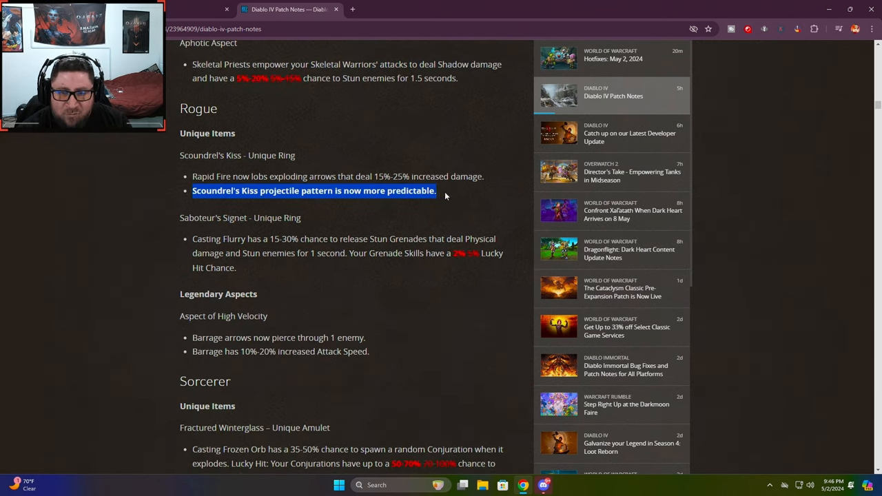
{"action": "left_click", "coordinate": [345, 163]}
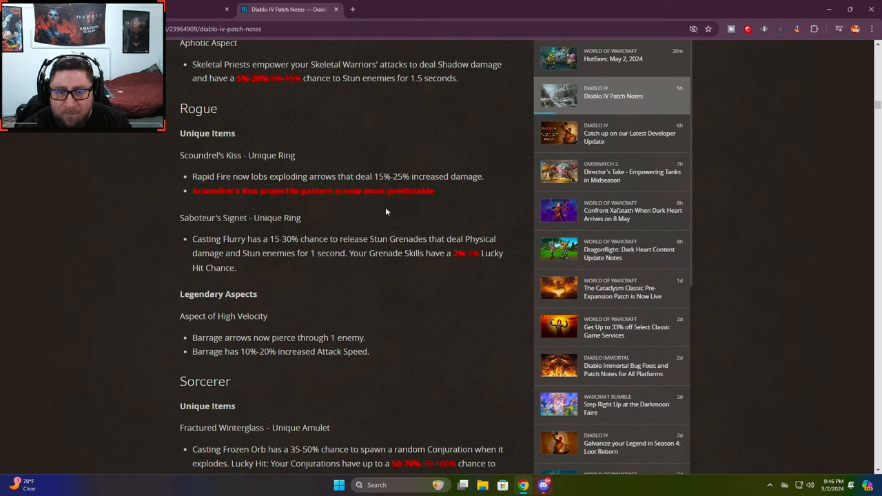
{"action": "mouse_move", "coordinate": [359, 205]}
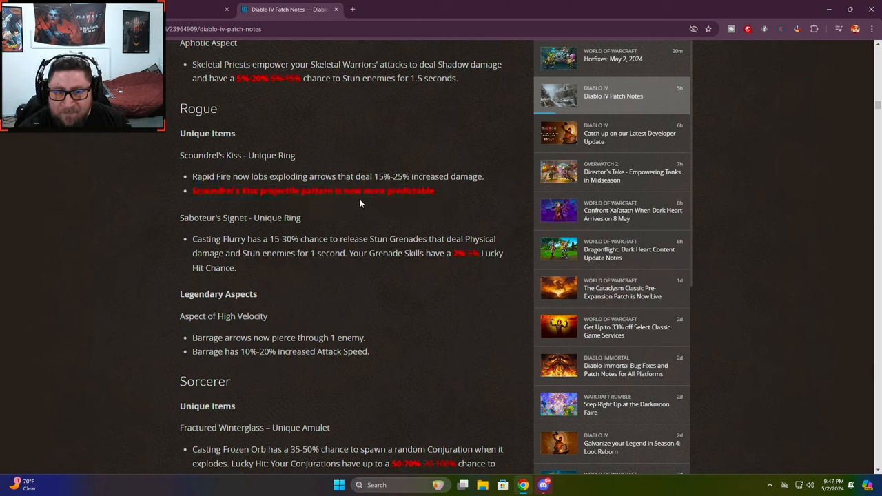
{"action": "mouse_move", "coordinate": [416, 218]}
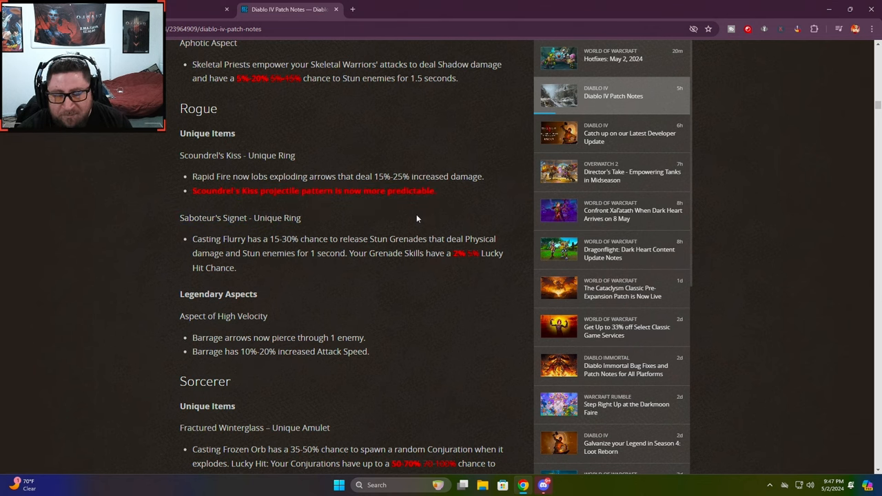
{"action": "scroll", "scroll_direction": "down", "scroll_amount": 3}
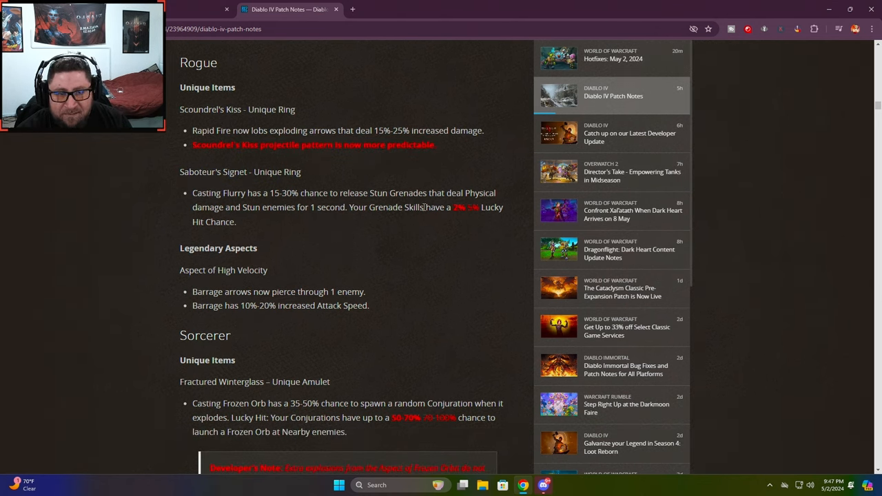
{"action": "mouse_move", "coordinate": [427, 239]}
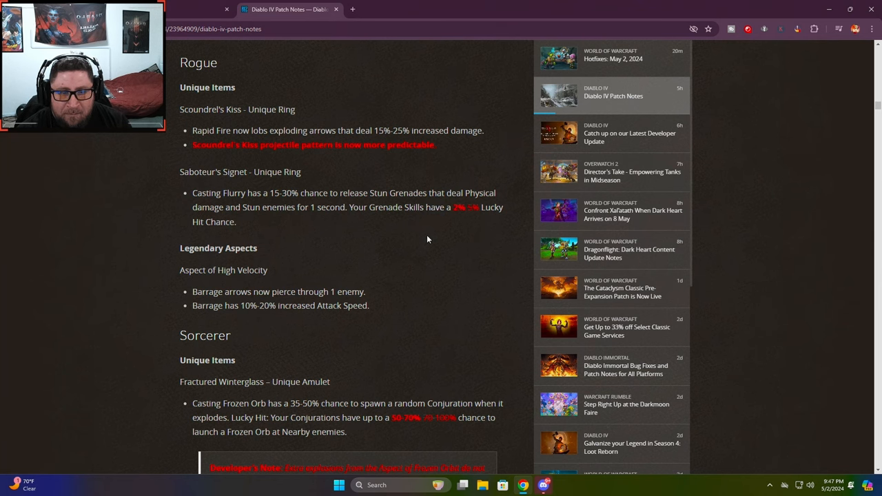
{"action": "scroll", "scroll_direction": "down", "scroll_amount": 3}
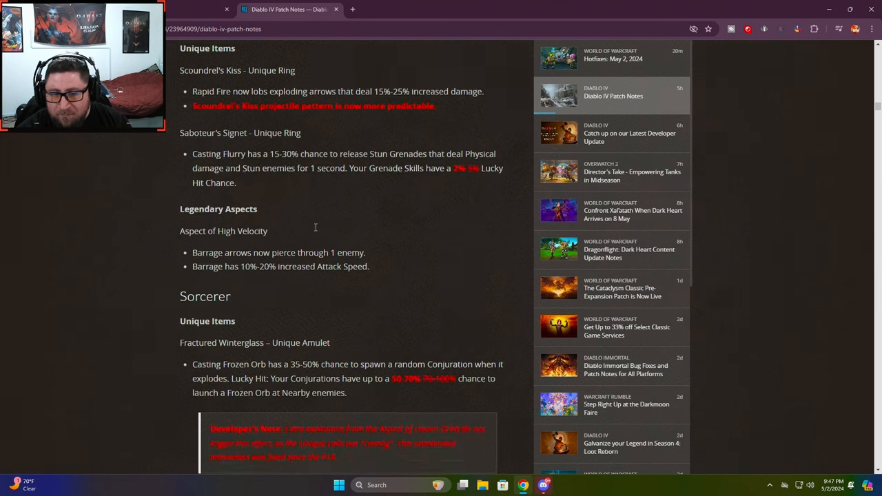
{"action": "scroll", "scroll_direction": "down", "scroll_amount": 3}
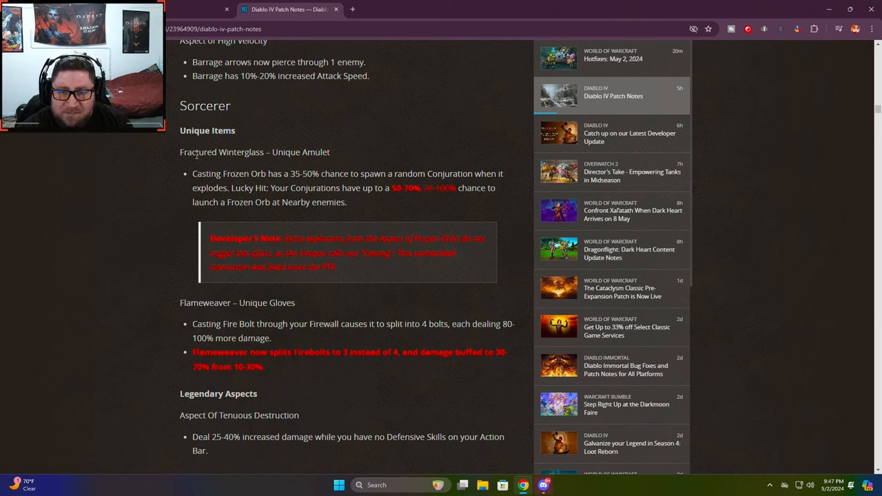
{"action": "mouse_move", "coordinate": [184, 168]}
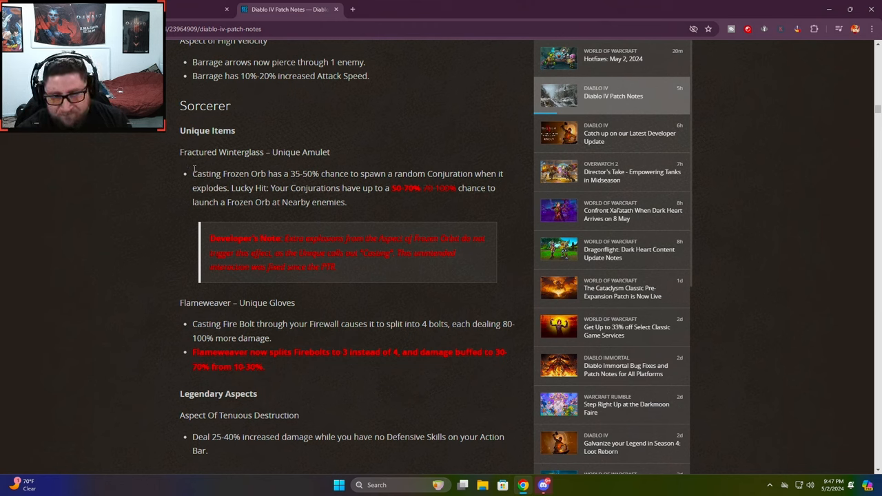
{"action": "mouse_move", "coordinate": [341, 249]}
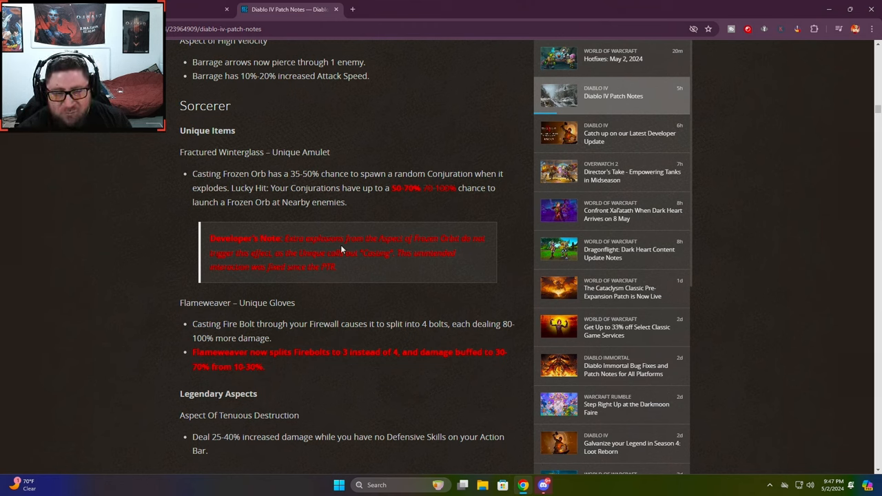
{"action": "mouse_move", "coordinate": [433, 275]}
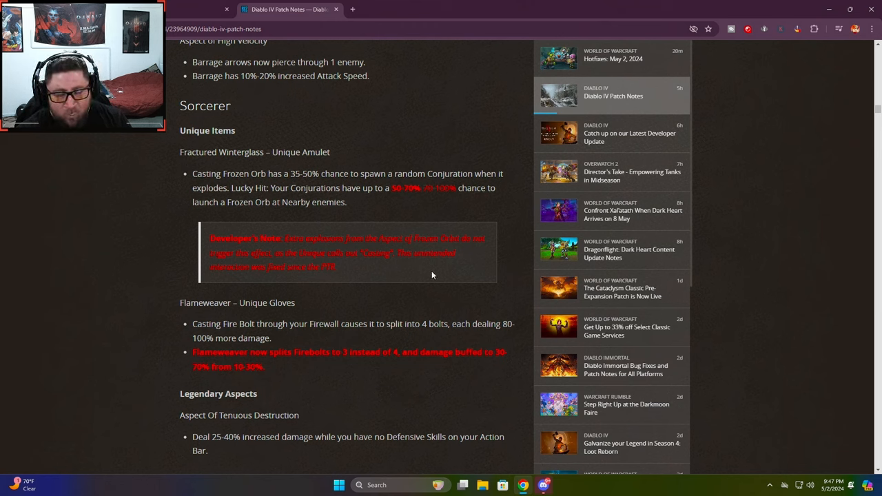
{"action": "mouse_move", "coordinate": [372, 265]}
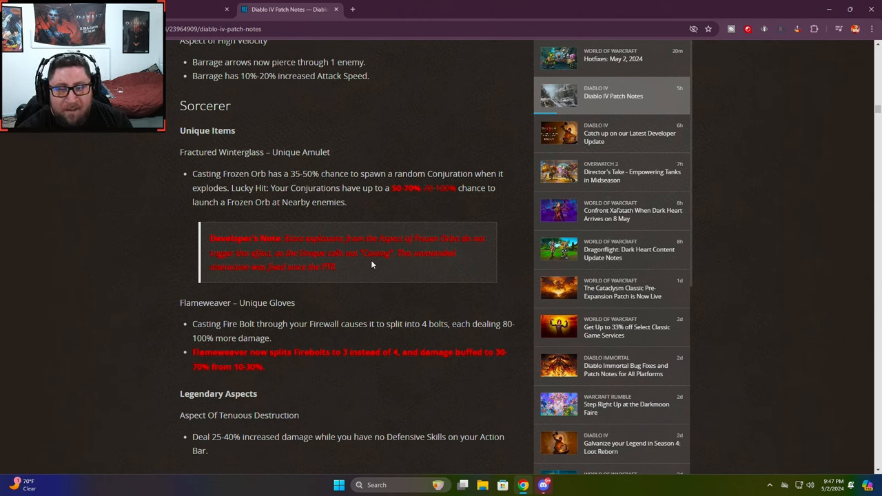
{"action": "mouse_move", "coordinate": [415, 255]}
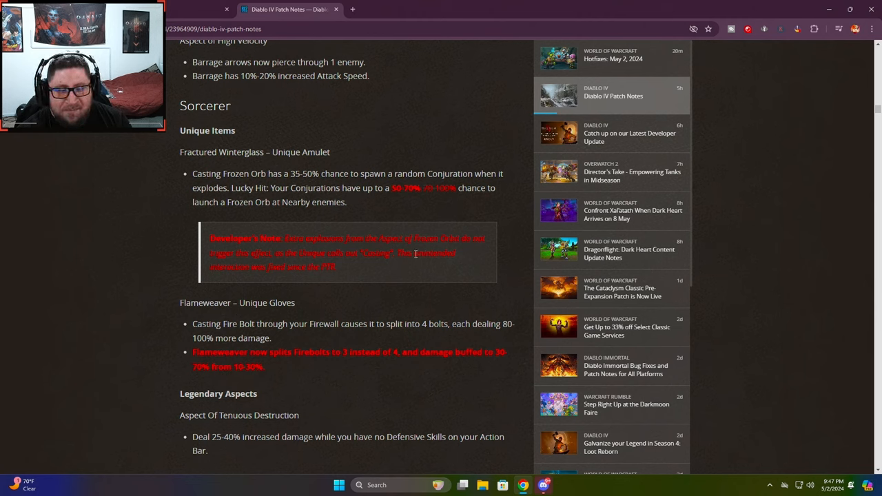
{"action": "mouse_move", "coordinate": [368, 272]}
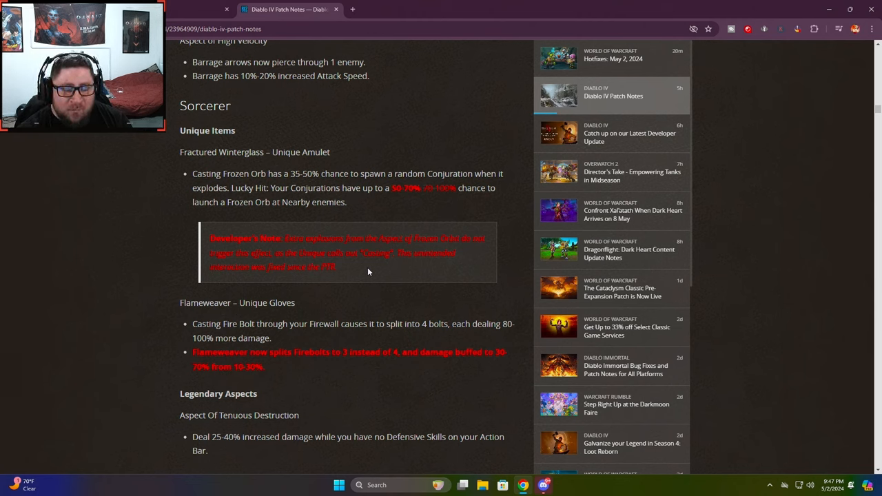
{"action": "scroll", "scroll_direction": "up", "scroll_amount": 3}
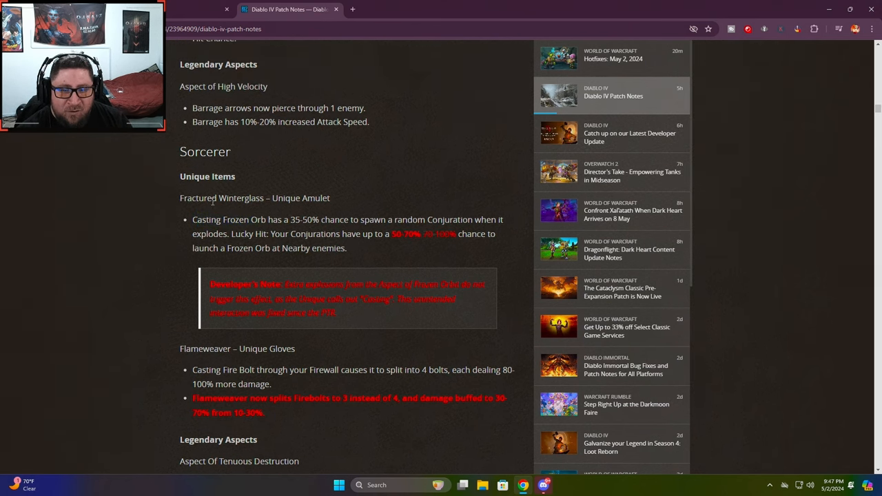
{"action": "double_click", "coordinate": [203, 219]}
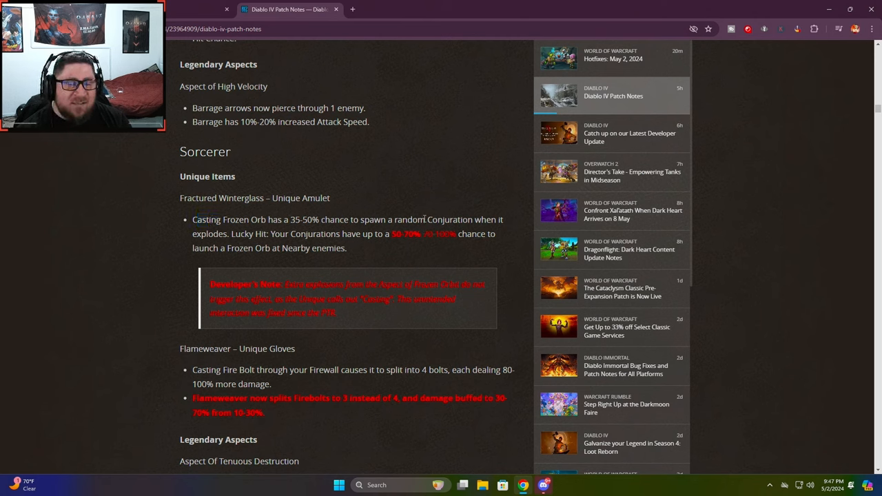
{"action": "double_click", "coordinate": [438, 219]}
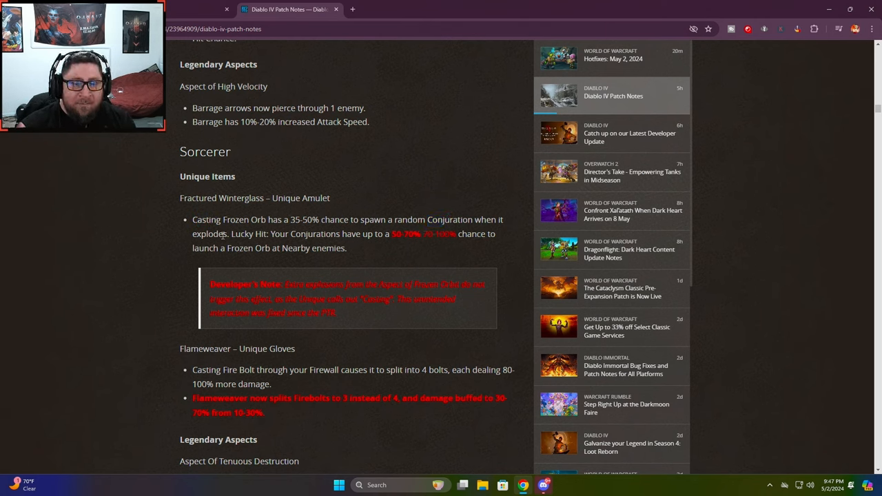
{"action": "mouse_move", "coordinate": [399, 247]}
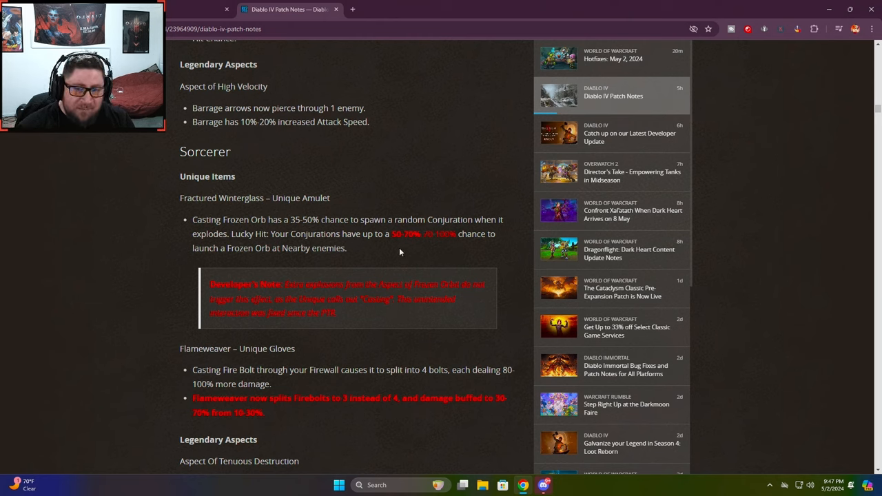
{"action": "mouse_move", "coordinate": [373, 248]}
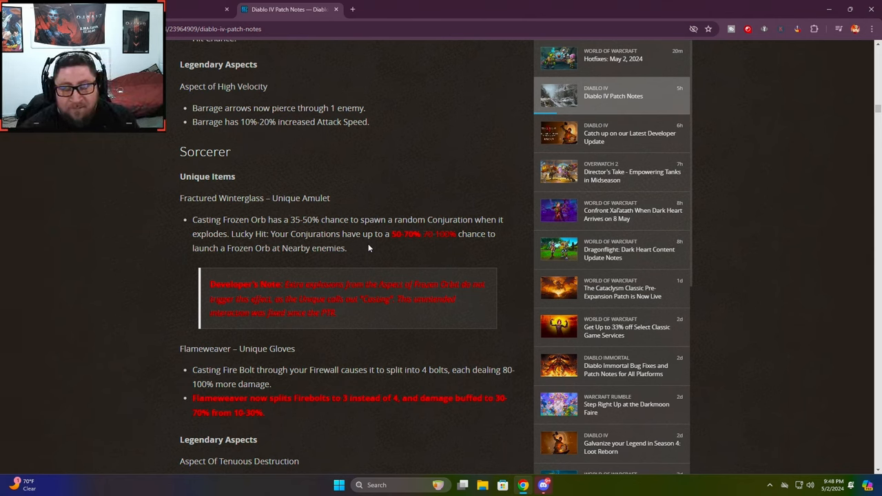
{"action": "double_click", "coordinate": [218, 219]}
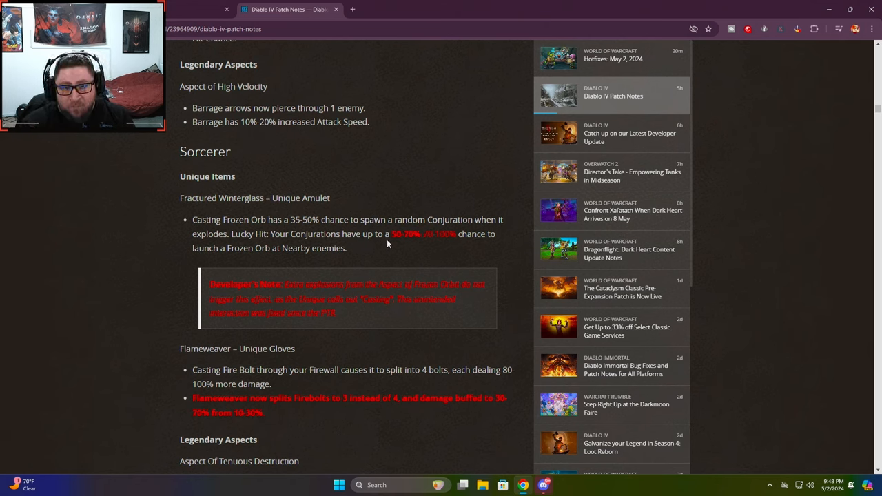
{"action": "double_click", "coordinate": [399, 234]}
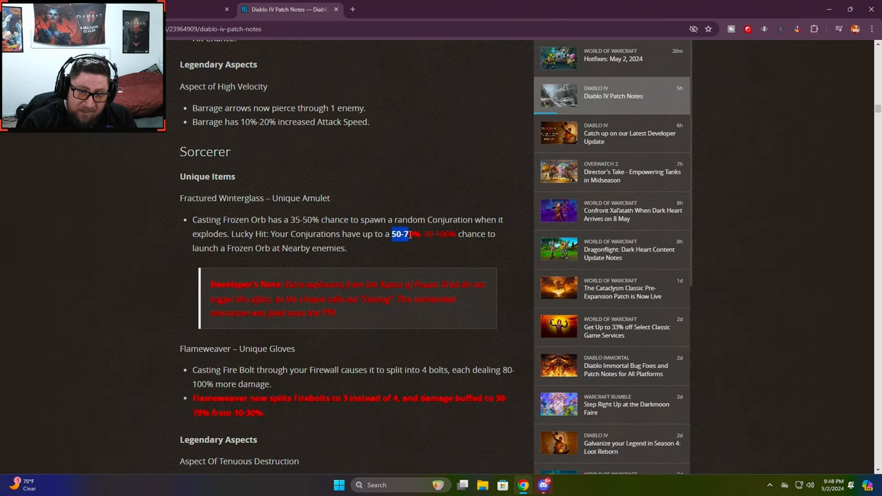
{"action": "left_click_drag", "start_coordinate": [409, 233], "coordinate": [454, 234]}
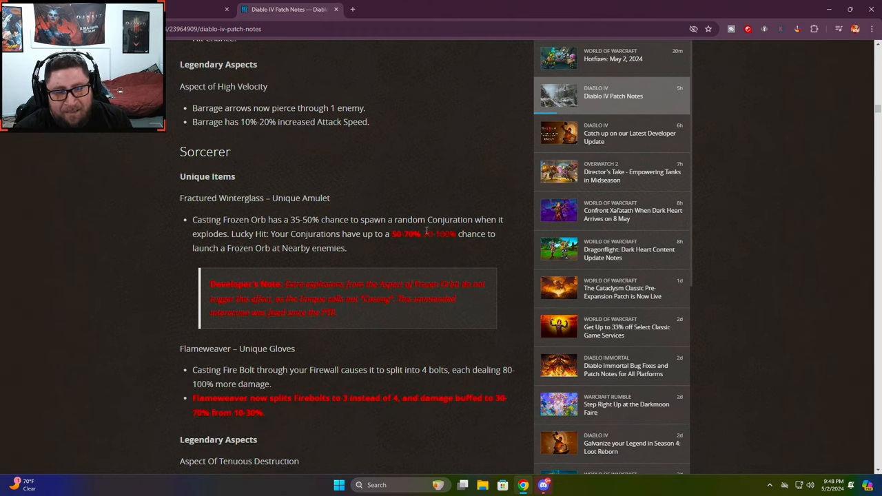
{"action": "mouse_move", "coordinate": [410, 248]}
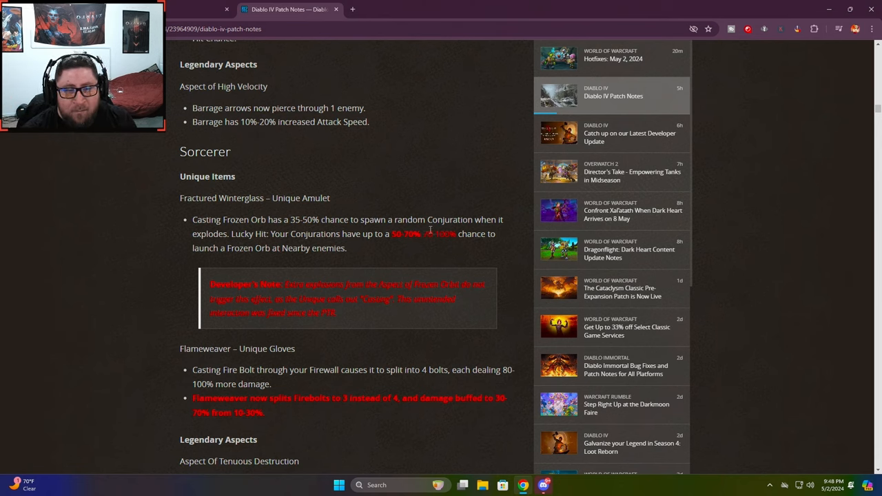
{"action": "mouse_move", "coordinate": [443, 245]}
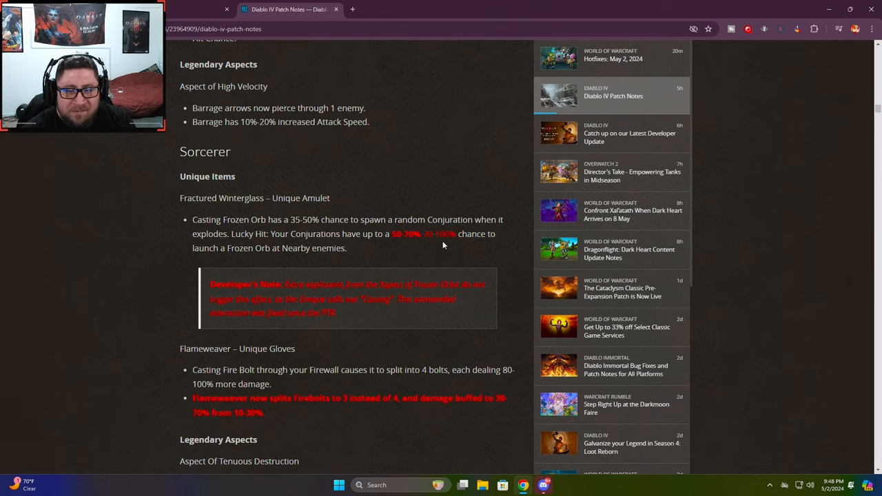
{"action": "mouse_move", "coordinate": [426, 235]}
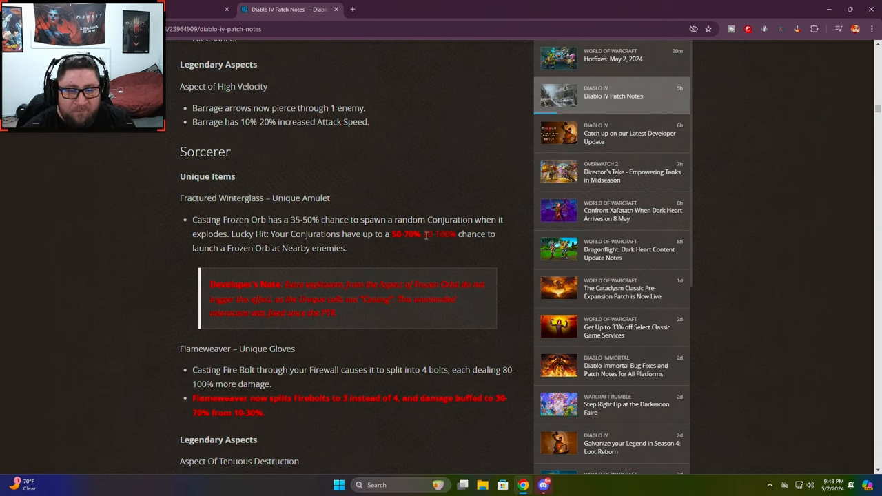
{"action": "mouse_move", "coordinate": [451, 250]}
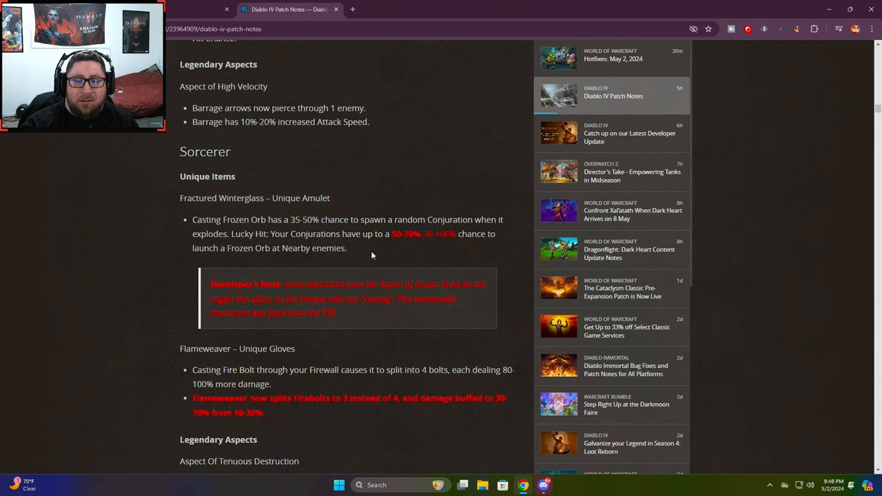
{"action": "mouse_move", "coordinate": [401, 259]}
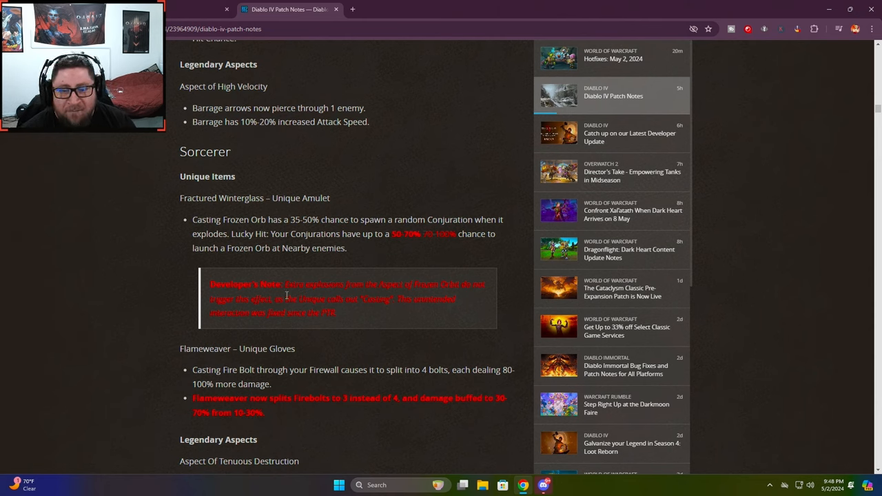
{"action": "mouse_move", "coordinate": [362, 249]}
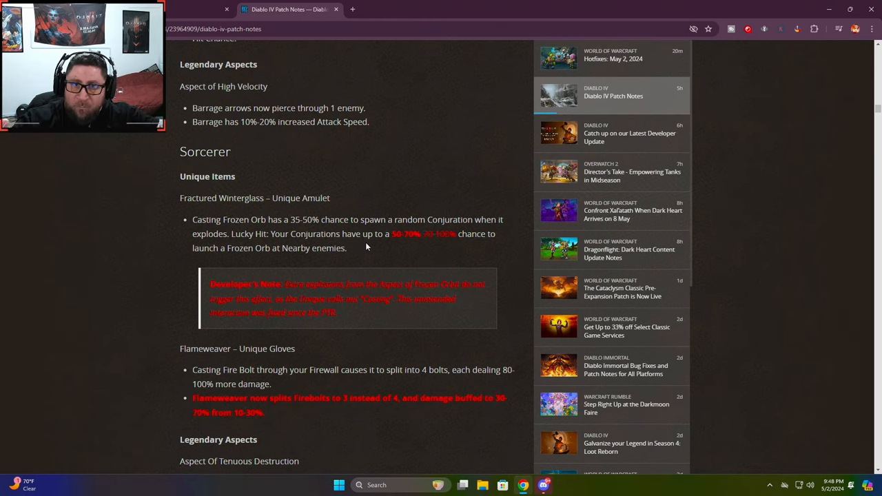
{"action": "double_click", "coordinate": [407, 233]}
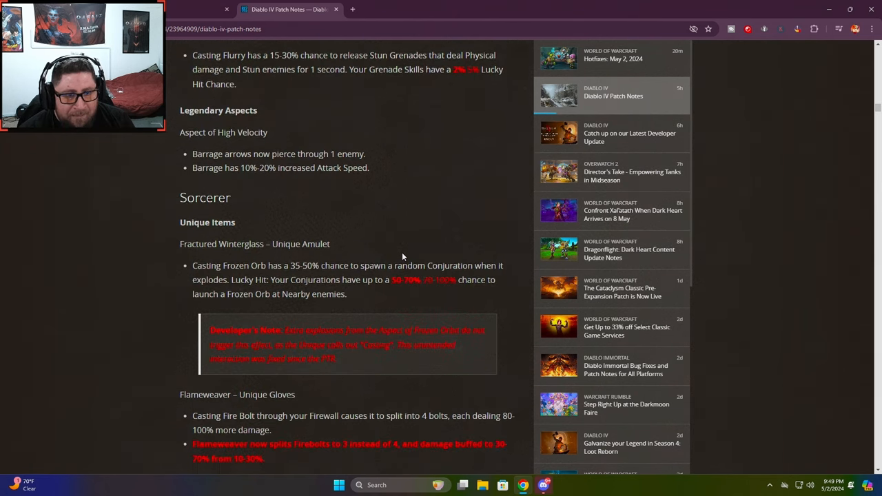
{"action": "mouse_move", "coordinate": [276, 224]}
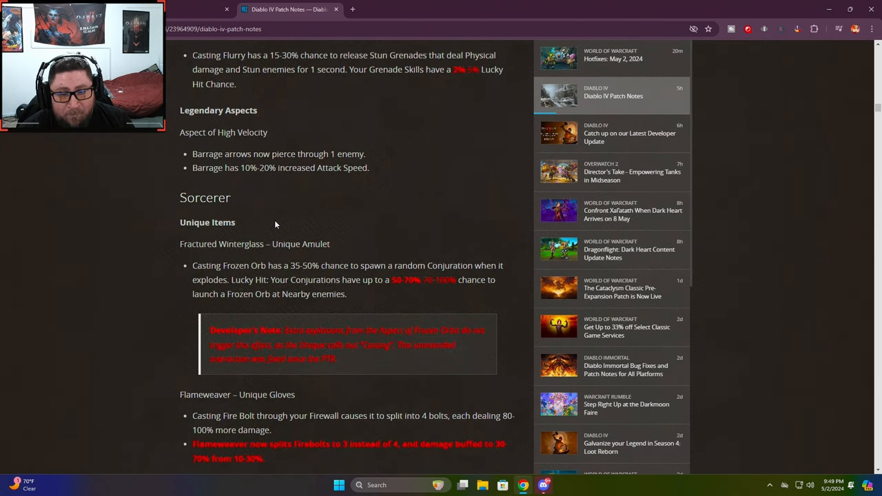
{"action": "scroll", "scroll_direction": "down", "scroll_amount": 3}
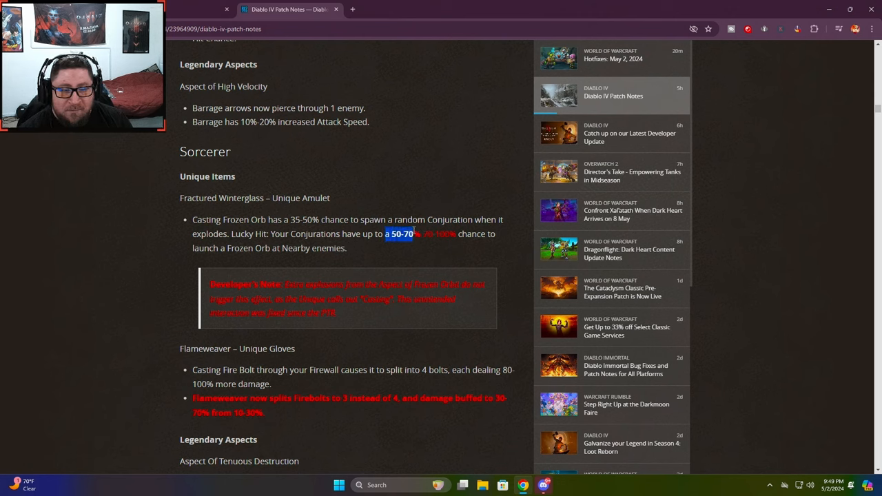
{"action": "mouse_move", "coordinate": [358, 253]}
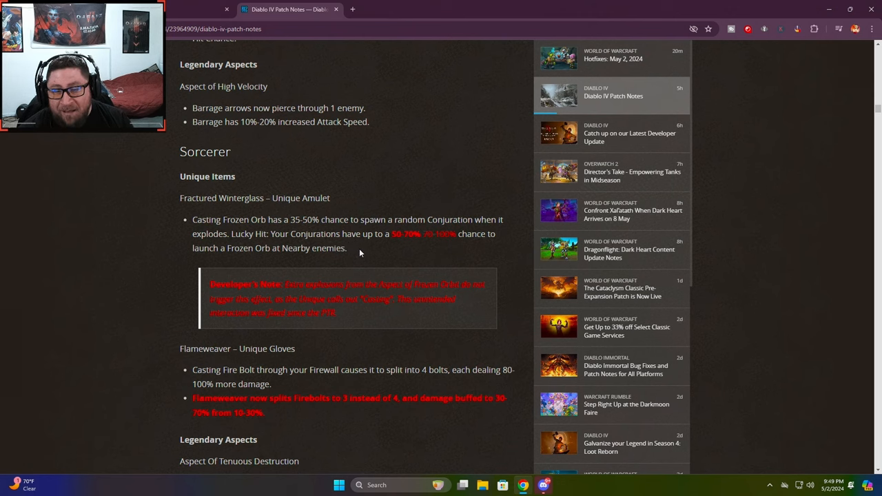
{"action": "left_click_drag", "start_coordinate": [180, 197], "coordinate": [371, 248]}
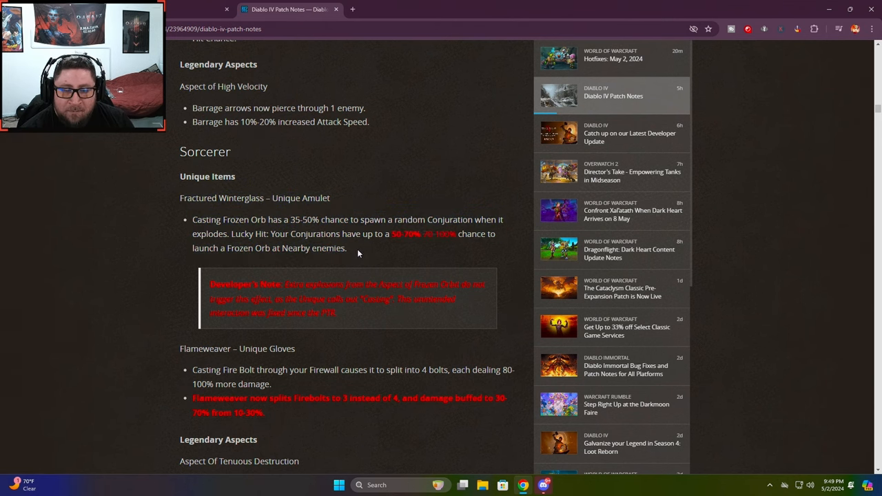
{"action": "scroll", "scroll_direction": "up", "scroll_amount": 3}
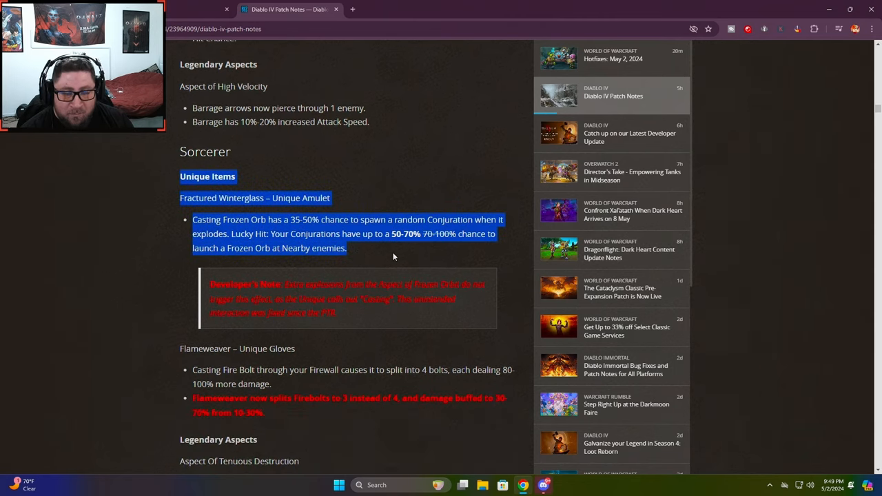
{"action": "left_click", "coordinate": [358, 252]}
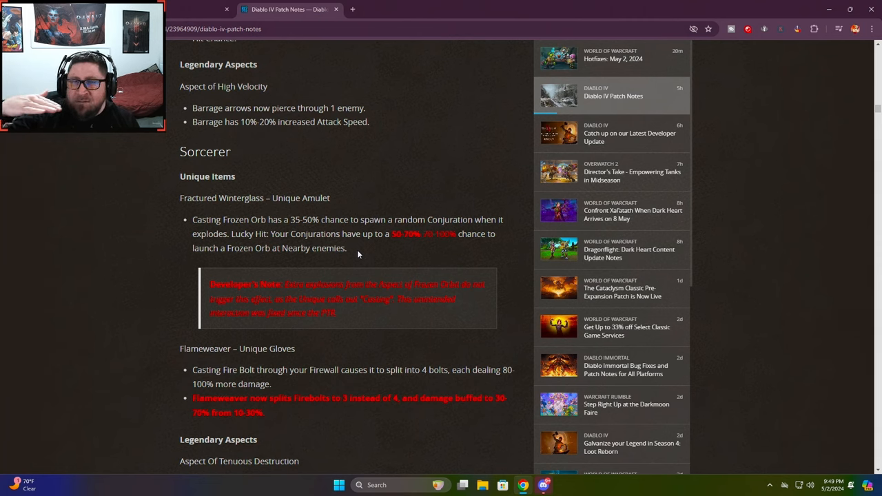
{"action": "mouse_move", "coordinate": [364, 260]}
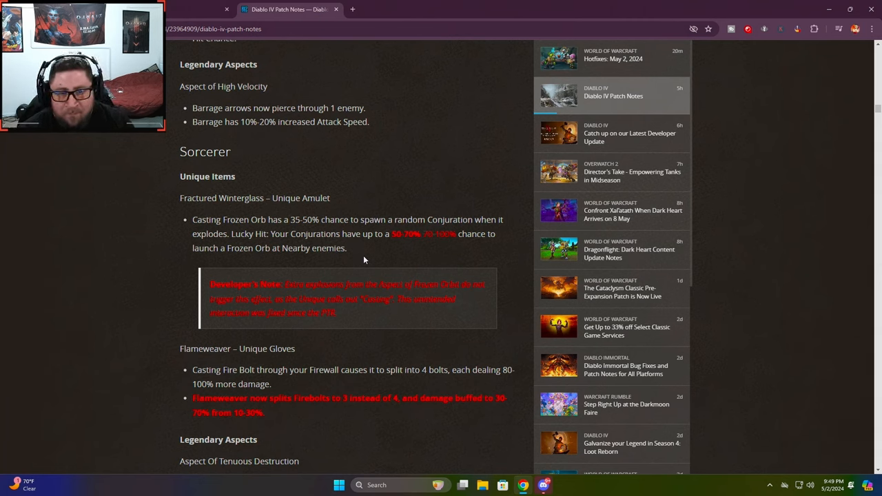
{"action": "mouse_move", "coordinate": [376, 252]}
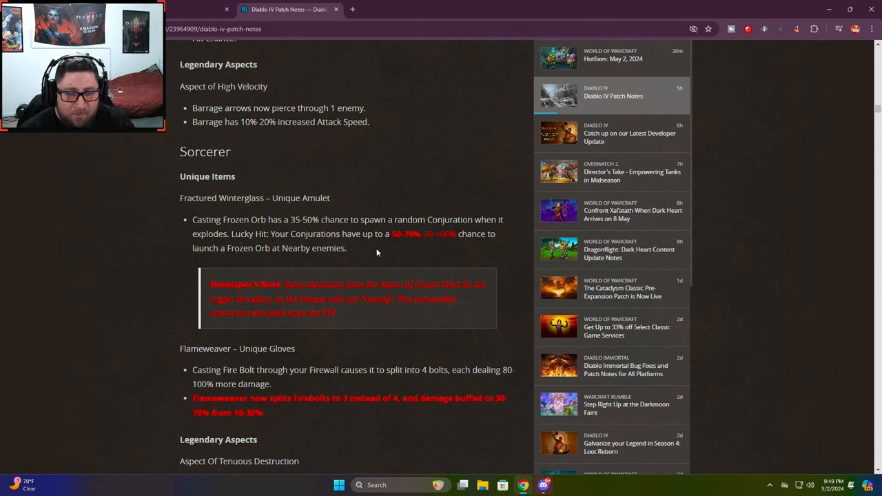
Scroll past Flameweaver and Legendary Aspects to the Balance Updates General heading
{"action": "scroll", "scroll_direction": "down", "scroll_amount": 3}
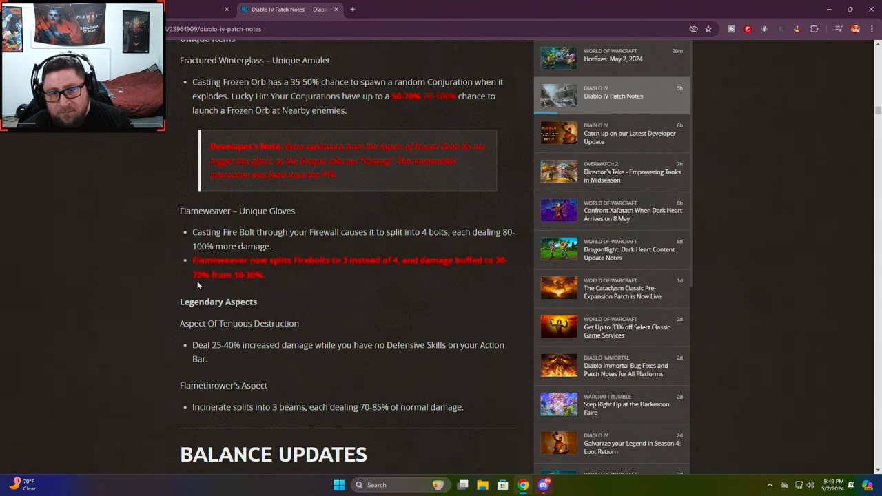
{"action": "mouse_move", "coordinate": [195, 226]}
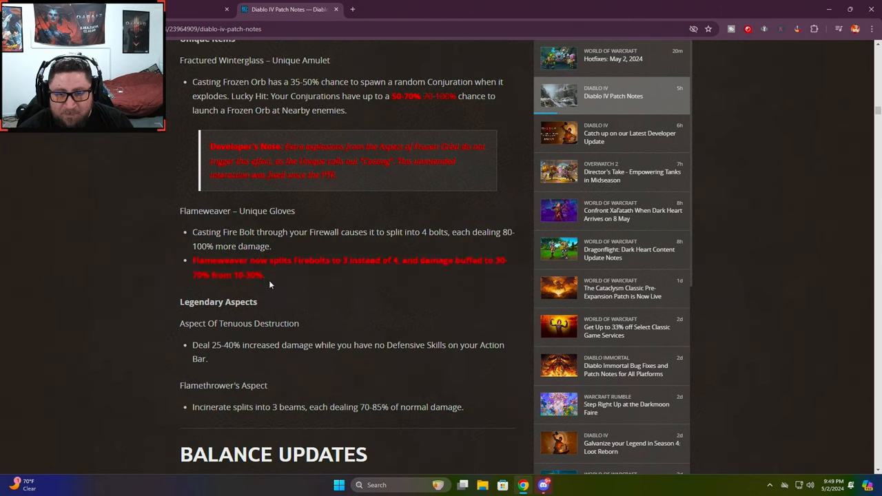
{"action": "mouse_move", "coordinate": [324, 261]}
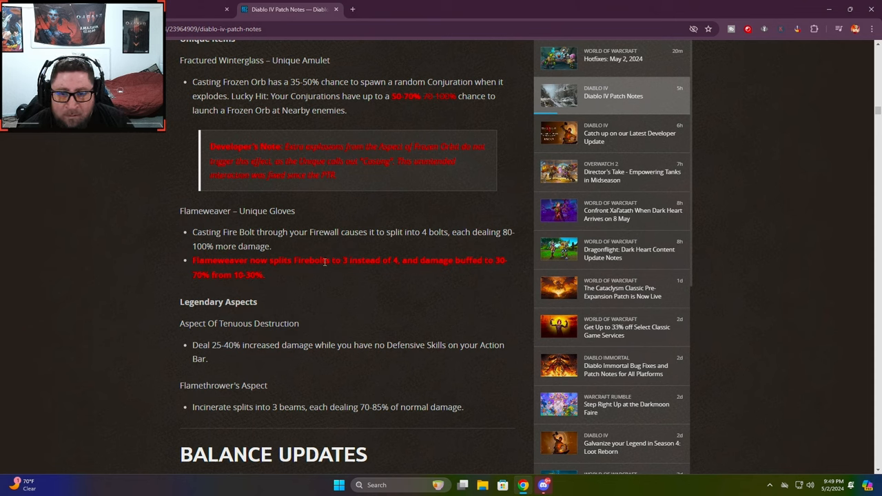
{"action": "mouse_move", "coordinate": [403, 289]}
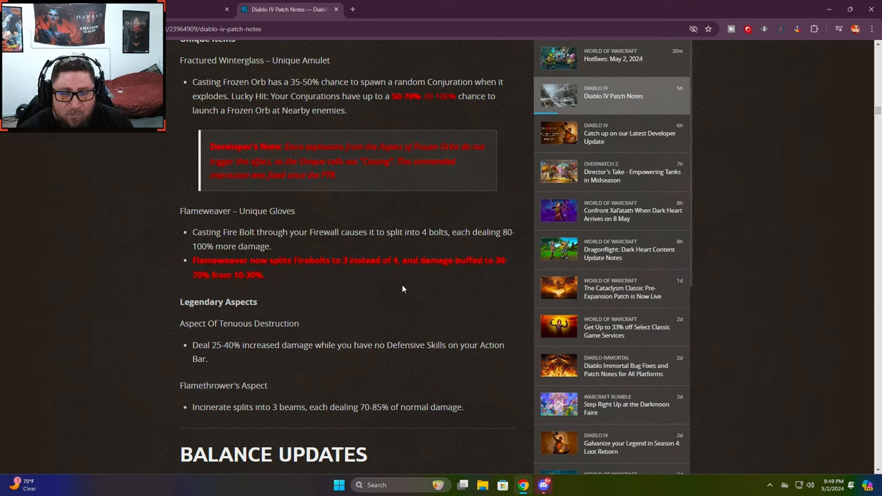
{"action": "mouse_move", "coordinate": [375, 298]}
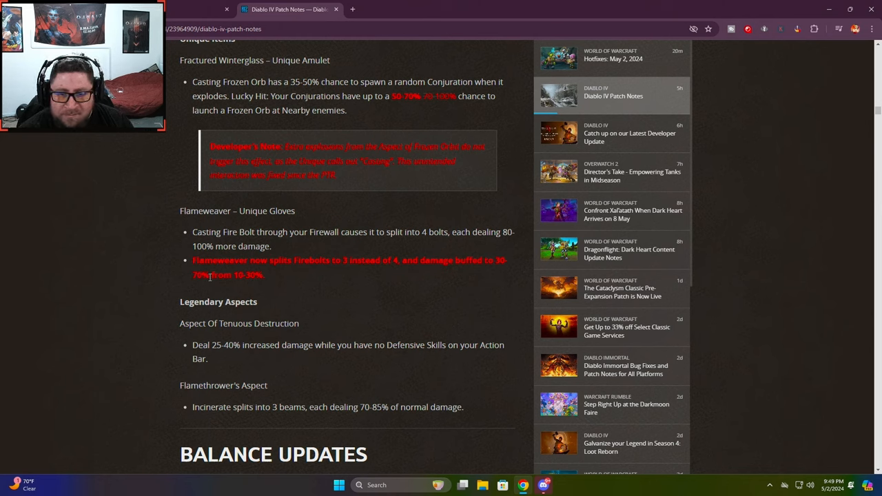
{"action": "mouse_move", "coordinate": [264, 265]}
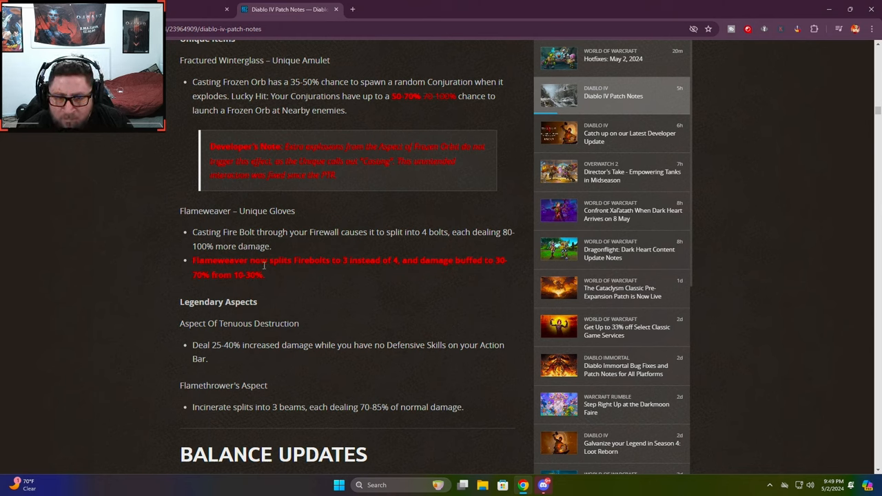
{"action": "mouse_move", "coordinate": [406, 259]}
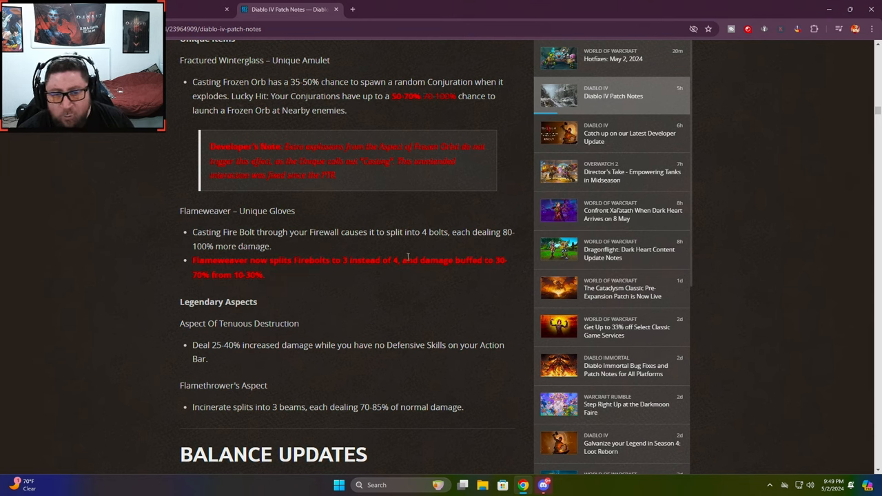
{"action": "scroll", "scroll_direction": "down", "scroll_amount": 3}
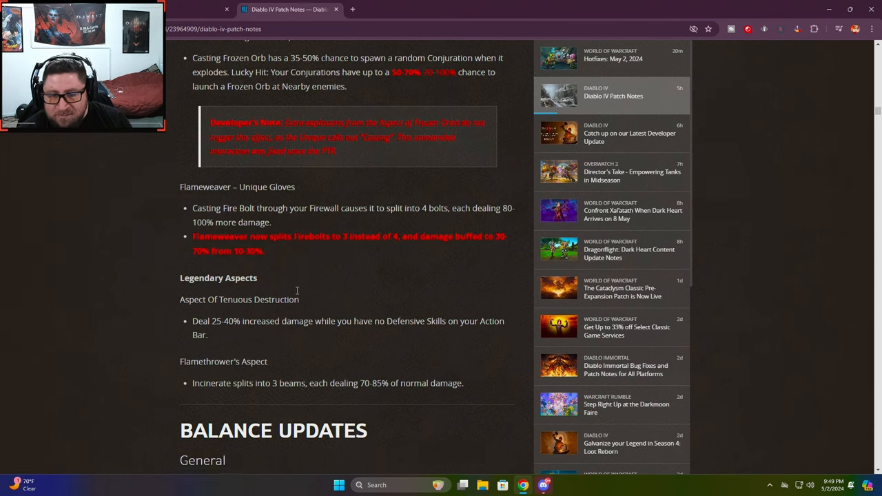
Highlight the Assimilation aspect change in the General balance notes
{"action": "scroll", "scroll_direction": "down", "scroll_amount": 3}
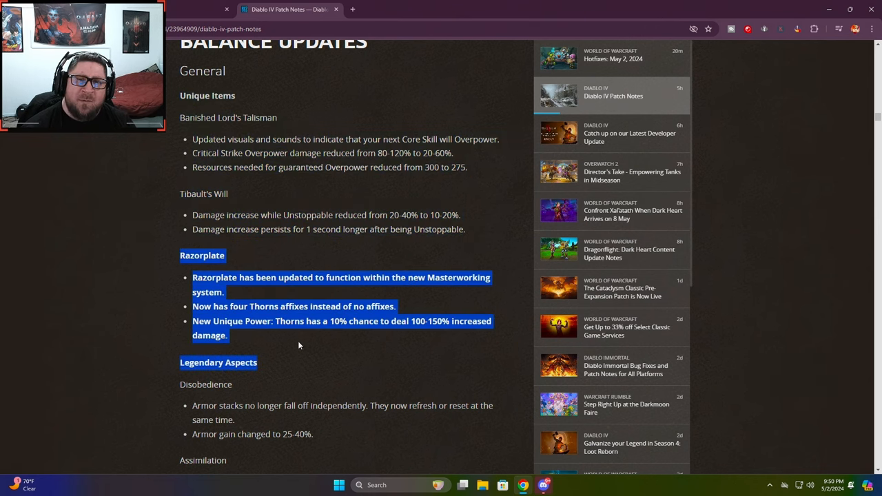
{"action": "scroll", "scroll_direction": "down", "scroll_amount": 3}
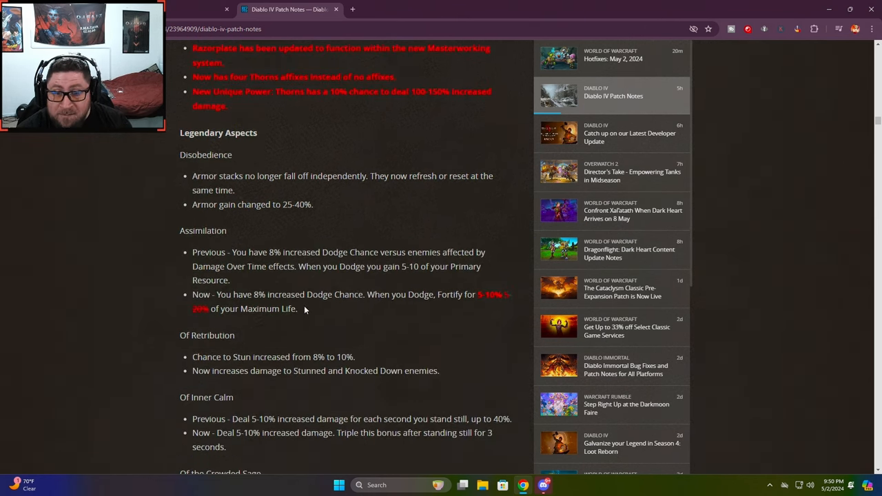
{"action": "left_click_drag", "start_coordinate": [274, 294], "coordinate": [298, 308]}
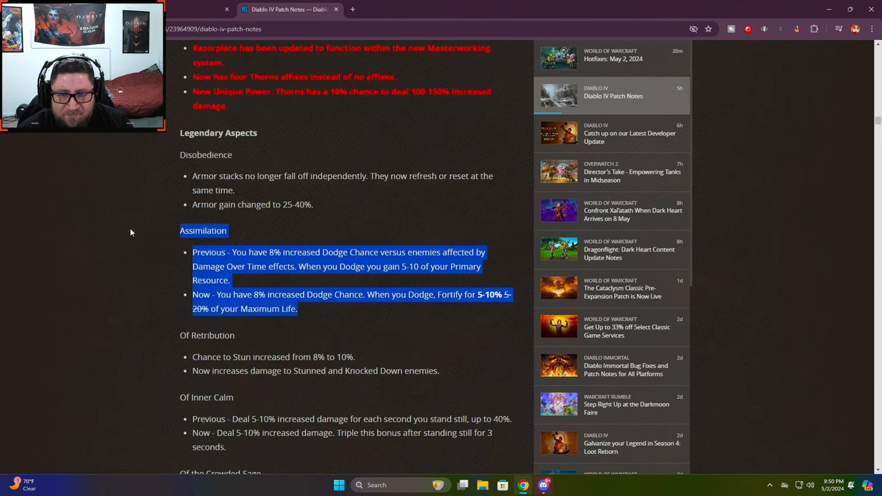
{"action": "scroll", "scroll_direction": "down", "scroll_amount": 3}
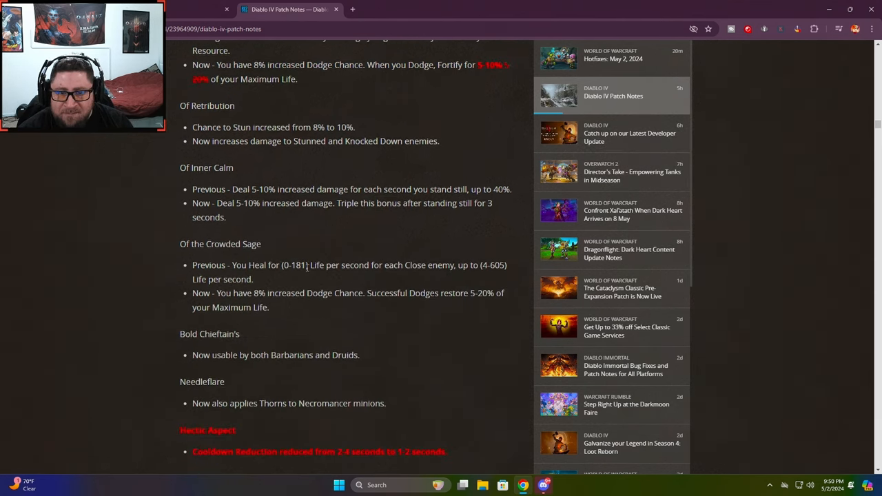
{"action": "scroll", "scroll_direction": "down", "scroll_amount": 3}
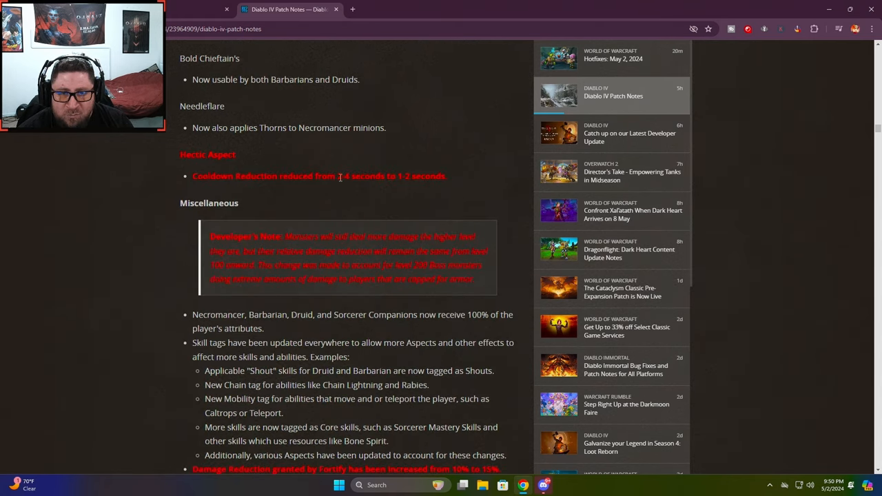
Highlight parts of the developer's note and the Hectic Aspect cooldown change
{"action": "left_click_drag", "start_coordinate": [285, 236], "coordinate": [408, 239]}
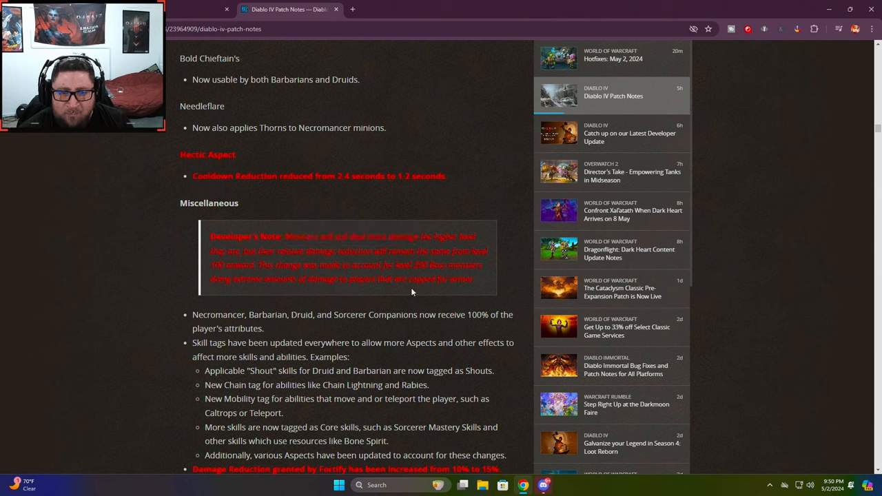
{"action": "mouse_move", "coordinate": [238, 283]}
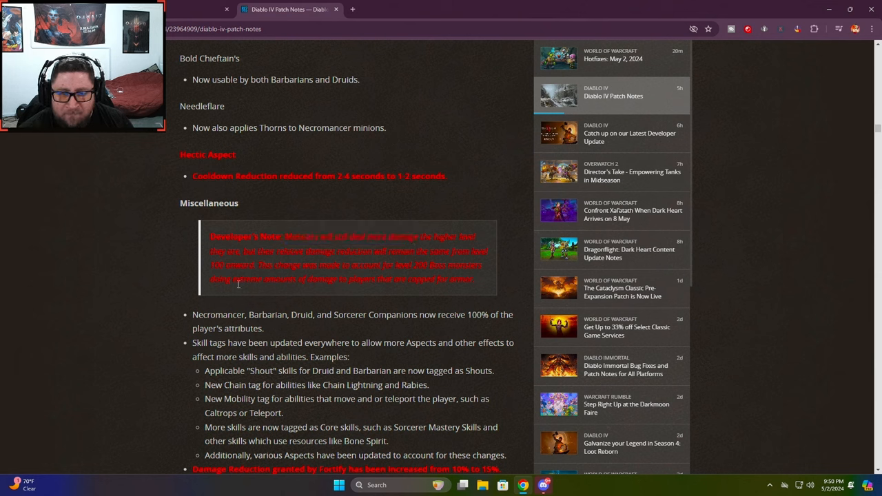
{"action": "left_click_drag", "start_coordinate": [261, 265], "coordinate": [381, 265]}
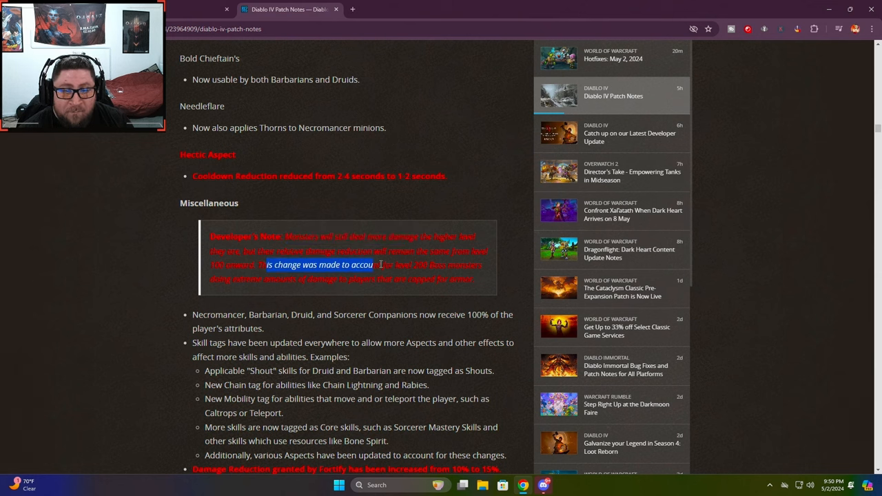
{"action": "left_click", "coordinate": [363, 281]}
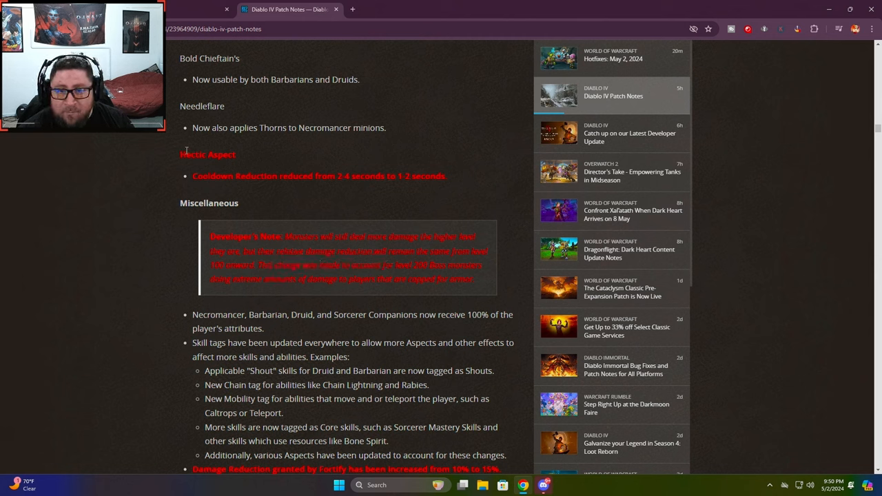
{"action": "left_click_drag", "start_coordinate": [180, 154], "coordinate": [446, 176]}
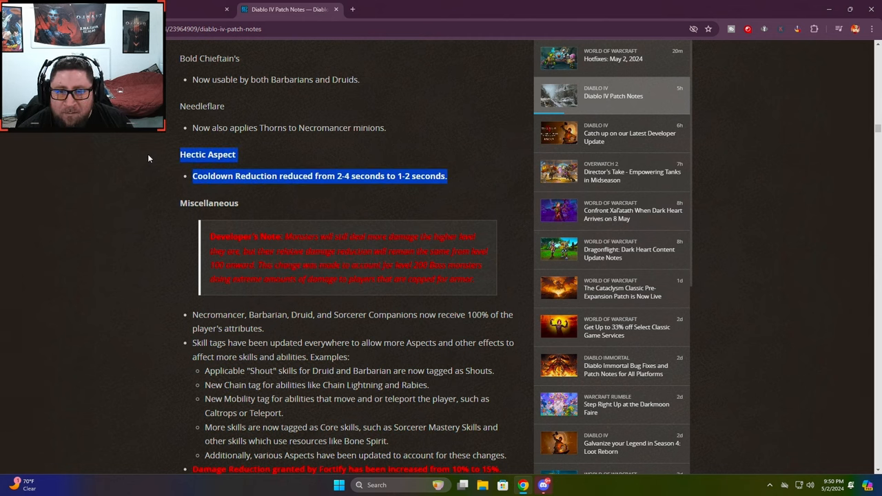
{"action": "left_click", "coordinate": [144, 261]}
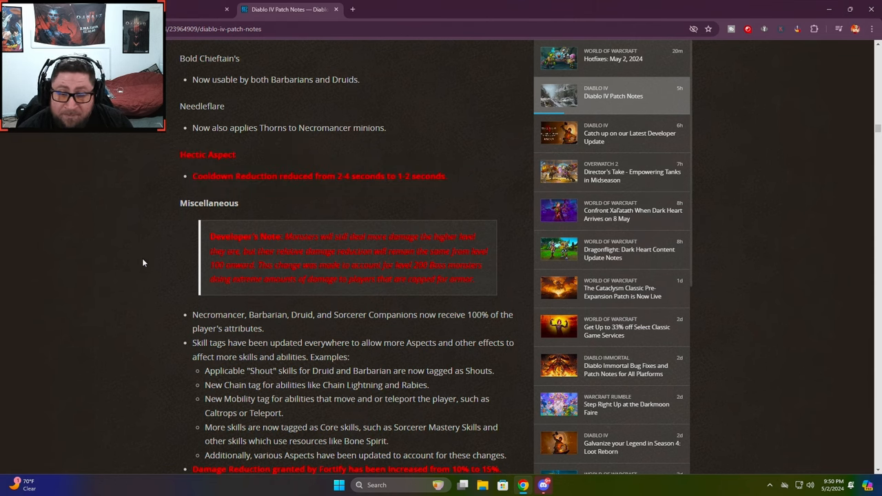
Highlight the companion attribute, skill tag, and Fortify affix change bullets, then clear them
{"action": "scroll", "scroll_direction": "down", "scroll_amount": 3}
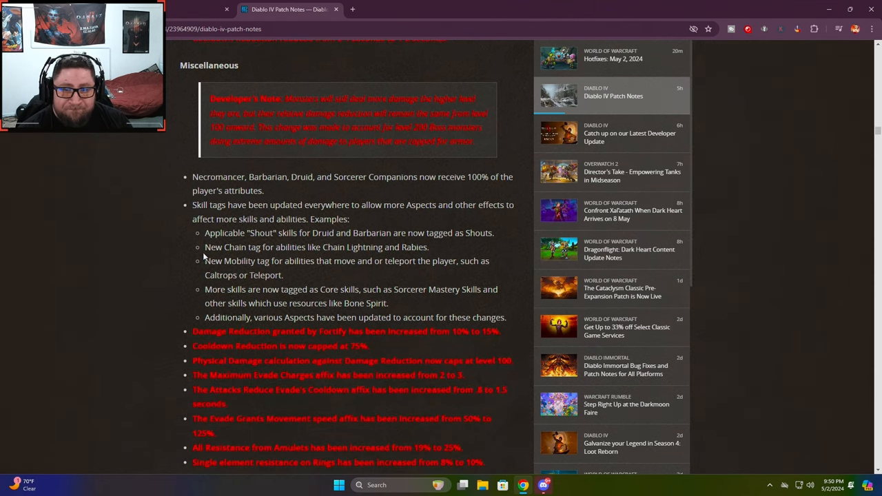
{"action": "left_click_drag", "start_coordinate": [192, 176], "coordinate": [508, 324]}
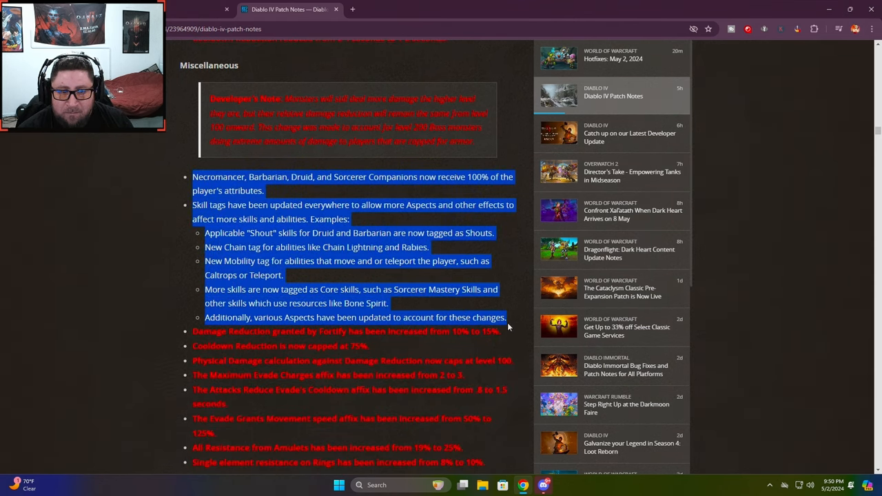
{"action": "scroll", "scroll_direction": "down", "scroll_amount": 3}
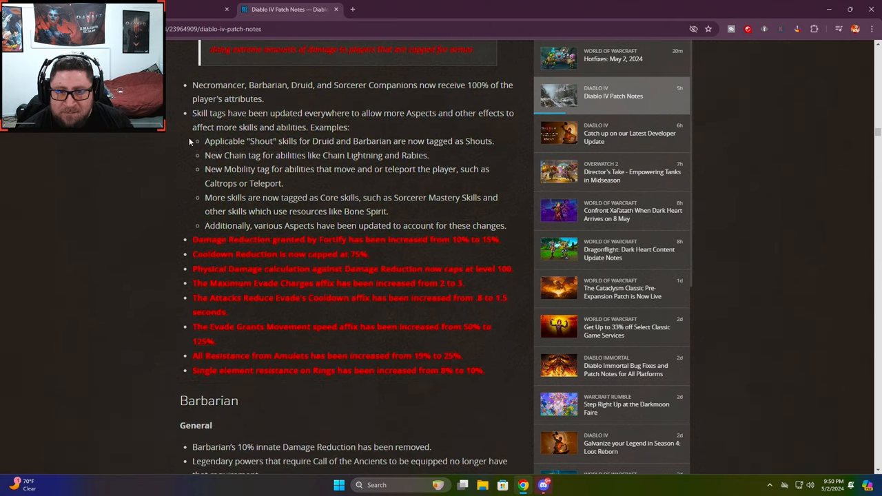
{"action": "left_click_drag", "start_coordinate": [192, 240], "coordinate": [482, 370]}
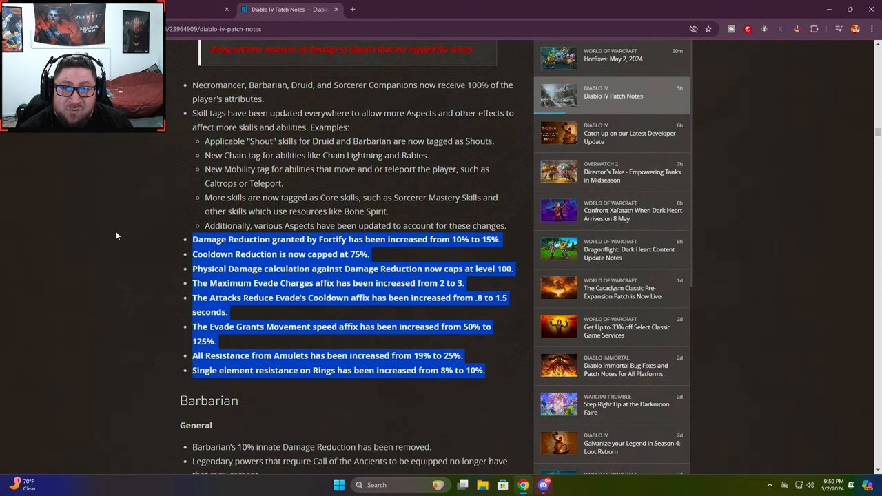
{"action": "scroll", "scroll_direction": "up", "scroll_amount": 3}
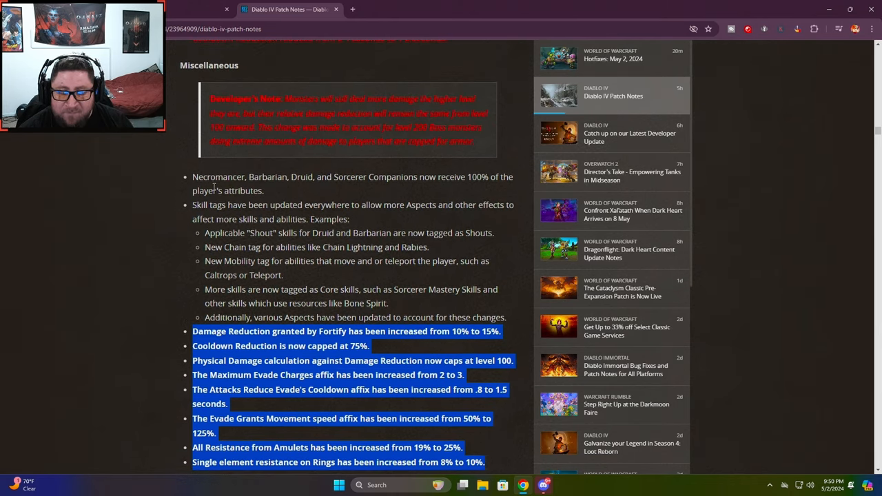
{"action": "left_click", "coordinate": [166, 276]}
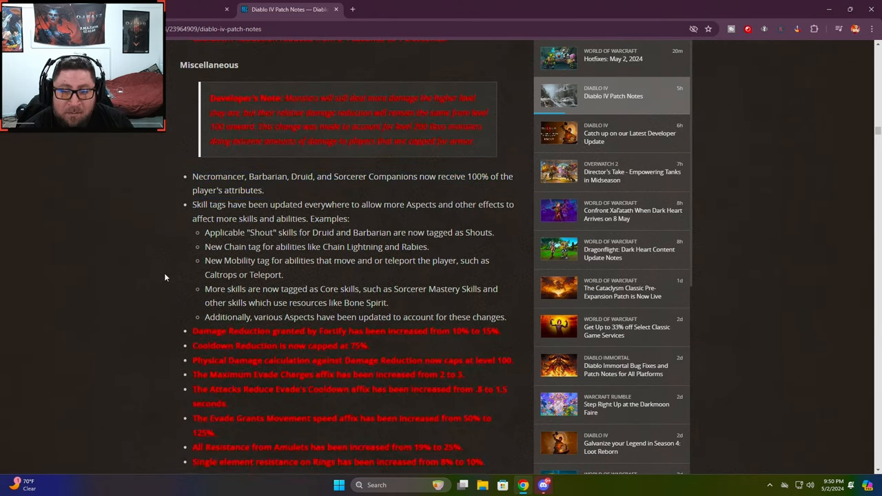
Clear the remaining highlight and mark the word Necromancer
{"action": "scroll", "scroll_direction": "down", "scroll_amount": 3}
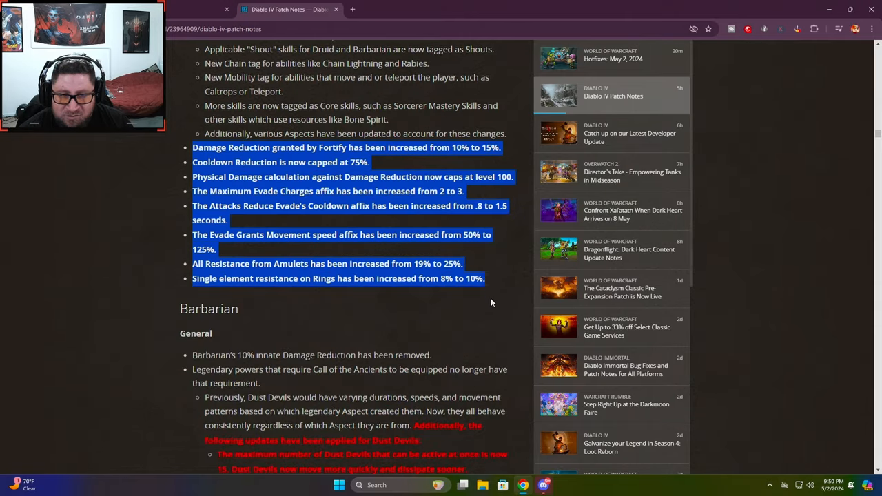
{"action": "left_click", "coordinate": [368, 319]}
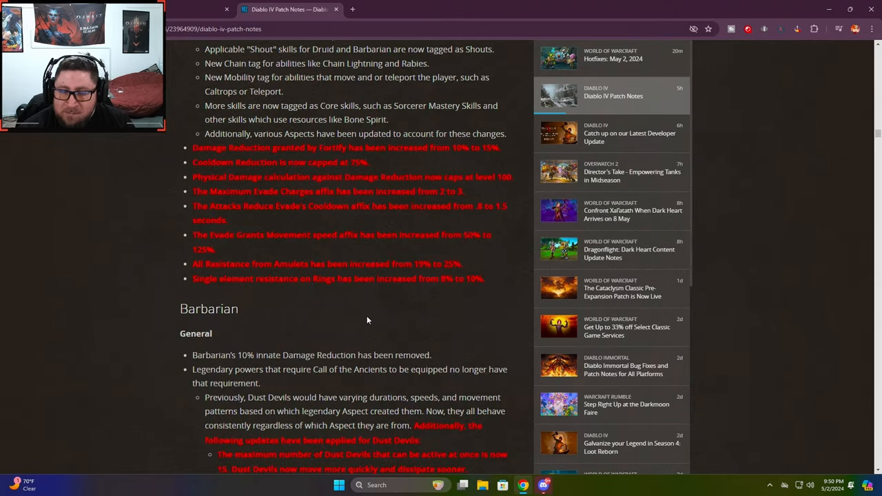
{"action": "scroll", "scroll_direction": "up", "scroll_amount": 3}
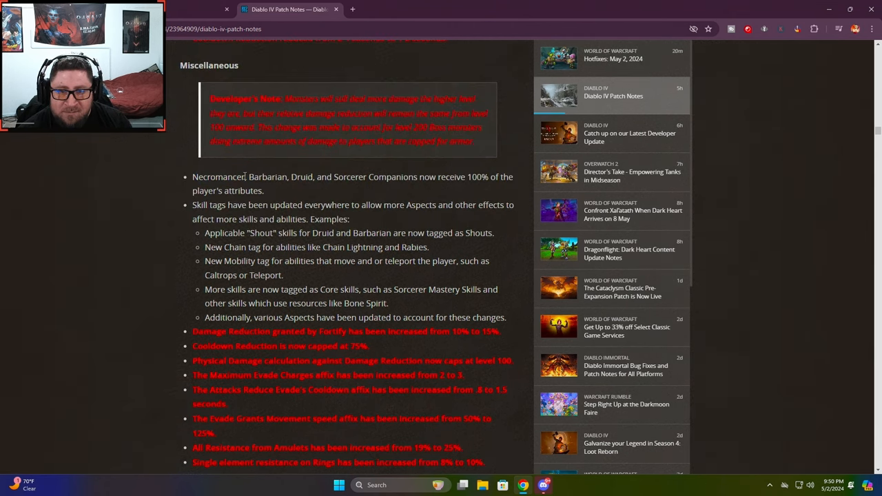
{"action": "double_click", "coordinate": [218, 176]}
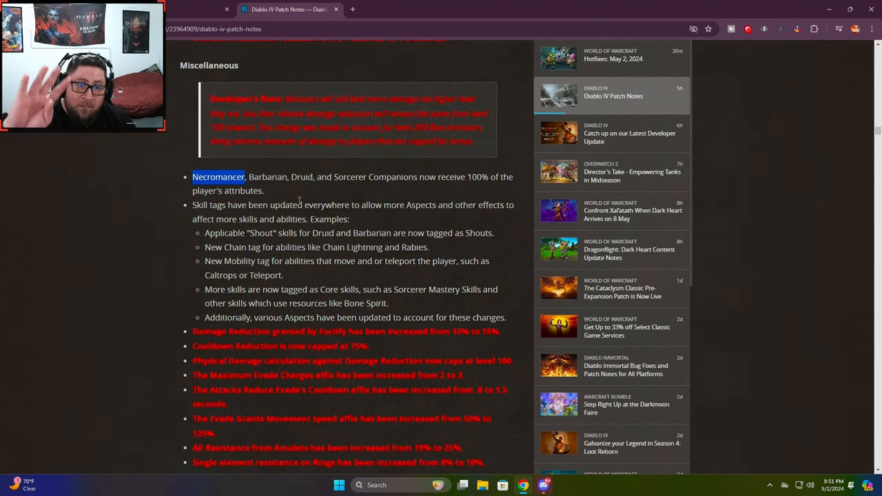
{"action": "scroll", "scroll_direction": "down", "scroll_amount": 3}
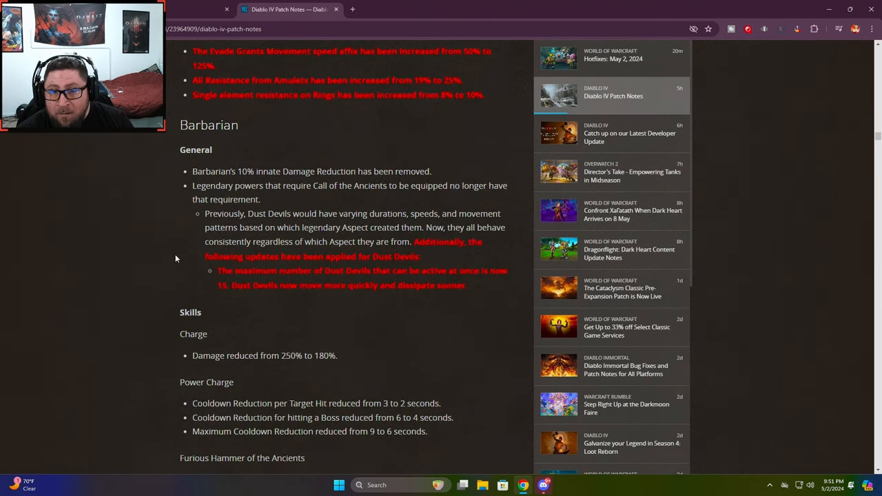
{"action": "left_click_drag", "start_coordinate": [413, 241], "coordinate": [420, 256]}
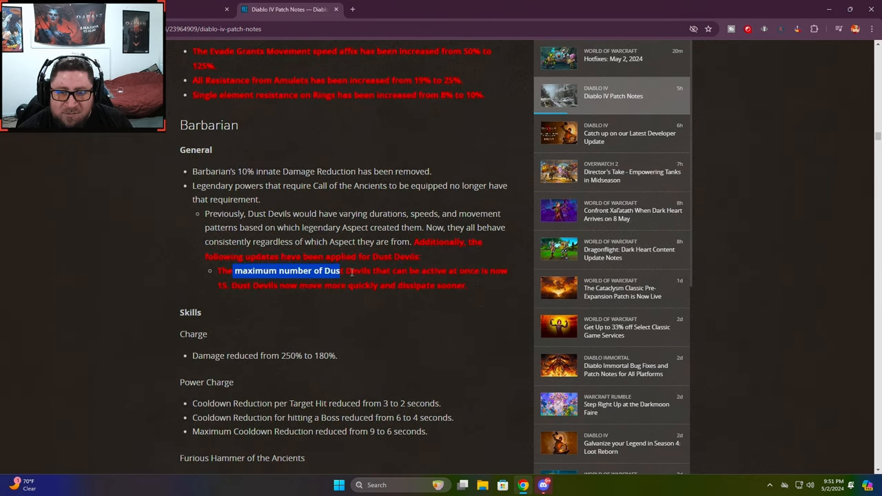
{"action": "left_click", "coordinate": [377, 309]}
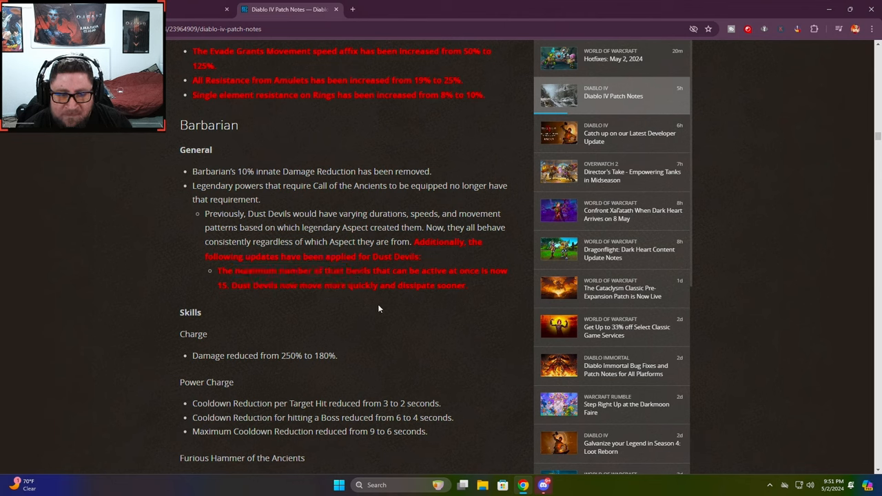
{"action": "left_click_drag", "start_coordinate": [218, 285], "coordinate": [344, 285]}
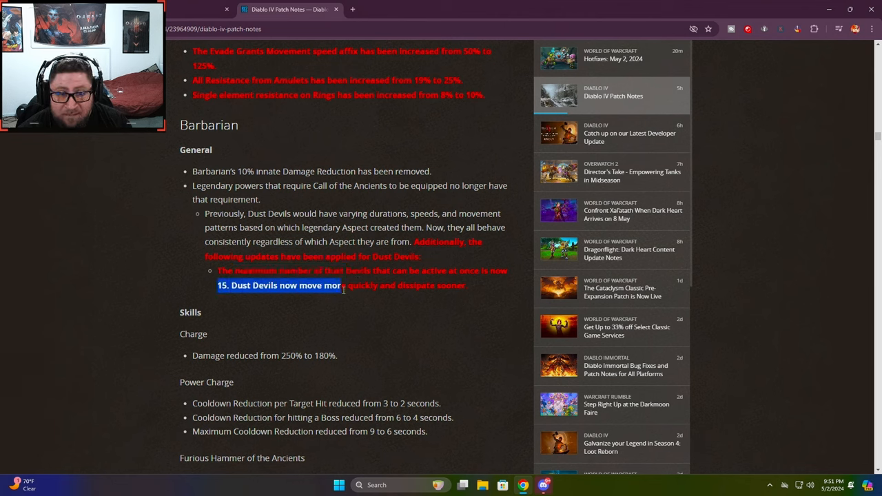
{"action": "left_click", "coordinate": [386, 294]}
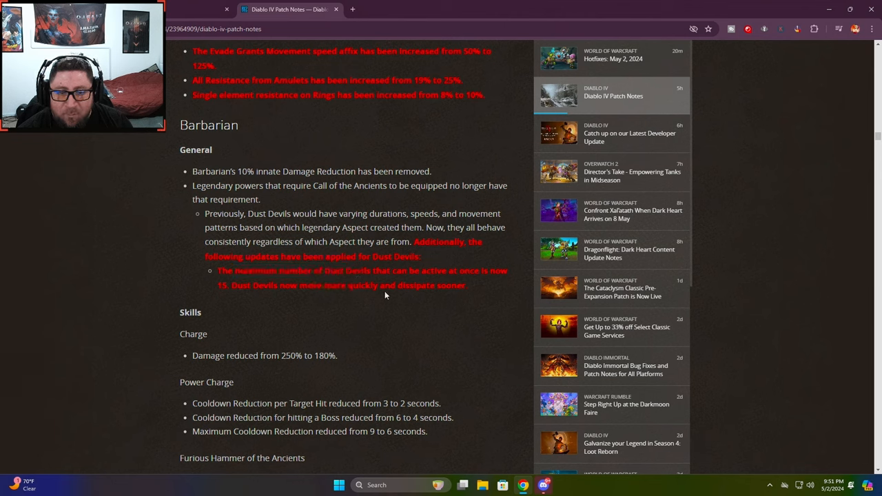
{"action": "mouse_move", "coordinate": [417, 297]}
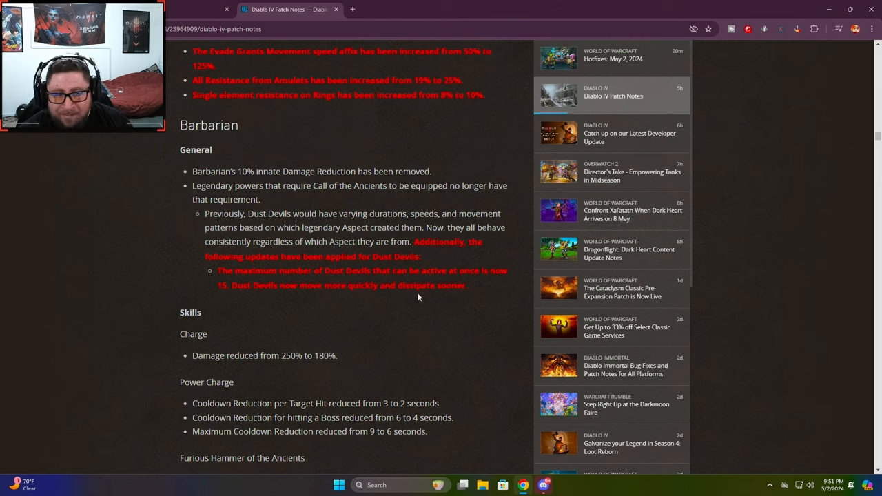
{"action": "mouse_move", "coordinate": [273, 307]}
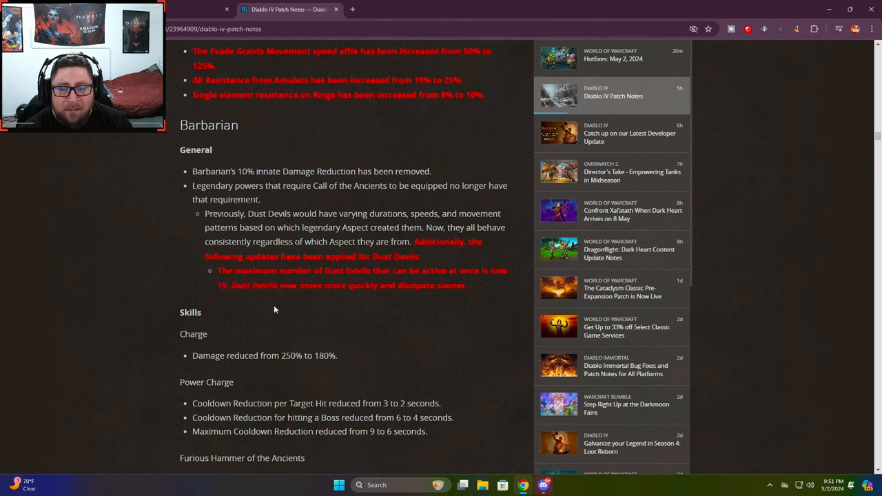
{"action": "mouse_move", "coordinate": [339, 319]}
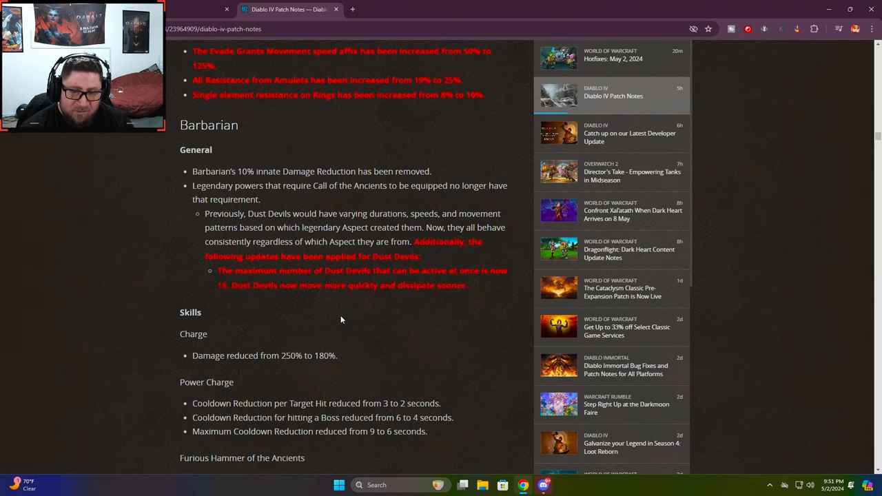
Highlight Windlasher's Aspect's new Dust Devil line through 0.35-0.5 damage, then scroll to Aspect of Fierce Winds
{"action": "scroll", "scroll_direction": "down", "scroll_amount": 3}
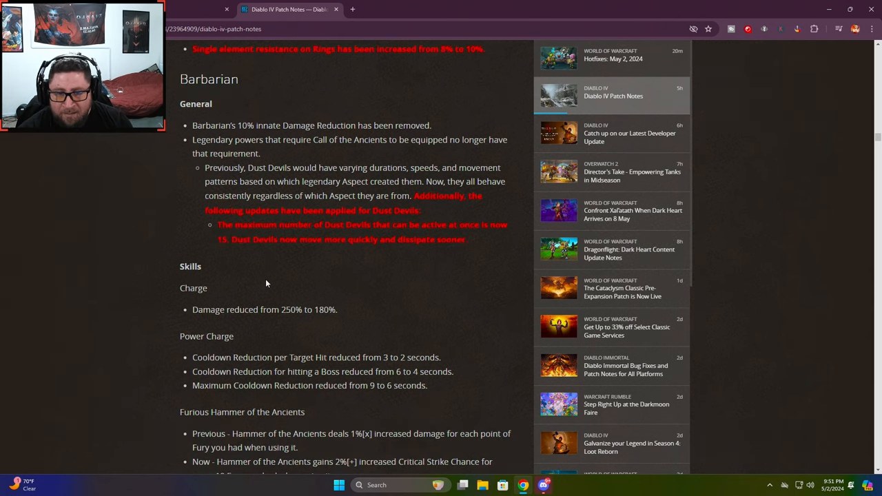
{"action": "scroll", "scroll_direction": "down", "scroll_amount": 3}
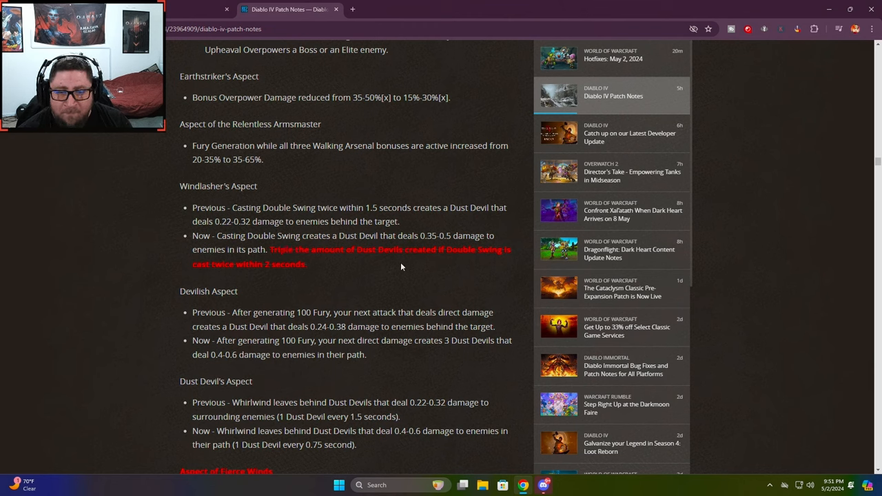
{"action": "mouse_move", "coordinate": [328, 273]}
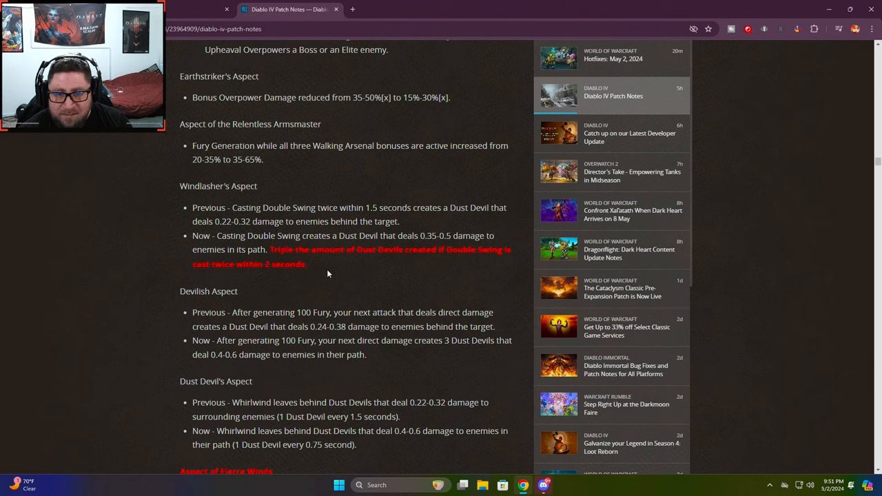
{"action": "left_click_drag", "start_coordinate": [213, 235], "coordinate": [361, 235]}
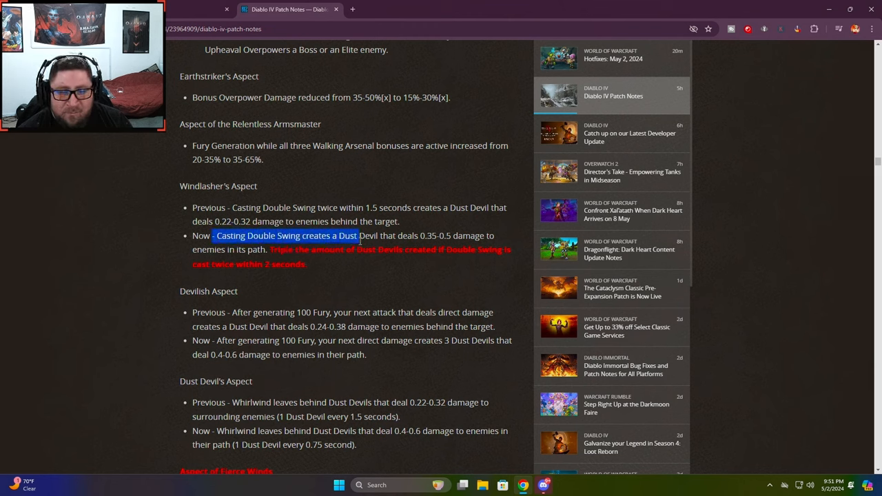
{"action": "left_click_drag", "start_coordinate": [358, 236], "coordinate": [495, 235]}
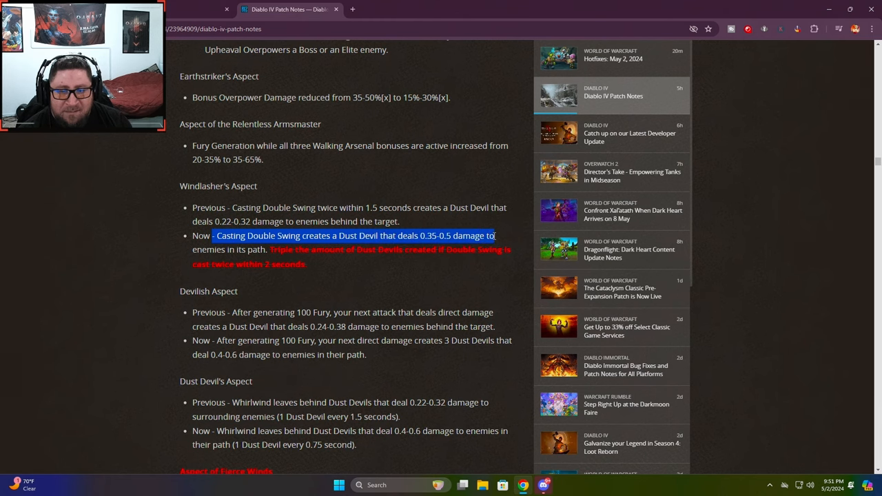
{"action": "left_click", "coordinate": [356, 281]}
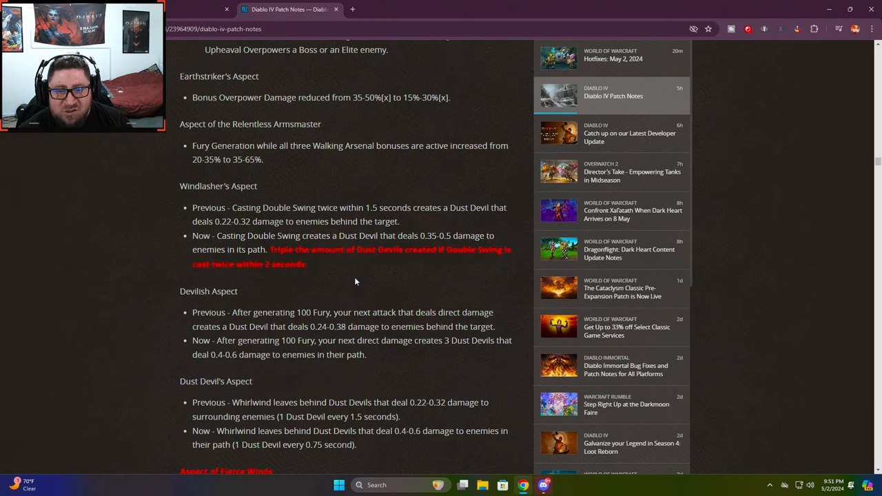
{"action": "scroll", "scroll_direction": "down", "scroll_amount": 3}
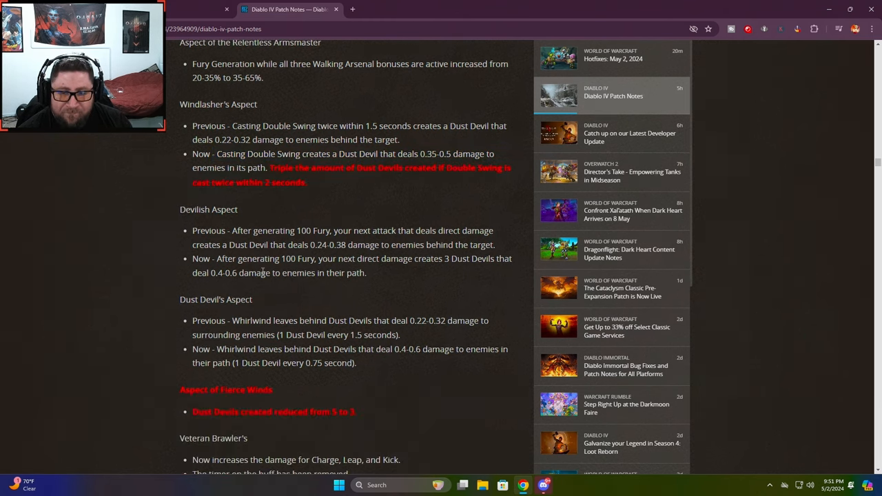
{"action": "scroll", "scroll_direction": "down", "scroll_amount": 3}
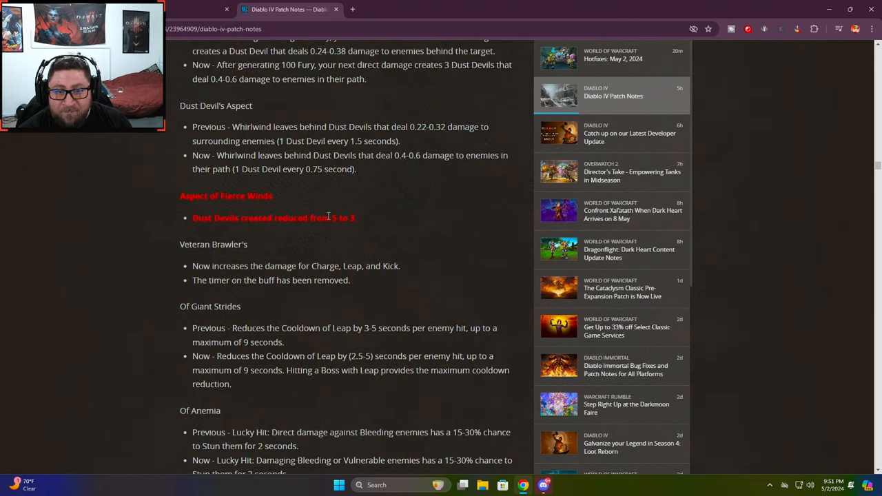
Scroll past Barbarian legendaries and Druid Spirit Boons to the Wolves, Hurricane and Petrify skills
{"action": "scroll", "scroll_direction": "down", "scroll_amount": 3}
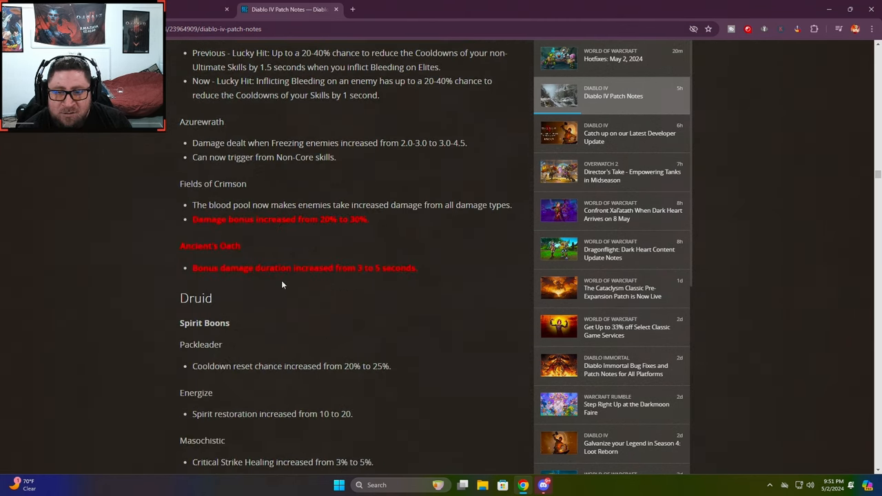
{"action": "scroll", "scroll_direction": "down", "scroll_amount": 3}
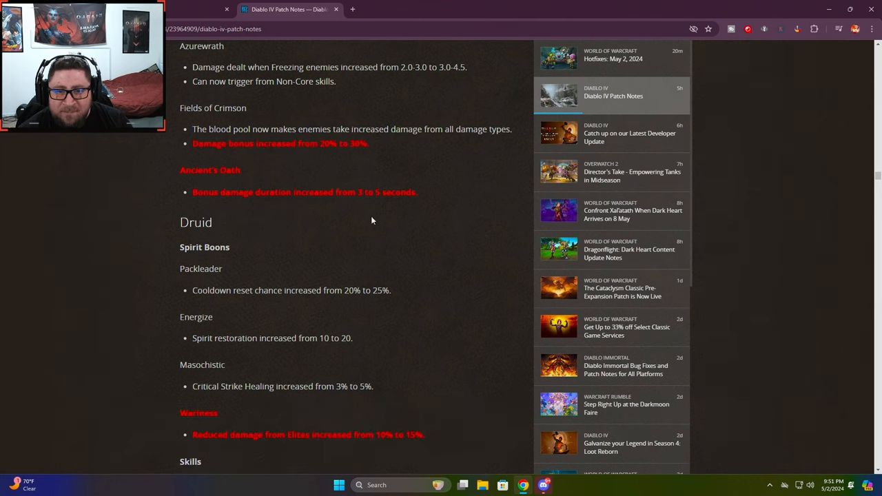
{"action": "scroll", "scroll_direction": "down", "scroll_amount": 3}
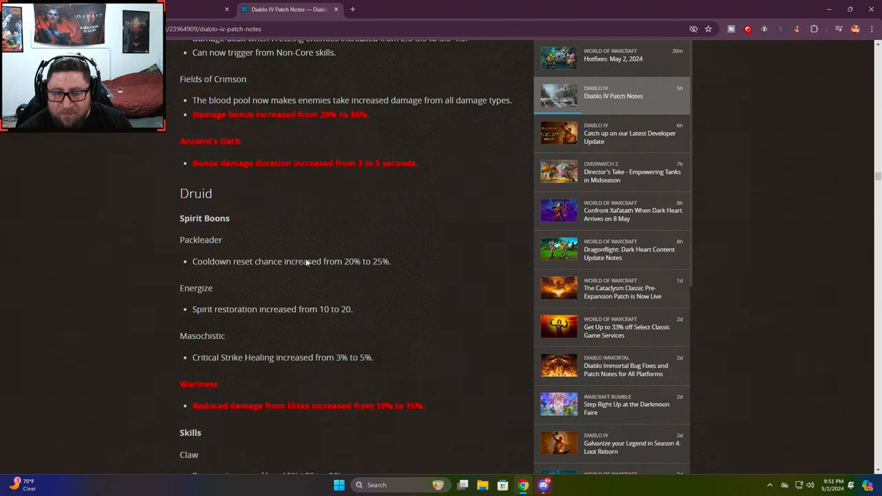
{"action": "scroll", "scroll_direction": "down", "scroll_amount": 3}
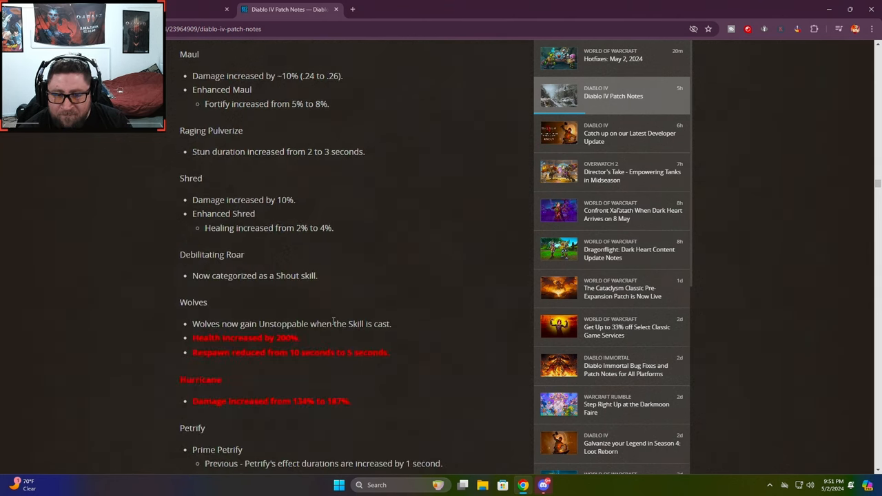
{"action": "scroll", "scroll_direction": "down", "scroll_amount": 3}
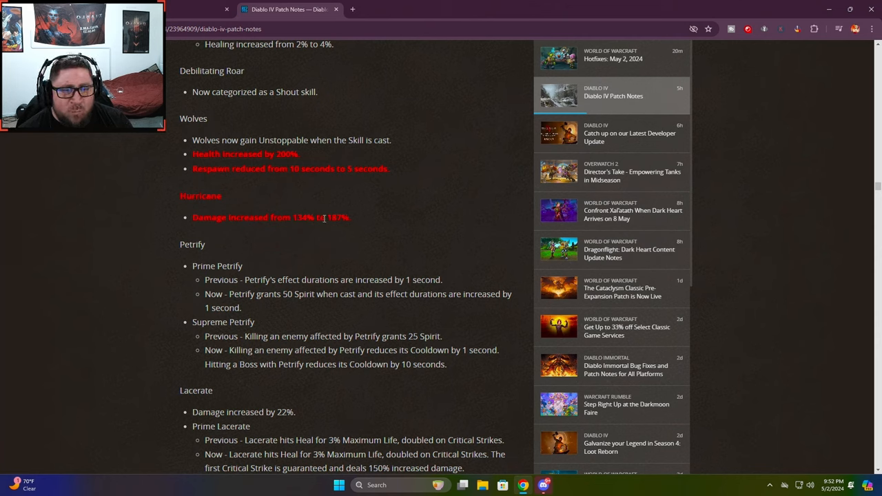
{"action": "mouse_move", "coordinate": [294, 218]}
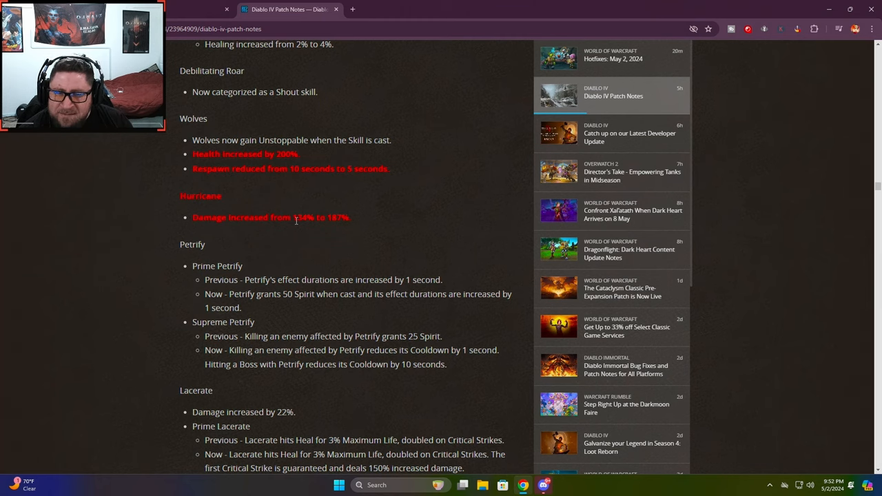
{"action": "double_click", "coordinate": [302, 217]}
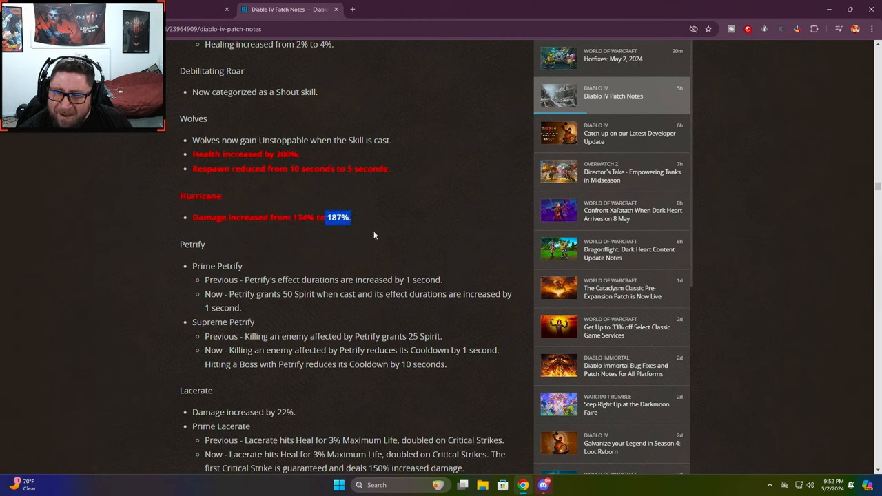
{"action": "left_click", "coordinate": [375, 235]}
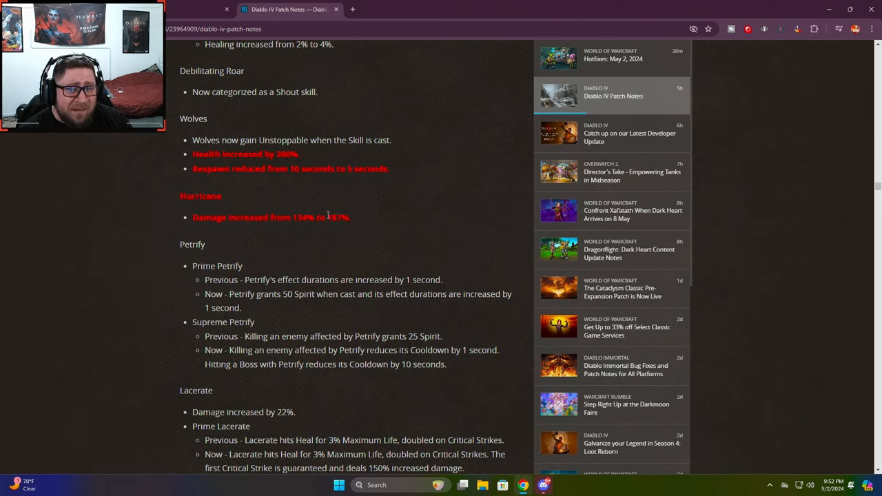
{"action": "mouse_move", "coordinate": [344, 242]}
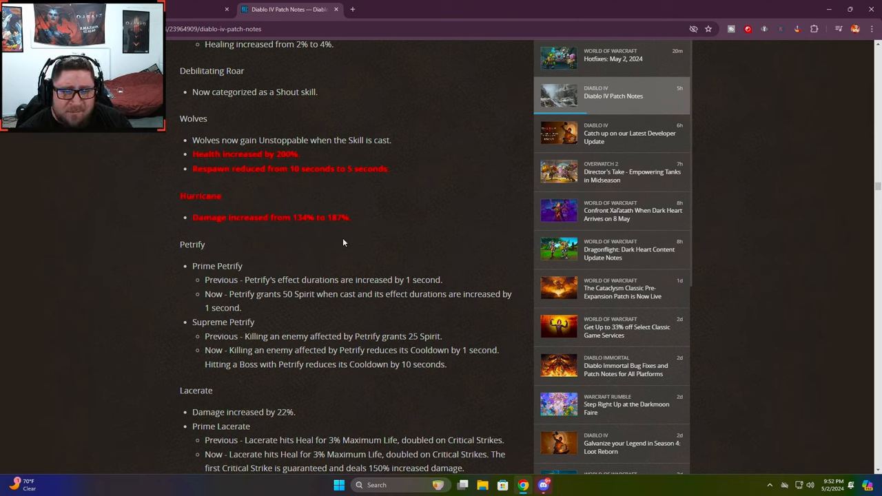
{"action": "double_click", "coordinate": [337, 217]}
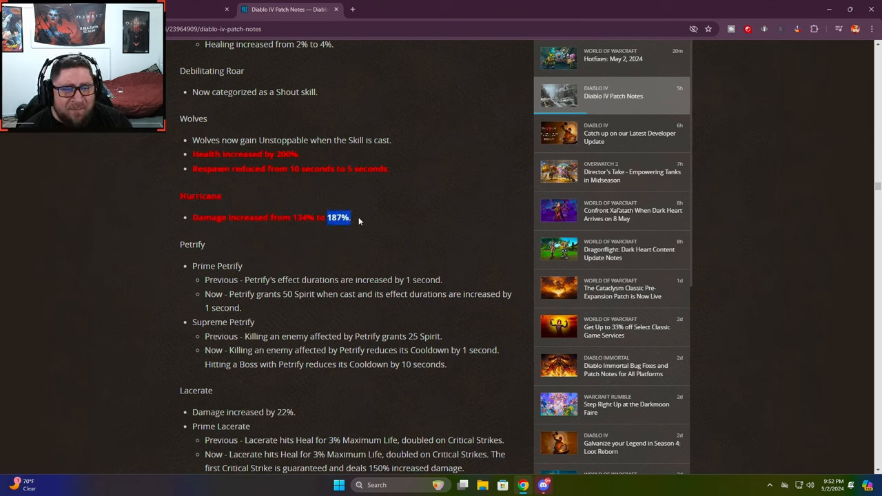
{"action": "mouse_move", "coordinate": [372, 235]}
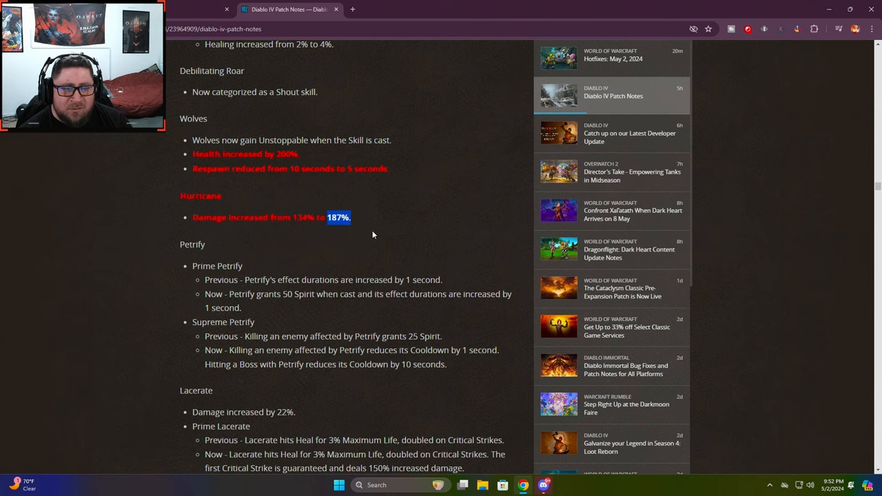
{"action": "scroll", "scroll_direction": "down", "scroll_amount": 3}
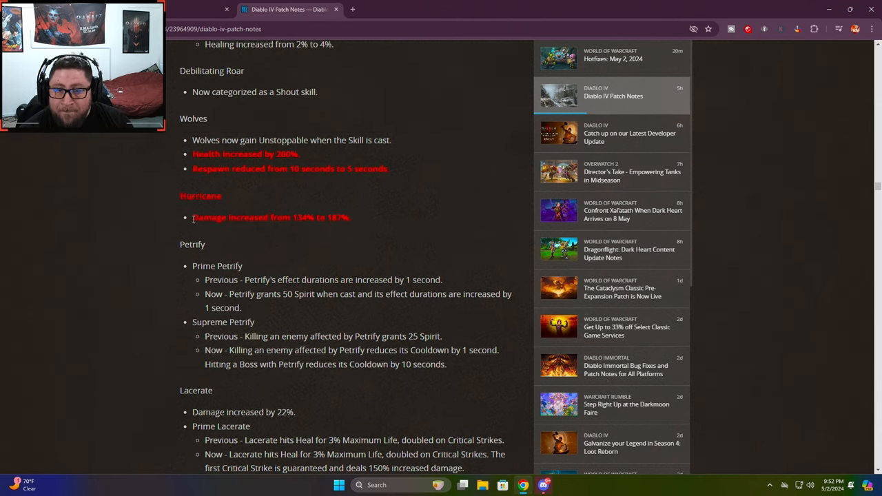
Scroll past Necromancer skills and Book of the Dead minions, highlighting the Supreme Lacerate bonus
{"action": "scroll", "scroll_direction": "down", "scroll_amount": 3}
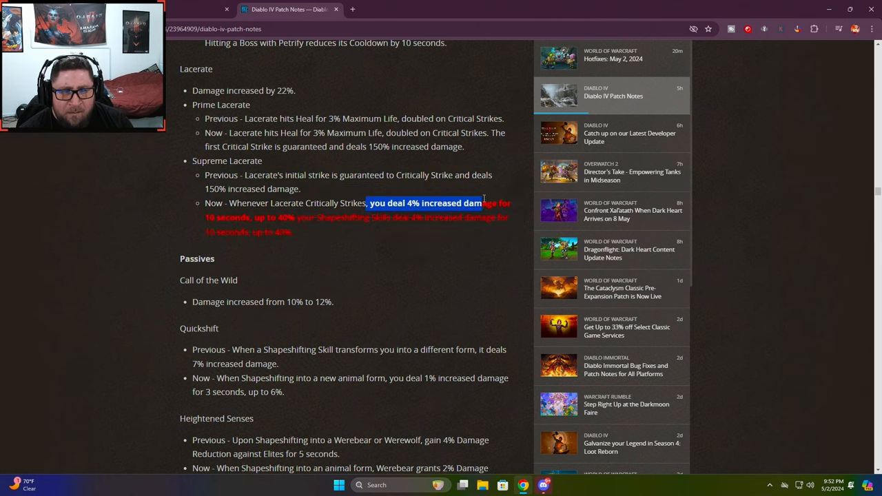
{"action": "left_click_drag", "start_coordinate": [482, 202], "coordinate": [327, 268]}
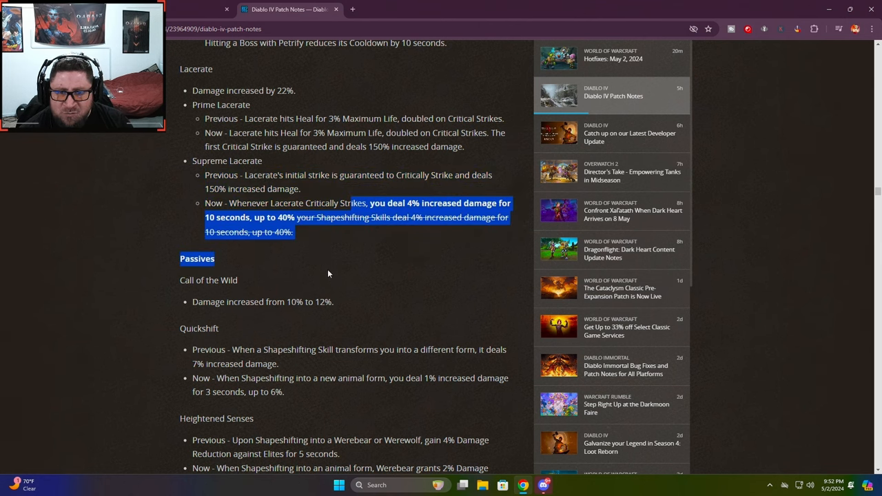
{"action": "scroll", "scroll_direction": "down", "scroll_amount": 3}
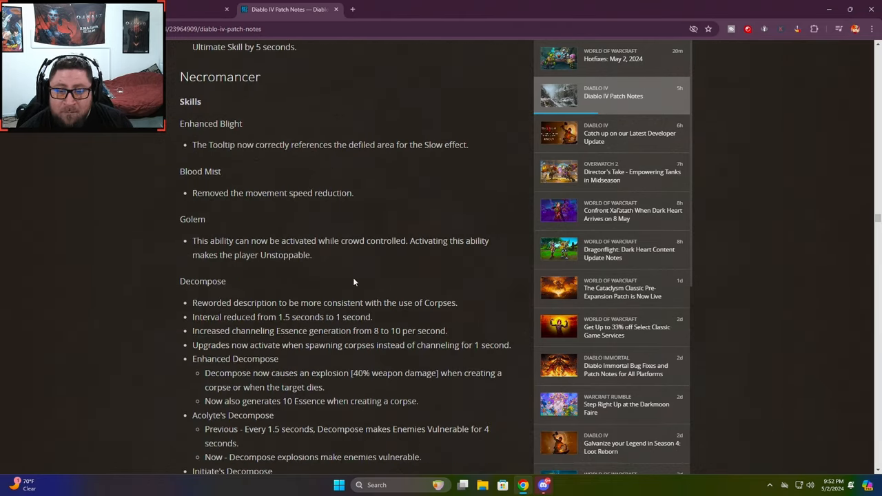
{"action": "scroll", "scroll_direction": "down", "scroll_amount": 3}
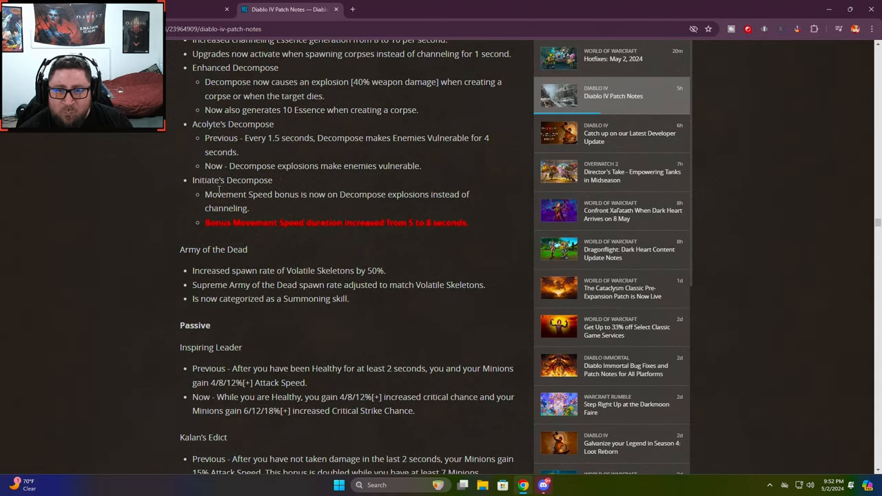
{"action": "scroll", "scroll_direction": "down", "scroll_amount": 3}
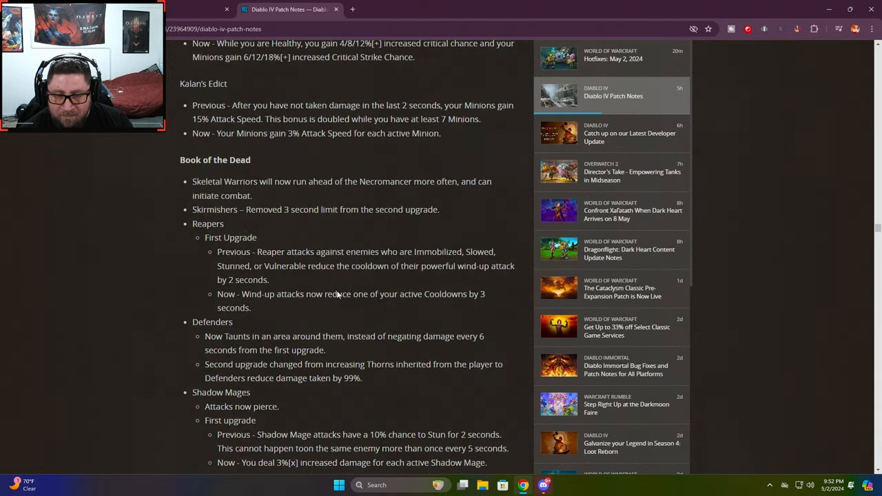
{"action": "scroll", "scroll_direction": "down", "scroll_amount": 3}
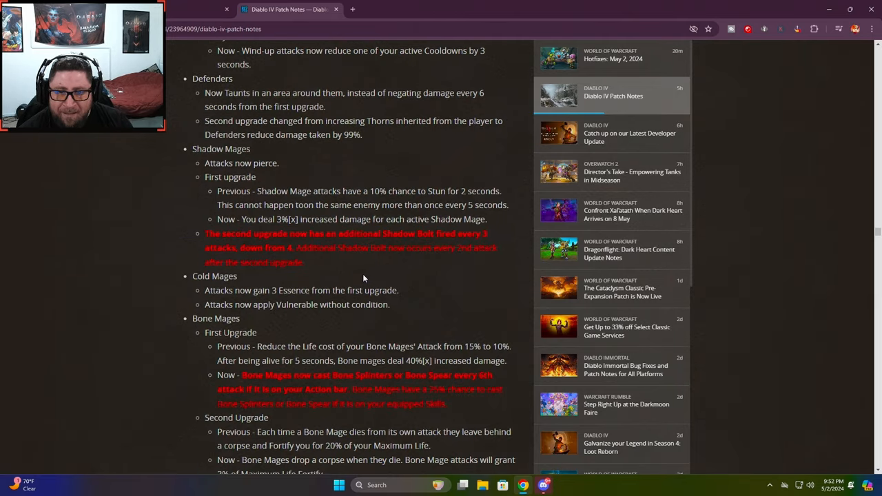
{"action": "scroll", "scroll_direction": "down", "scroll_amount": 3}
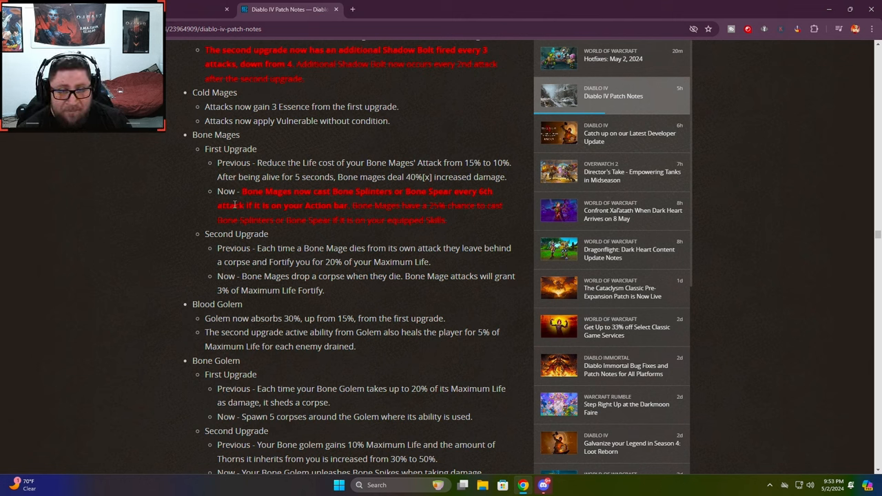
{"action": "scroll", "scroll_direction": "down", "scroll_amount": 3}
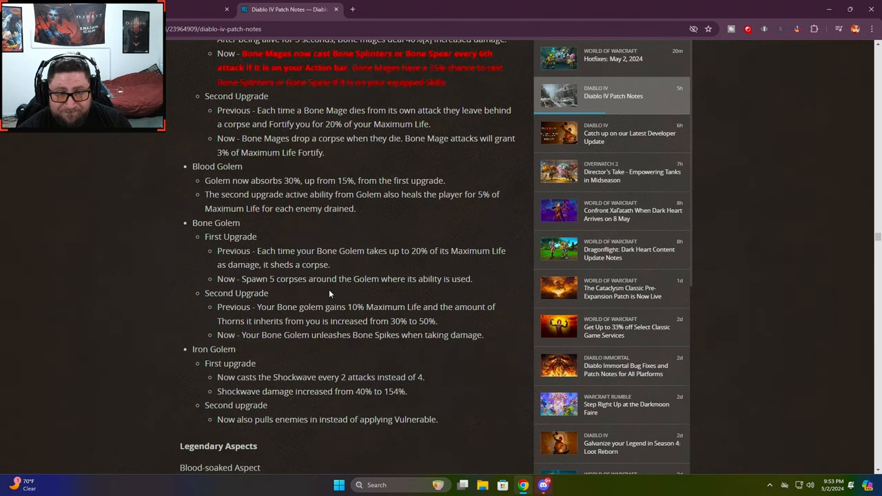
{"action": "scroll", "scroll_direction": "up", "scroll_amount": 3}
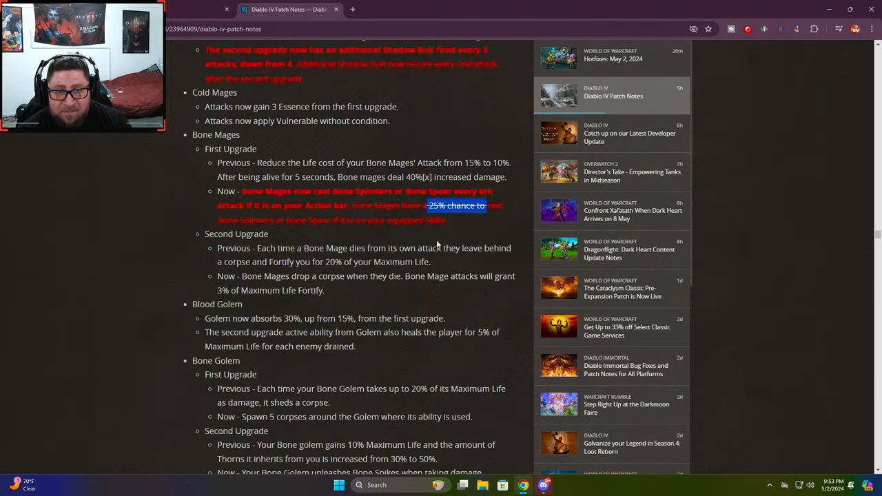
{"action": "scroll", "scroll_direction": "down", "scroll_amount": 3}
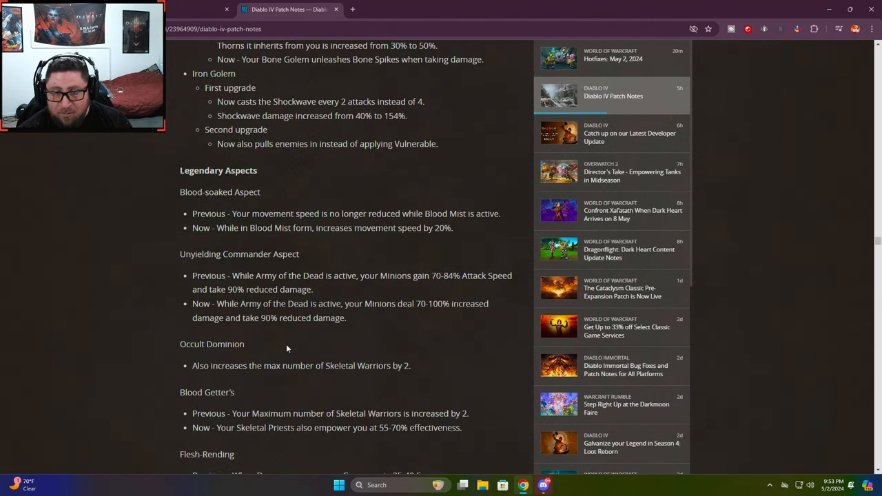
Scroll down to the Necromancer Unique Items and Paragon glyph changes
{"action": "scroll", "scroll_direction": "down", "scroll_amount": 3}
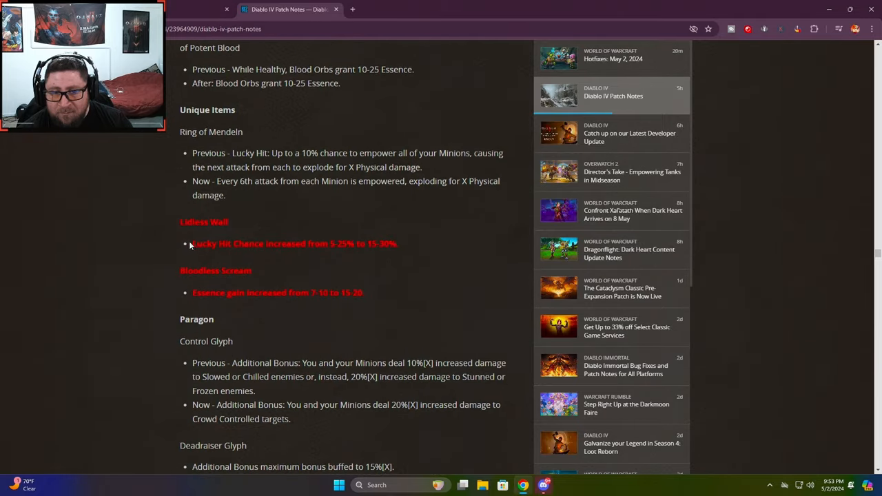
{"action": "mouse_move", "coordinate": [371, 259]}
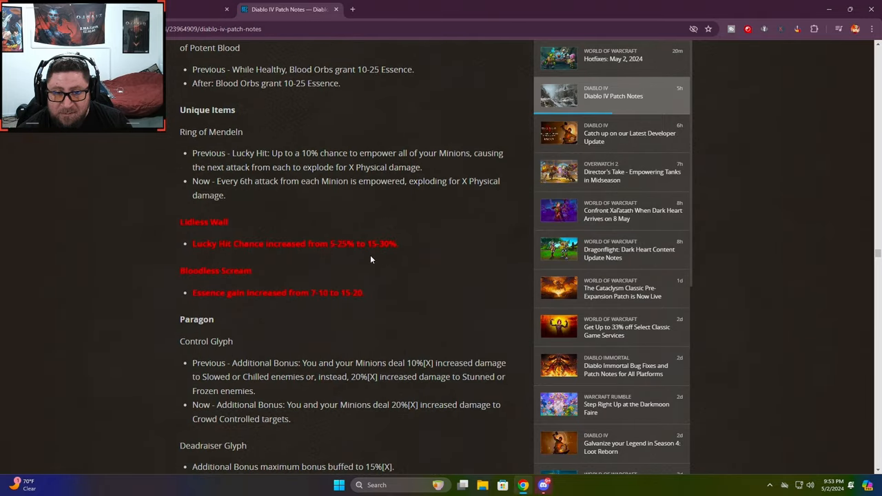
{"action": "scroll", "scroll_direction": "down", "scroll_amount": 3}
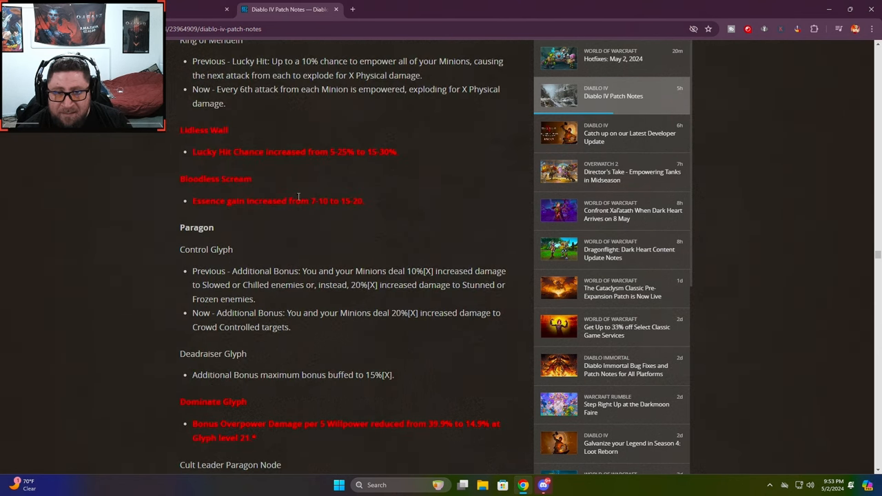
{"action": "scroll", "scroll_direction": "down", "scroll_amount": 3}
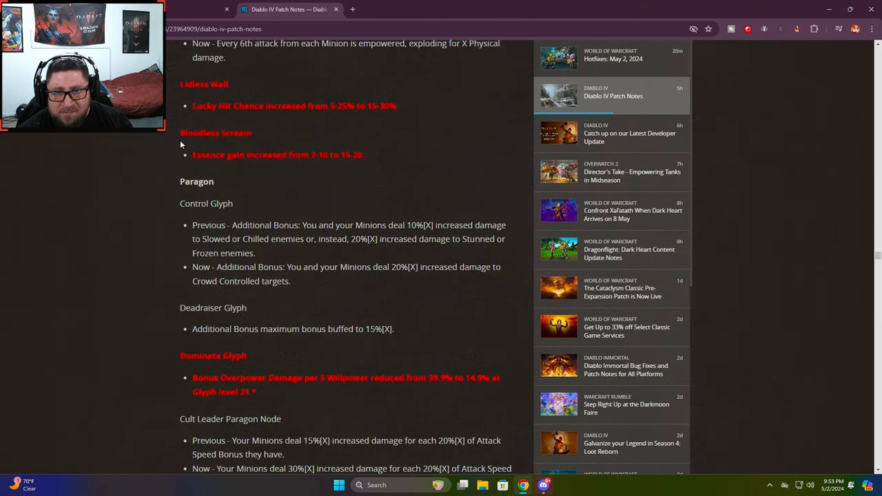
{"action": "scroll", "scroll_direction": "down", "scroll_amount": 3}
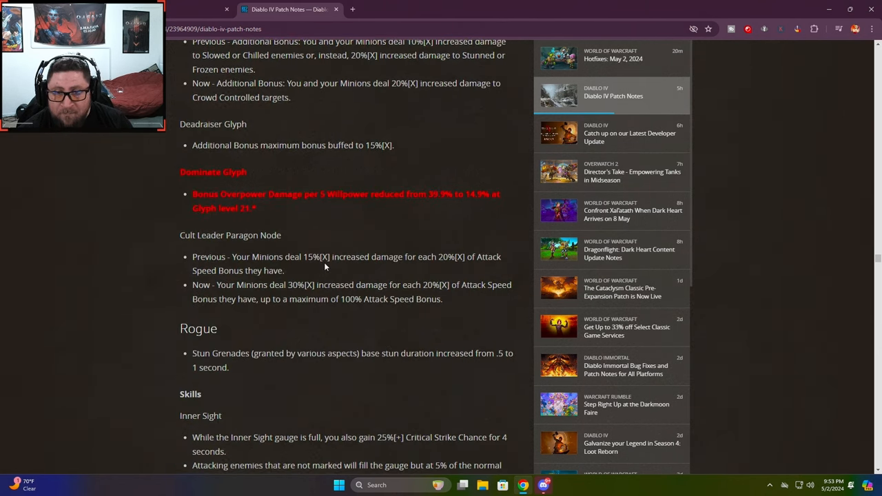
{"action": "mouse_move", "coordinate": [353, 213]}
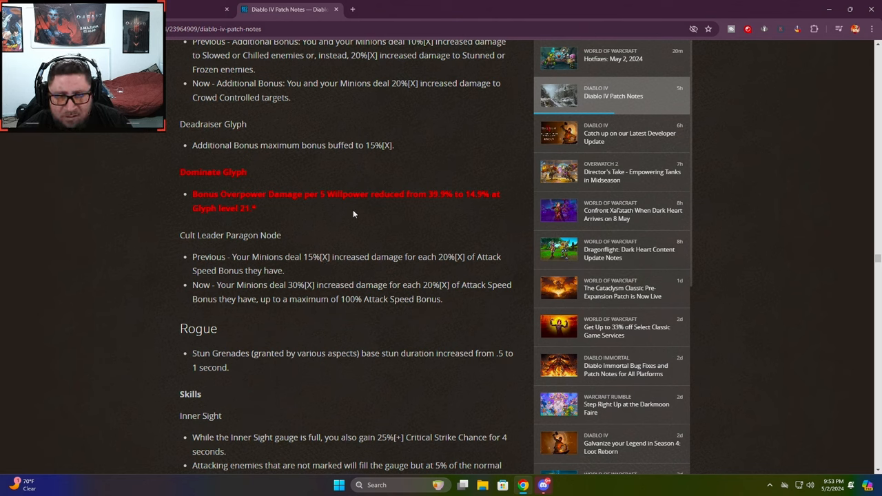
Highlight the Dominate Glyph willpower damage wording and its old 39.9% value
{"action": "left_click_drag", "start_coordinate": [272, 194], "coordinate": [372, 194]}
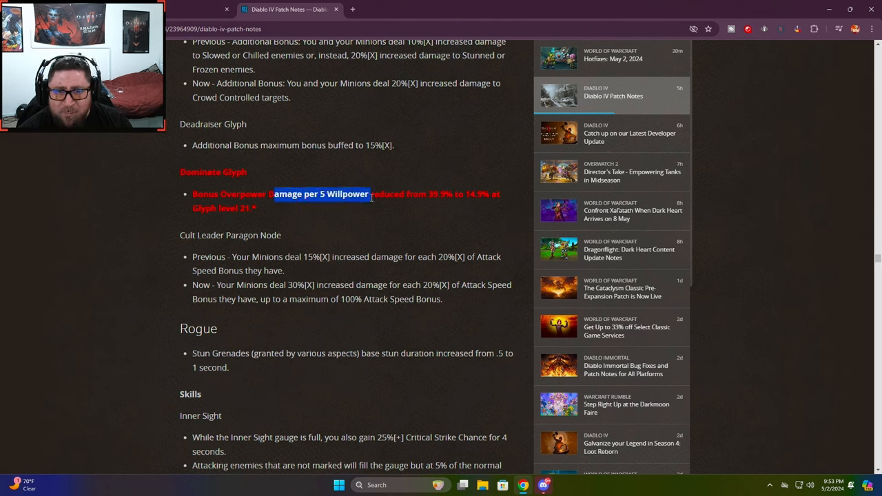
{"action": "double_click", "coordinate": [439, 193]}
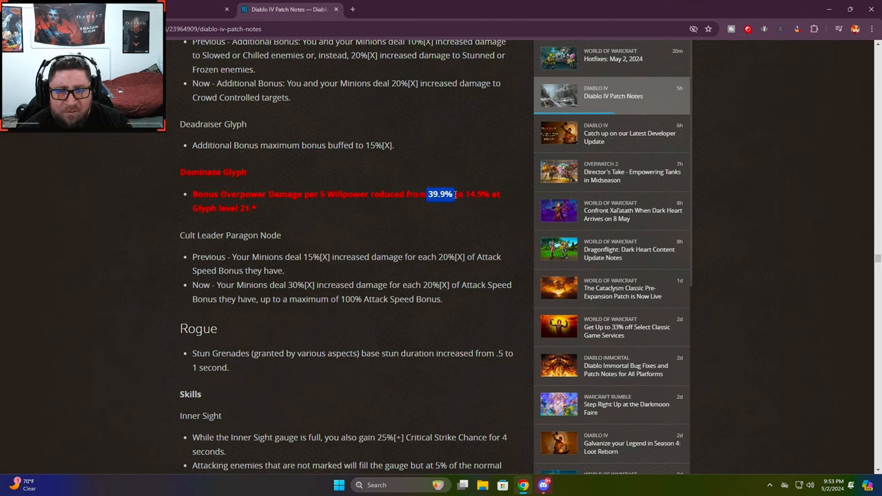
{"action": "left_click", "coordinate": [271, 221]}
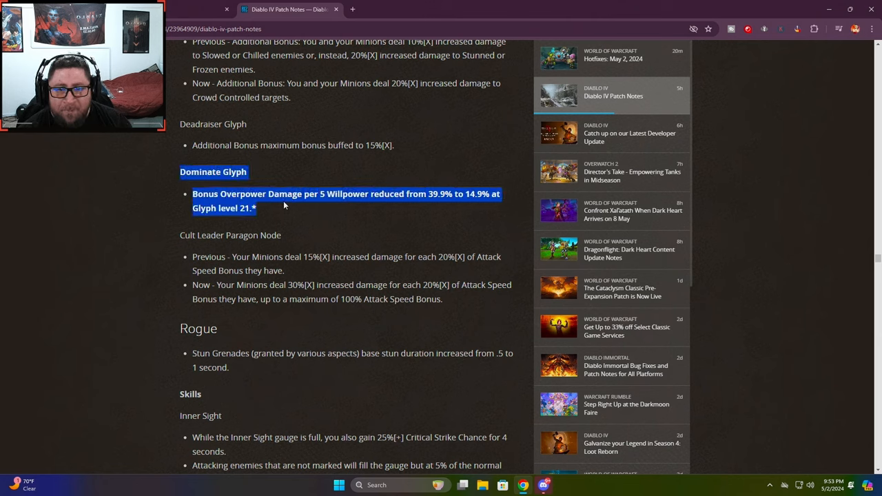
{"action": "mouse_move", "coordinate": [152, 171]}
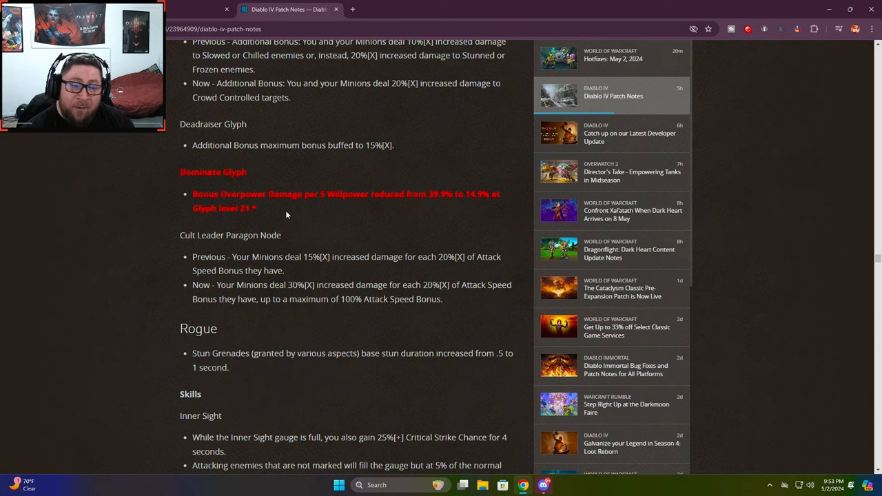
{"action": "mouse_move", "coordinate": [264, 212]}
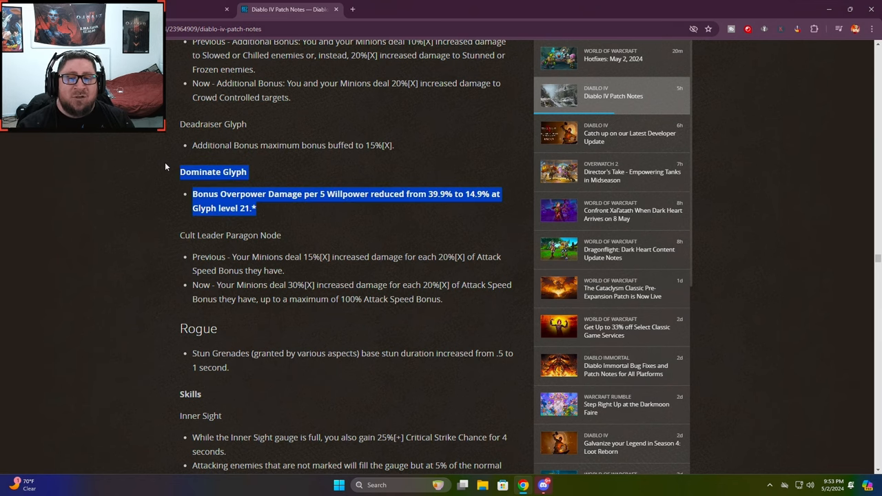
{"action": "mouse_move", "coordinate": [281, 212]}
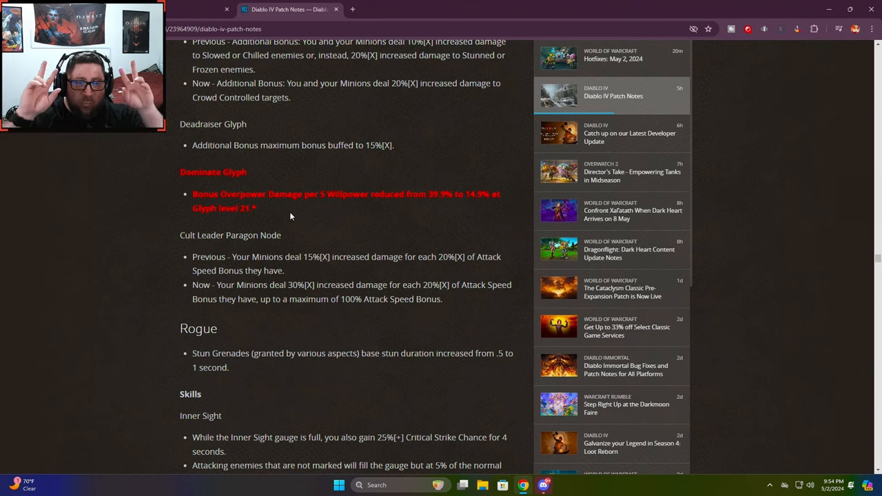
{"action": "mouse_move", "coordinate": [177, 172]}
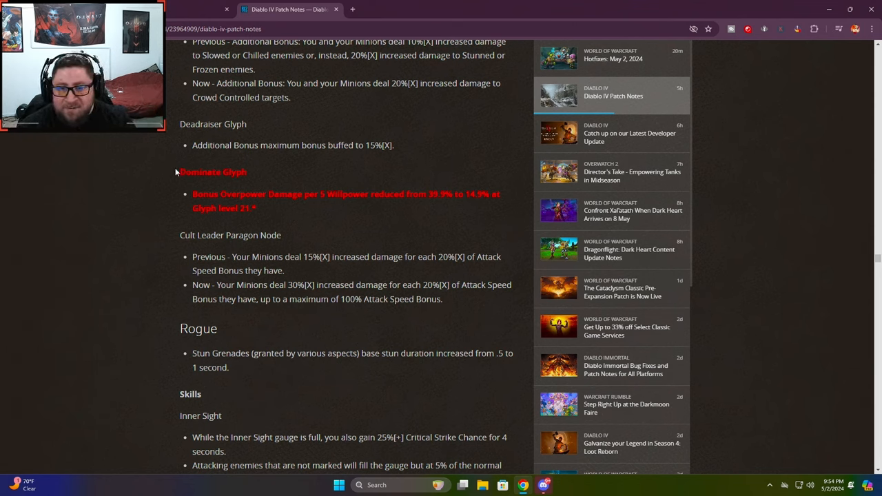
{"action": "mouse_move", "coordinate": [296, 209]}
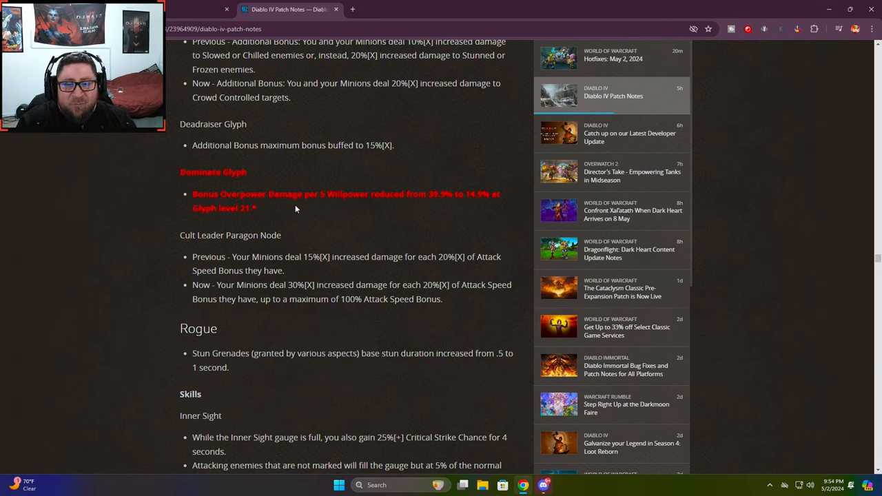
Scroll into the Rogue aspects and select the Of Uncanny Treachery dodge values
{"action": "scroll", "scroll_direction": "up", "scroll_amount": 3}
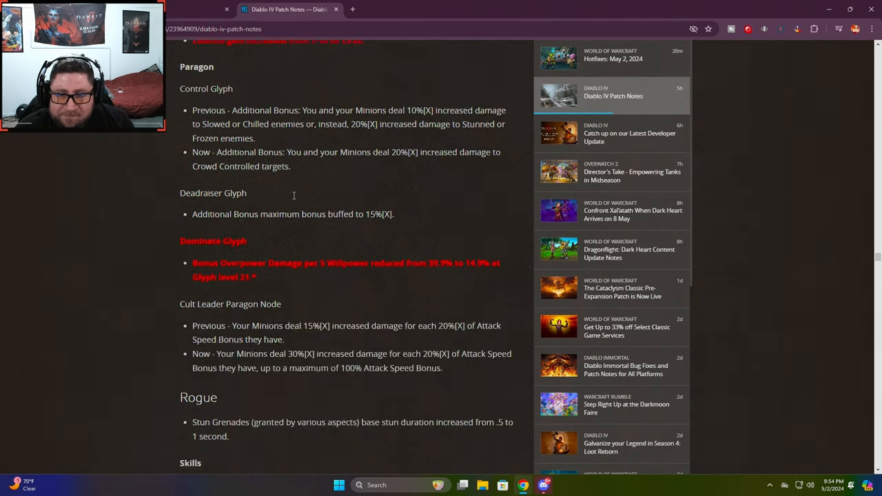
{"action": "scroll", "scroll_direction": "down", "scroll_amount": 3}
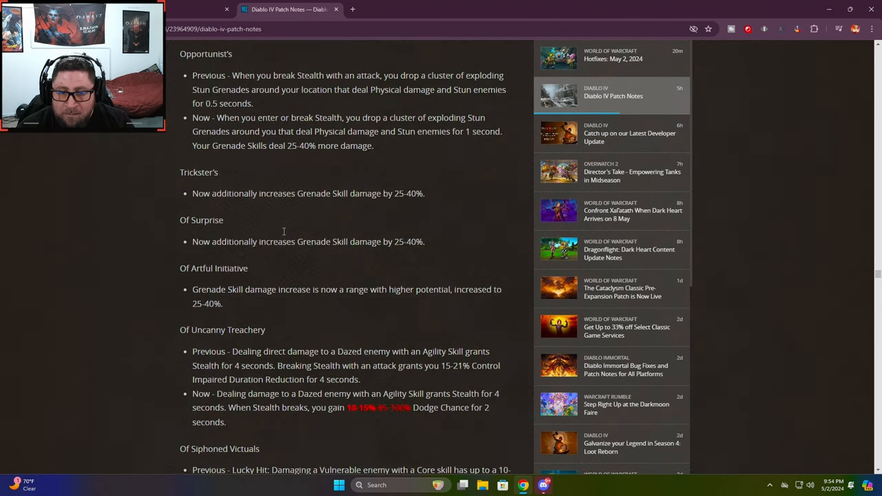
{"action": "scroll", "scroll_direction": "down", "scroll_amount": 3}
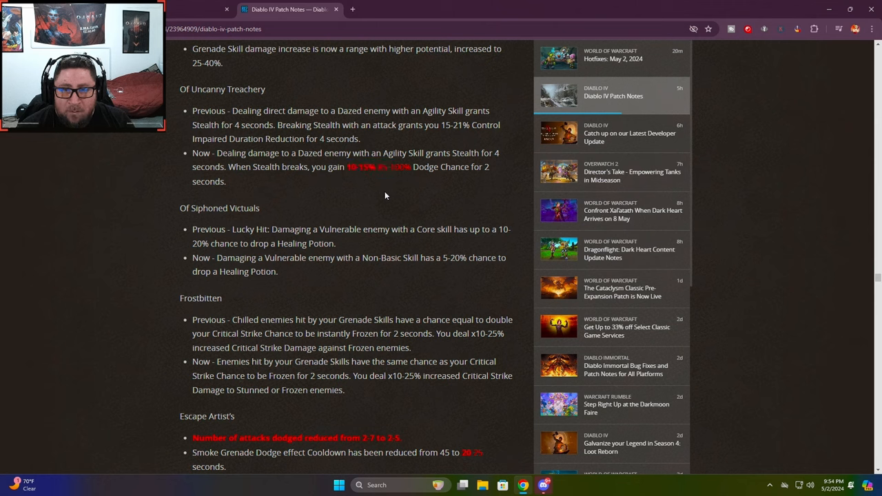
{"action": "double_click", "coordinate": [281, 166]}
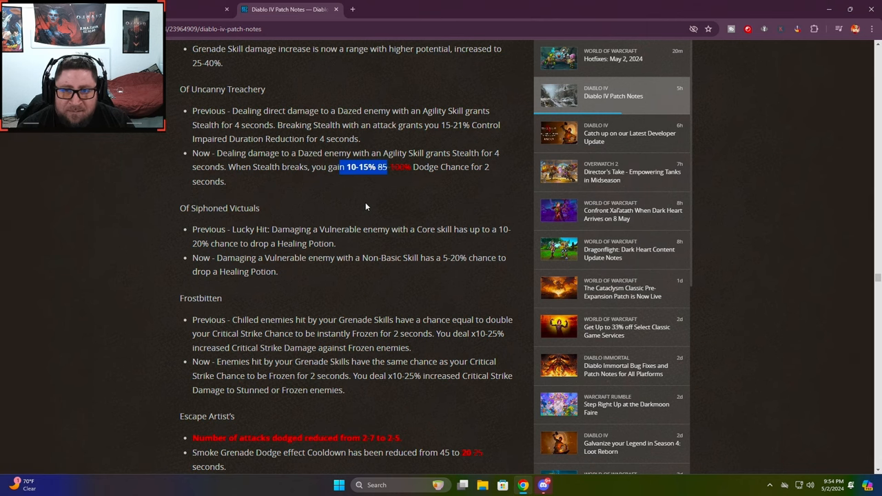
Move down to Escape Artist's Aspect and select its old 2-7 dodge count
{"action": "scroll", "scroll_direction": "down", "scroll_amount": 3}
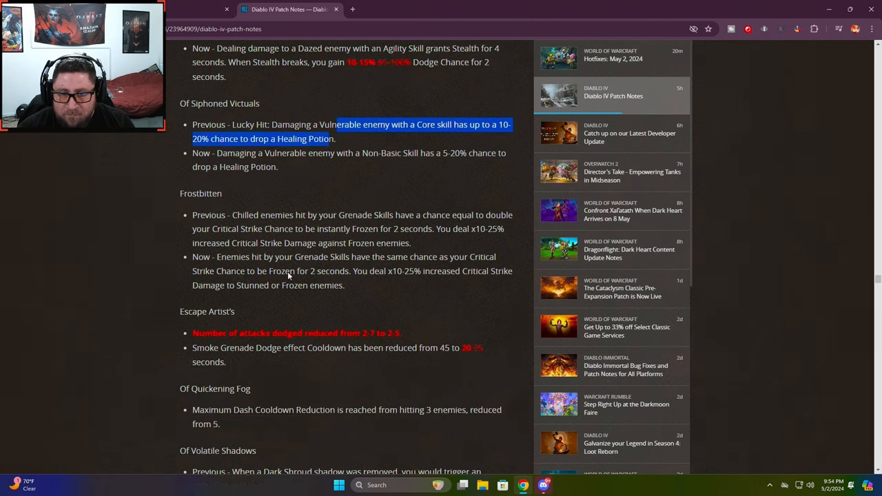
{"action": "scroll", "scroll_direction": "down", "scroll_amount": 3}
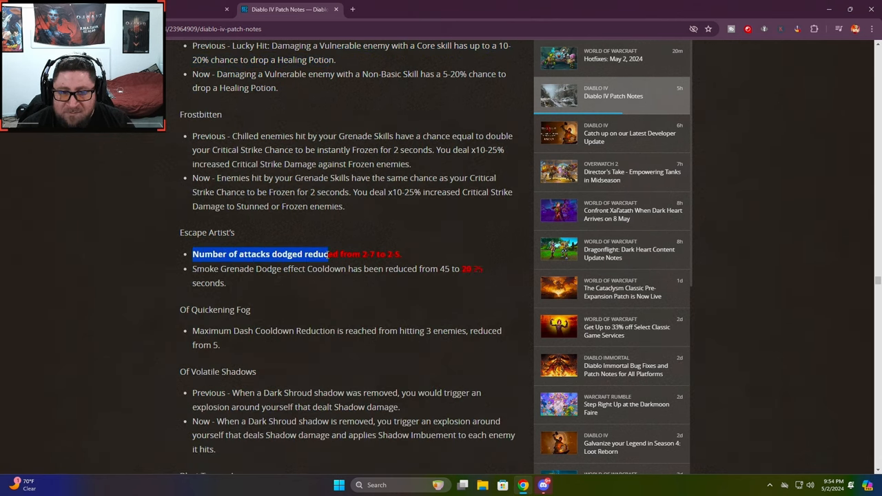
{"action": "left_click", "coordinate": [359, 301]}
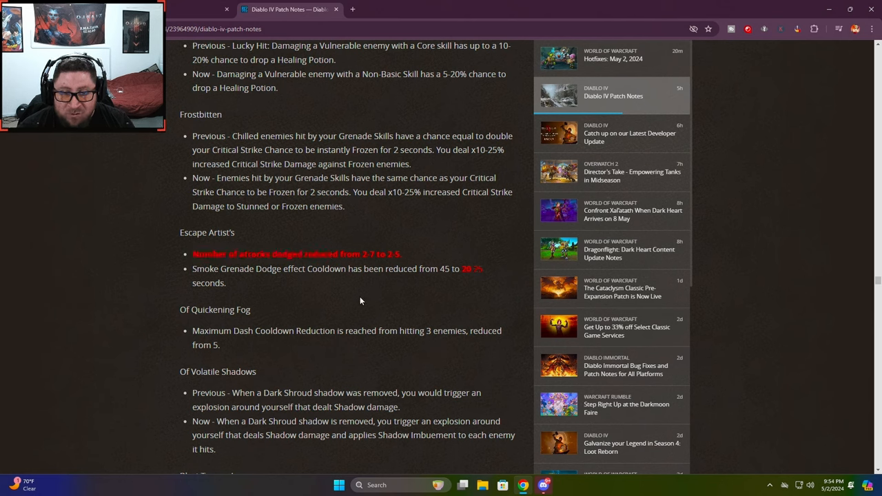
{"action": "double_click", "coordinate": [368, 254]}
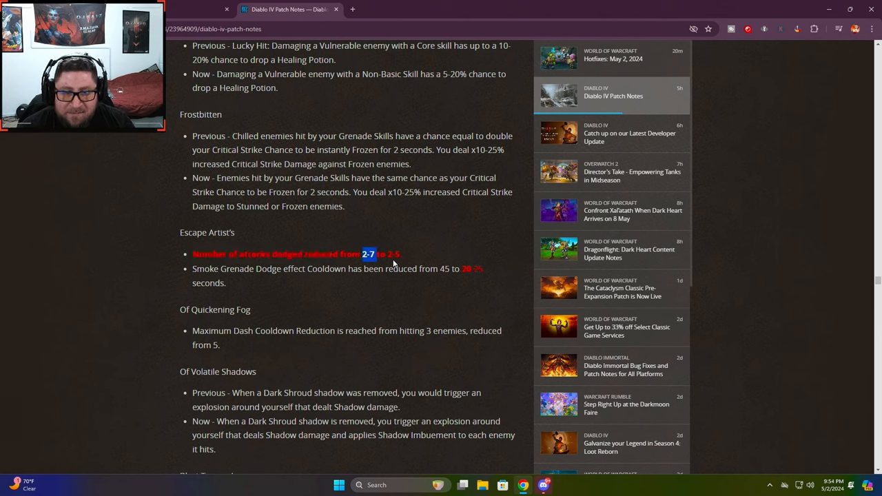
{"action": "mouse_move", "coordinate": [322, 283]}
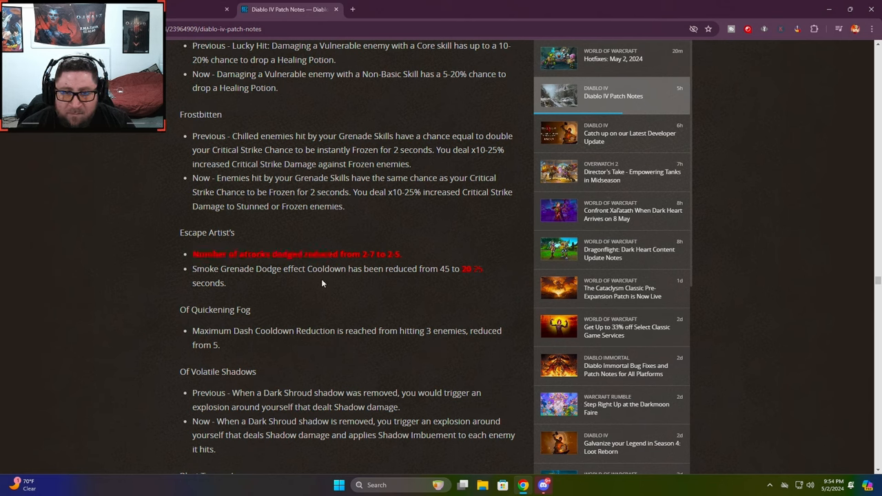
{"action": "mouse_move", "coordinate": [412, 299]}
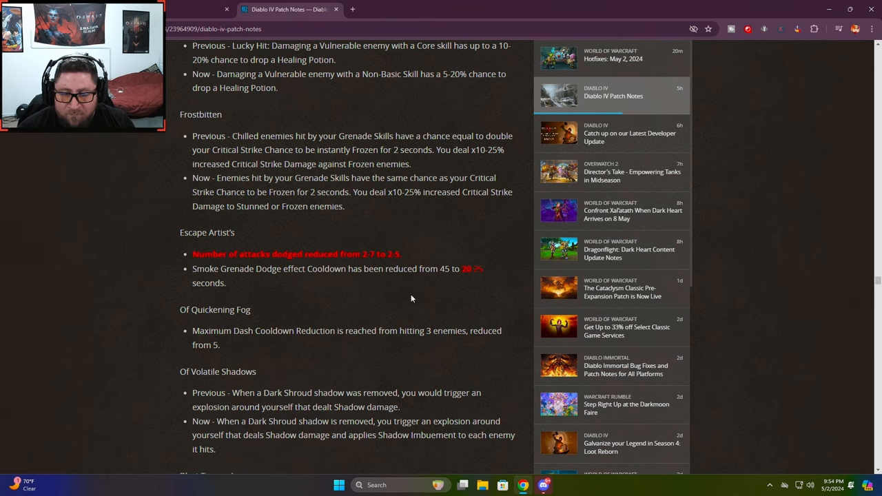
Scroll to Rogue Unique Items, briefly highlighting the Beastfall Boots damage bonus line
{"action": "scroll", "scroll_direction": "down", "scroll_amount": 3}
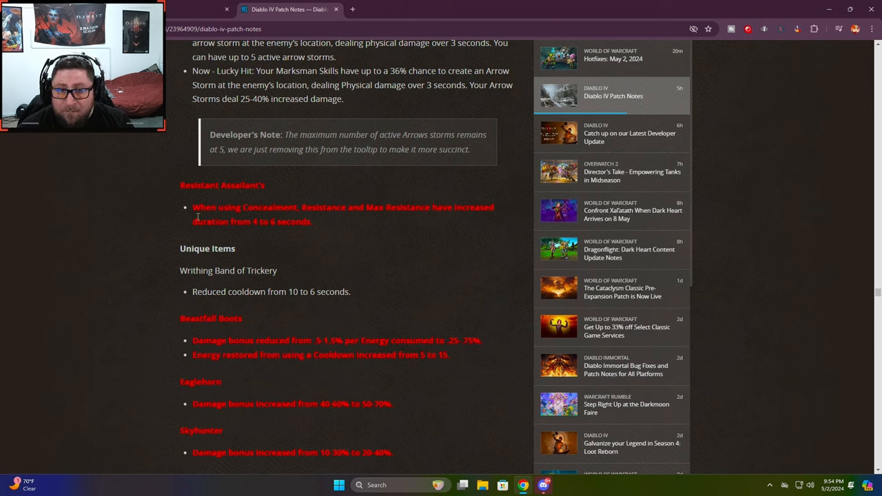
{"action": "mouse_move", "coordinate": [353, 239]}
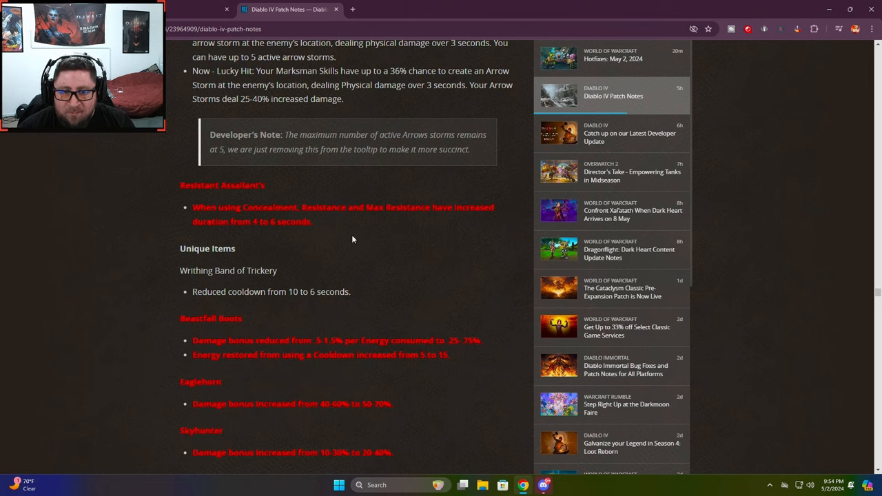
{"action": "mouse_move", "coordinate": [307, 205]}
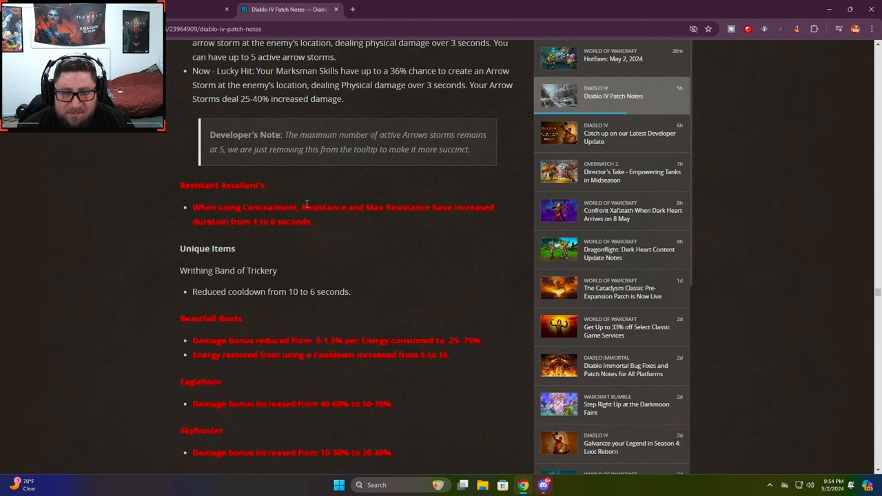
{"action": "mouse_move", "coordinate": [310, 261]}
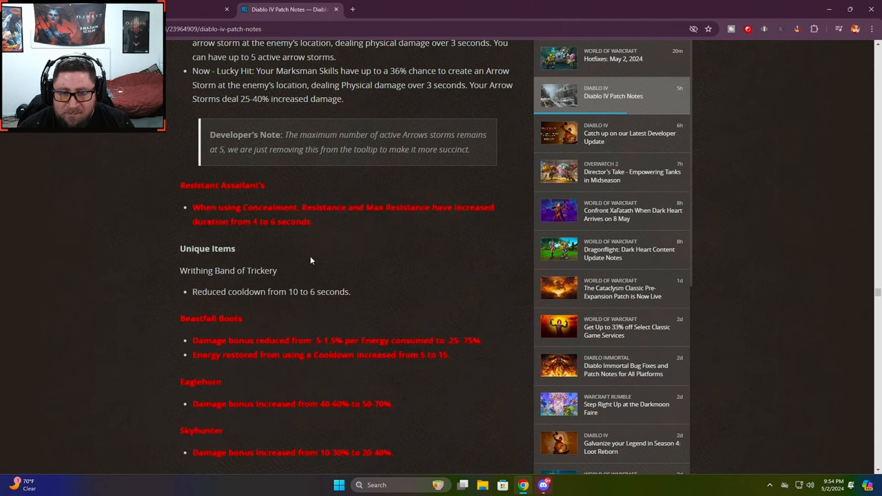
{"action": "scroll", "scroll_direction": "down", "scroll_amount": 3}
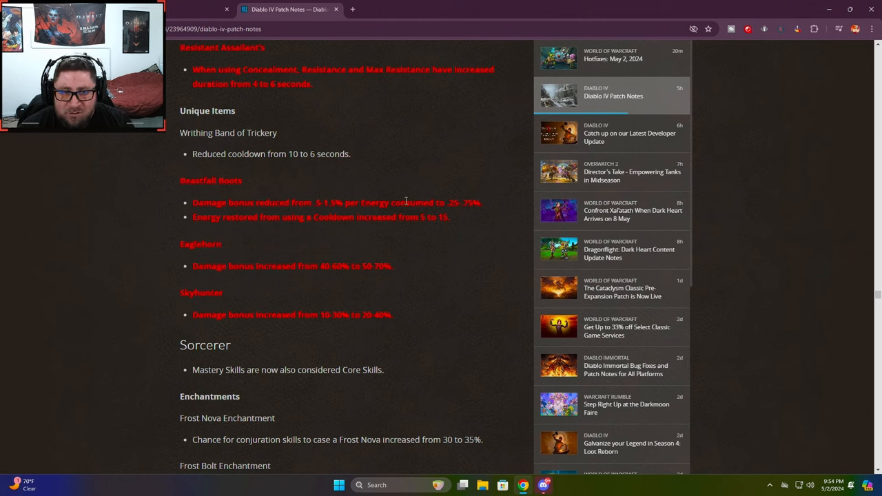
{"action": "mouse_move", "coordinate": [289, 214]}
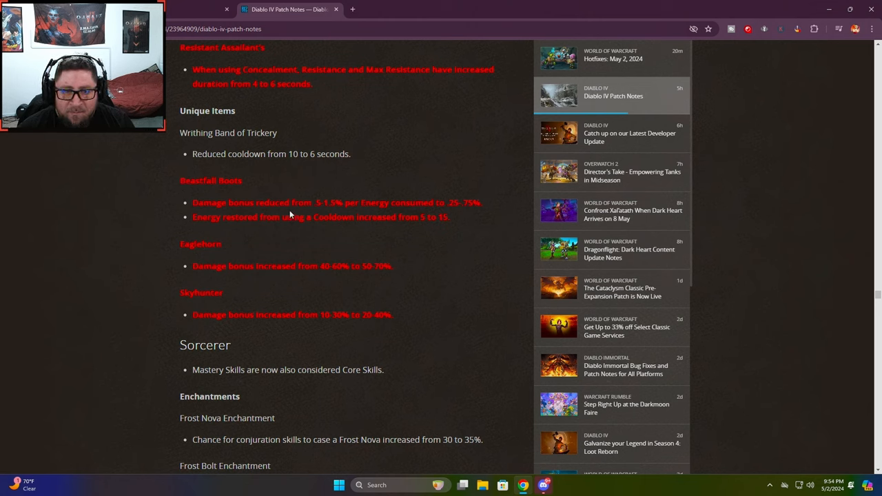
{"action": "left_click_drag", "start_coordinate": [348, 202], "coordinate": [482, 202]}
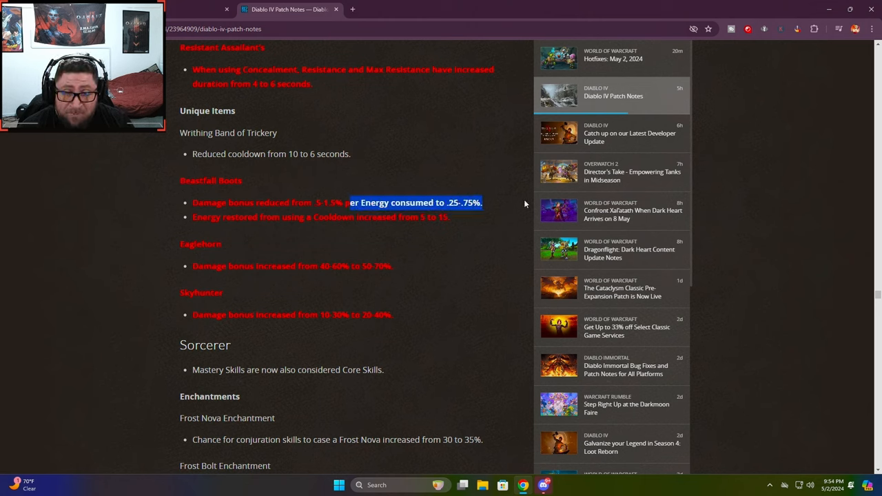
{"action": "left_click", "coordinate": [337, 232]}
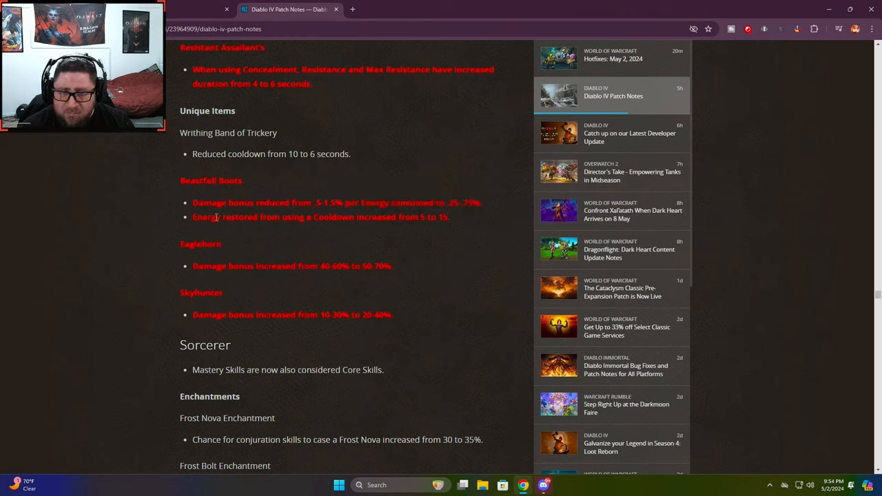
{"action": "mouse_move", "coordinate": [328, 241]}
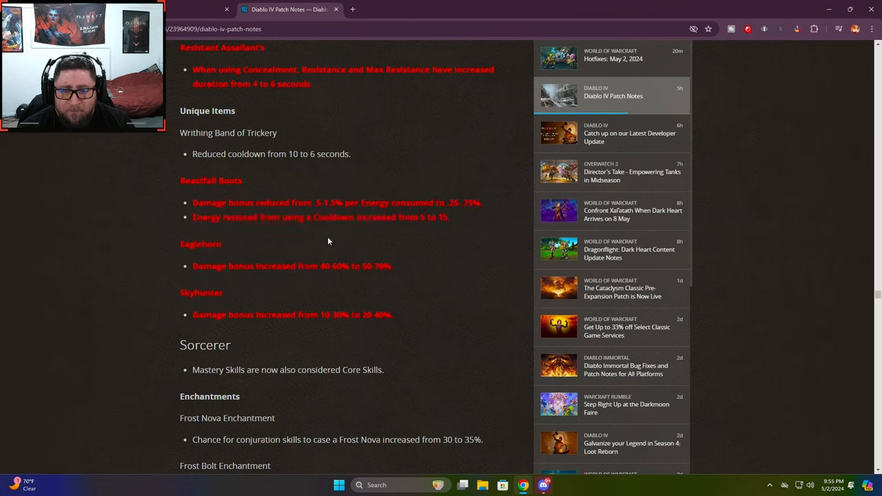
Scroll down through the Sorcerer class changes
{"action": "scroll", "scroll_direction": "down", "scroll_amount": 3}
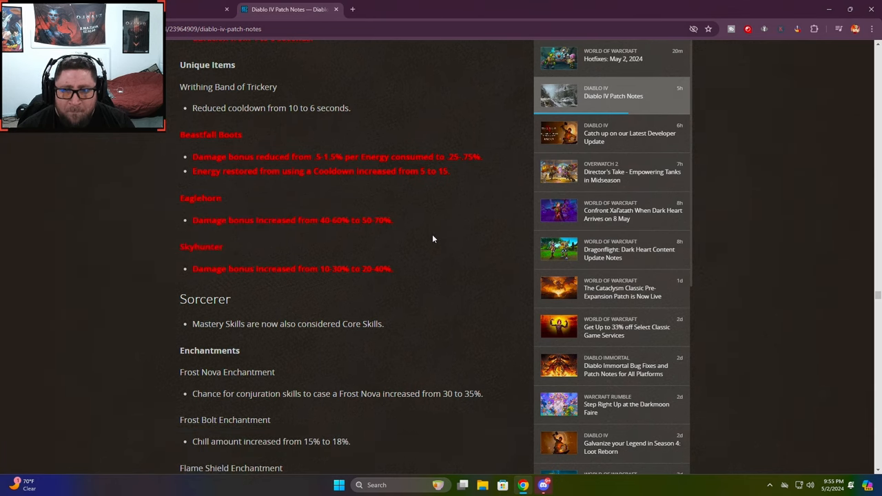
{"action": "scroll", "scroll_direction": "down", "scroll_amount": 3}
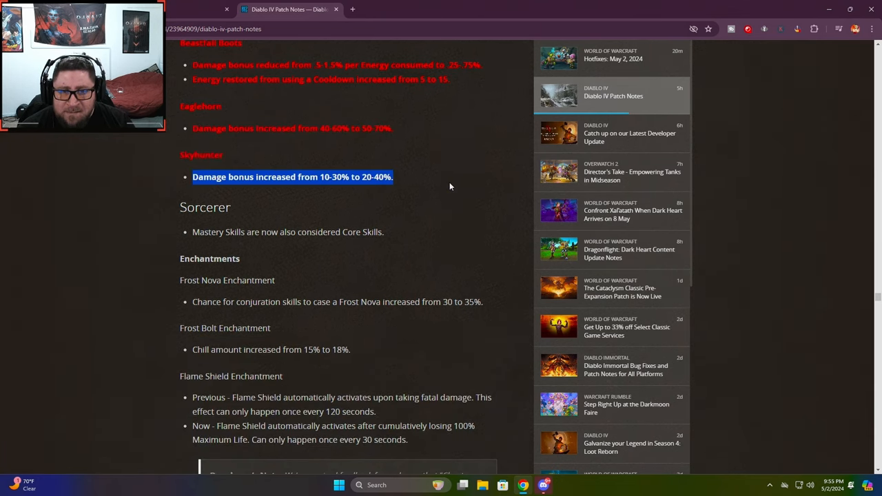
{"action": "scroll", "scroll_direction": "down", "scroll_amount": 3}
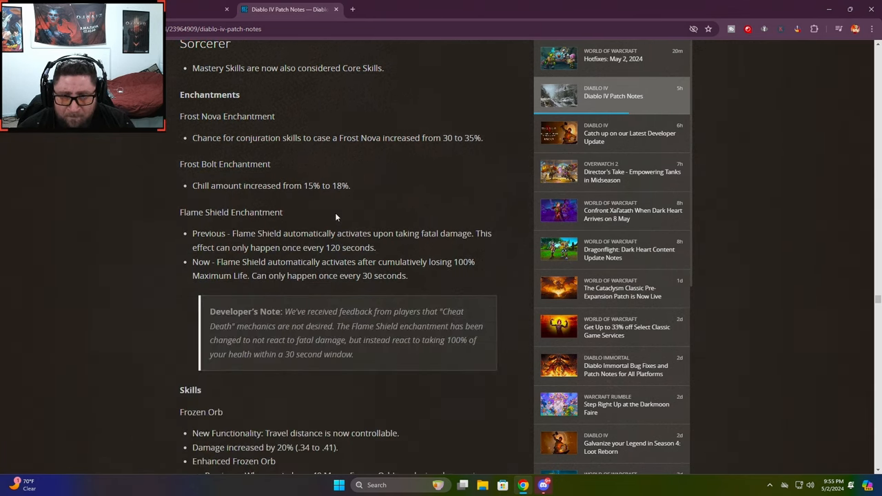
{"action": "scroll", "scroll_direction": "down", "scroll_amount": 3}
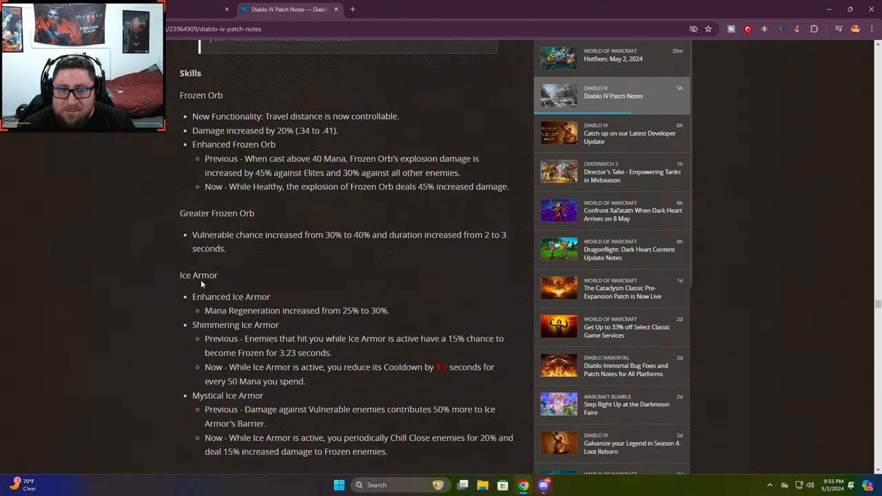
{"action": "scroll", "scroll_direction": "down", "scroll_amount": 3}
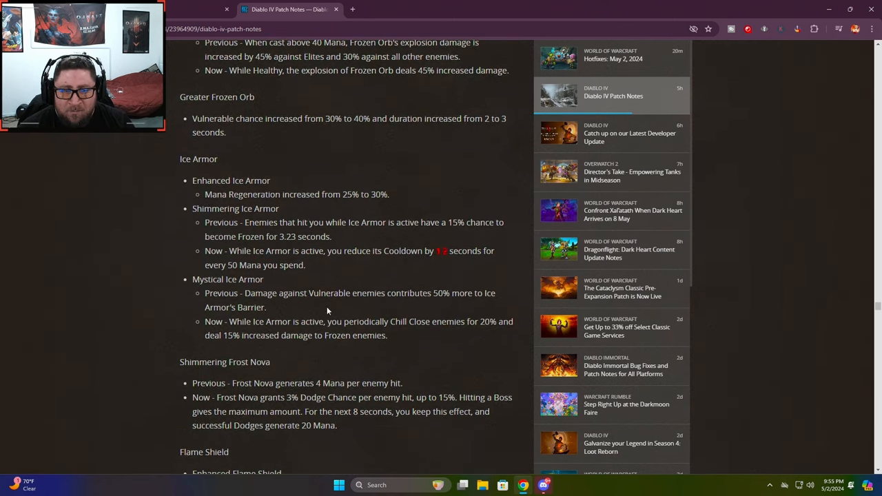
{"action": "scroll", "scroll_direction": "down", "scroll_amount": 3}
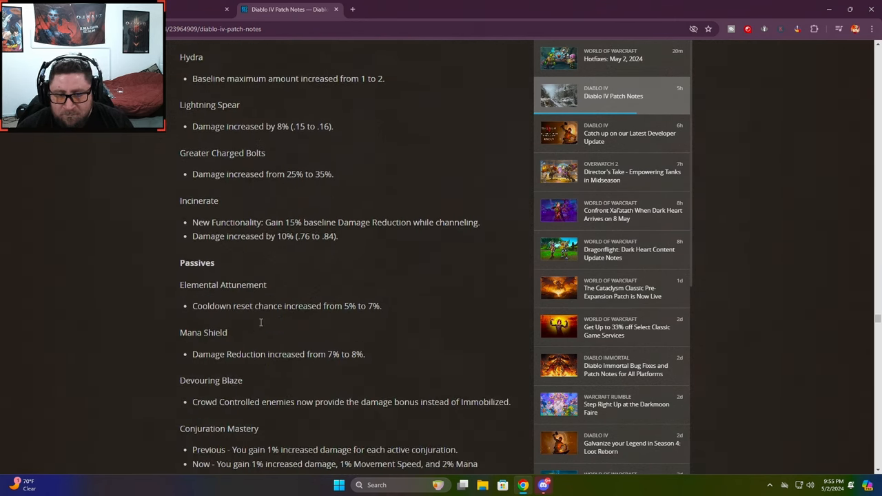
{"action": "scroll", "scroll_direction": "down", "scroll_amount": 3}
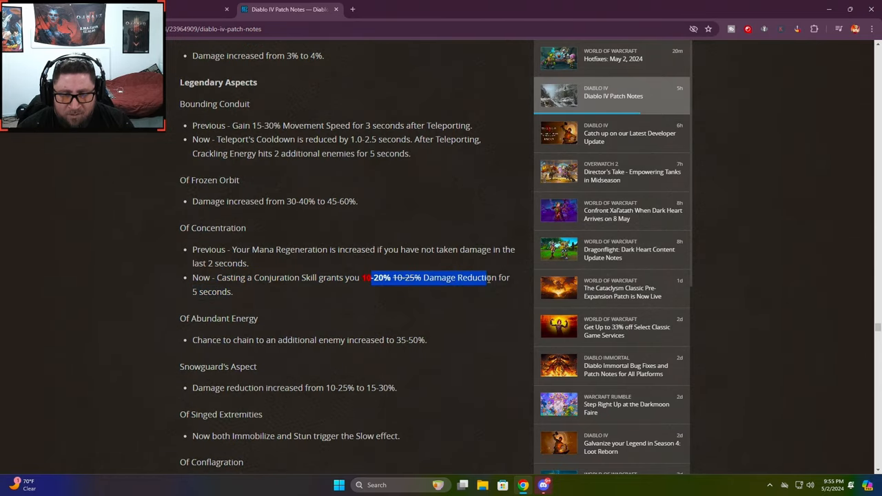
Clear the staff-changes highlight and continue to Sorcerer Unique Items, Paragon and Loot Updates
{"action": "scroll", "scroll_direction": "down", "scroll_amount": 3}
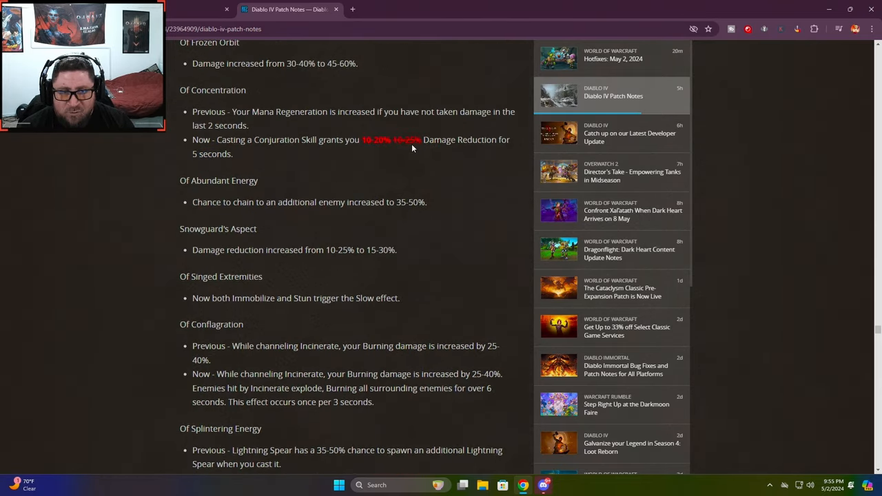
{"action": "scroll", "scroll_direction": "down", "scroll_amount": 3}
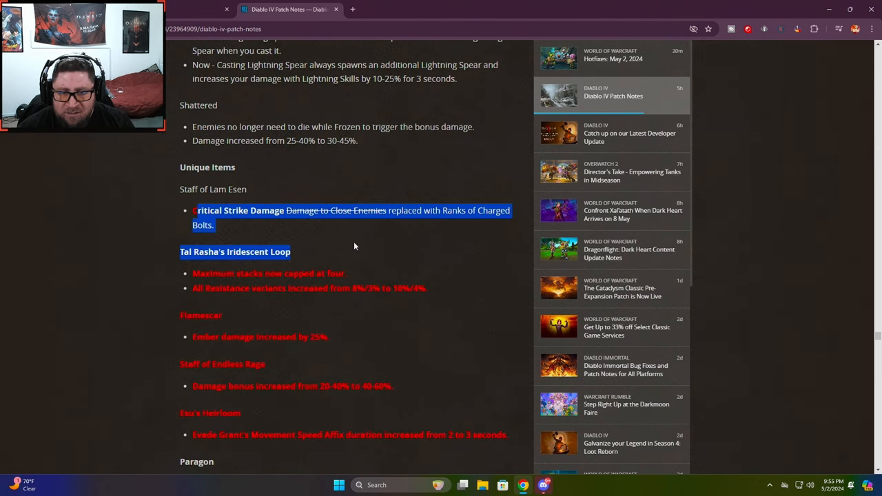
{"action": "left_click", "coordinate": [330, 303]}
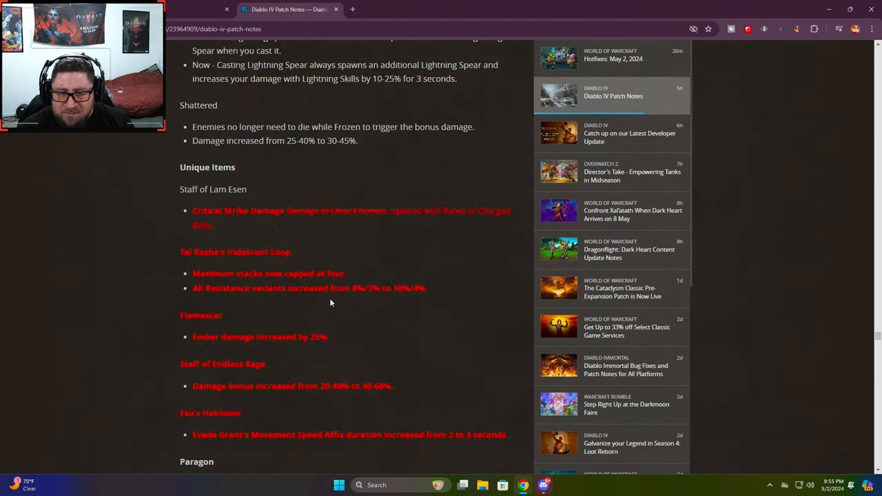
{"action": "mouse_move", "coordinate": [341, 325]}
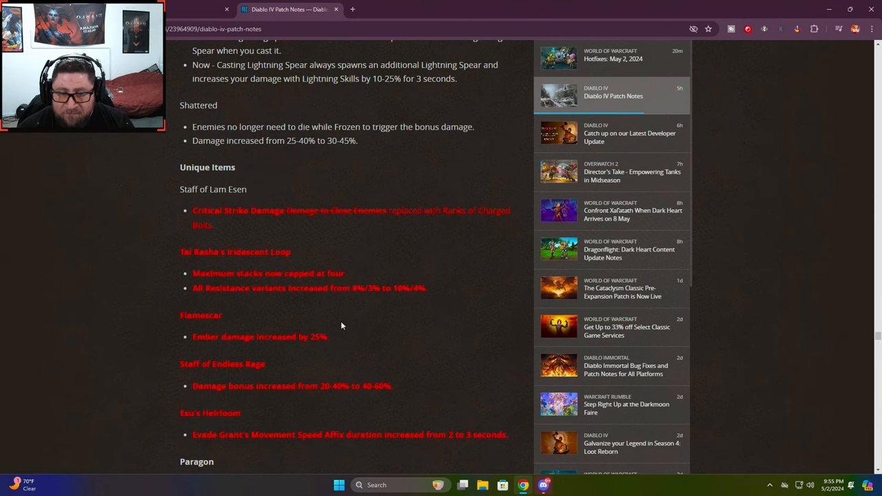
{"action": "scroll", "scroll_direction": "down", "scroll_amount": 3}
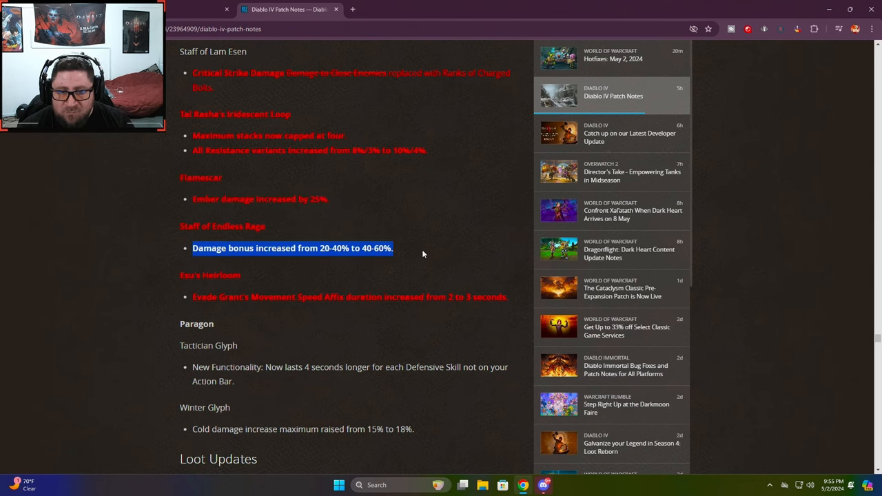
{"action": "scroll", "scroll_direction": "down", "scroll_amount": 3}
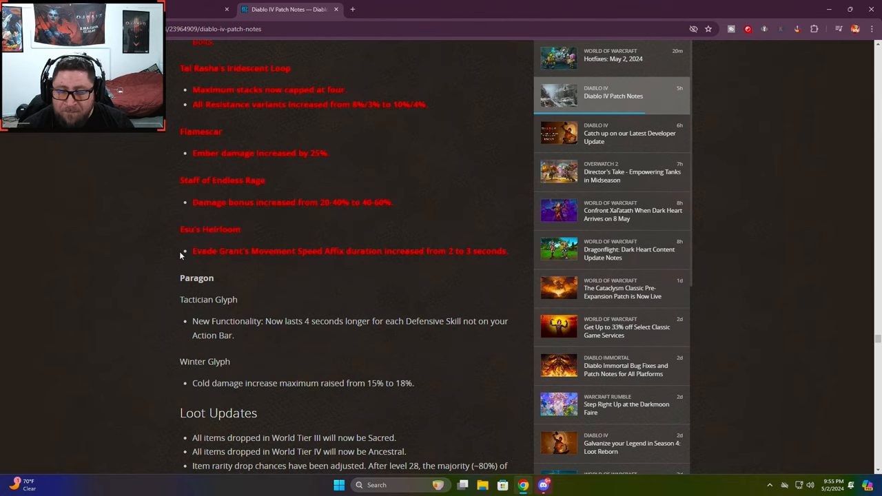
Scroll past Loot, Elixir and UI updates to the Gauntlet's Seal of the Worthy change
{"action": "scroll", "scroll_direction": "down", "scroll_amount": 3}
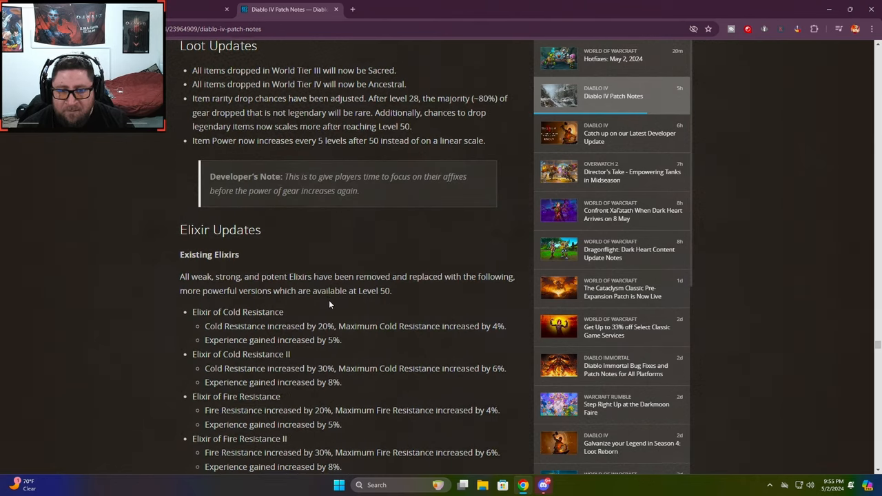
{"action": "scroll", "scroll_direction": "down", "scroll_amount": 3}
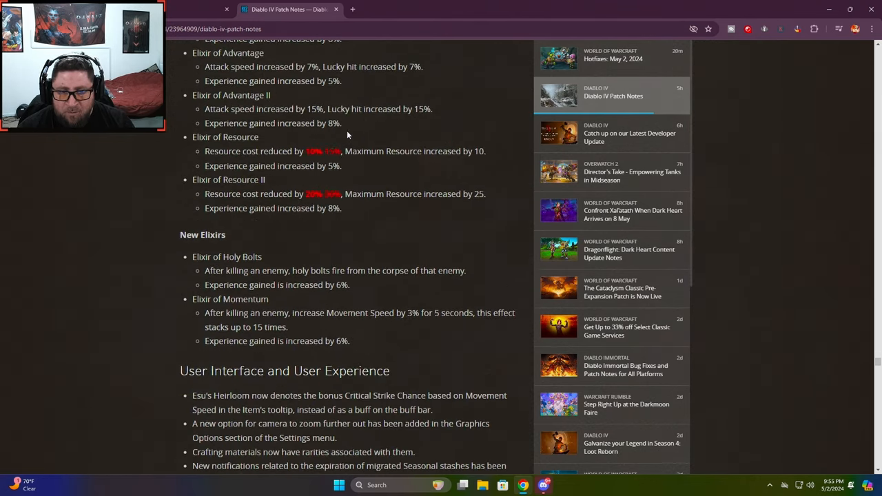
{"action": "scroll", "scroll_direction": "down", "scroll_amount": 3}
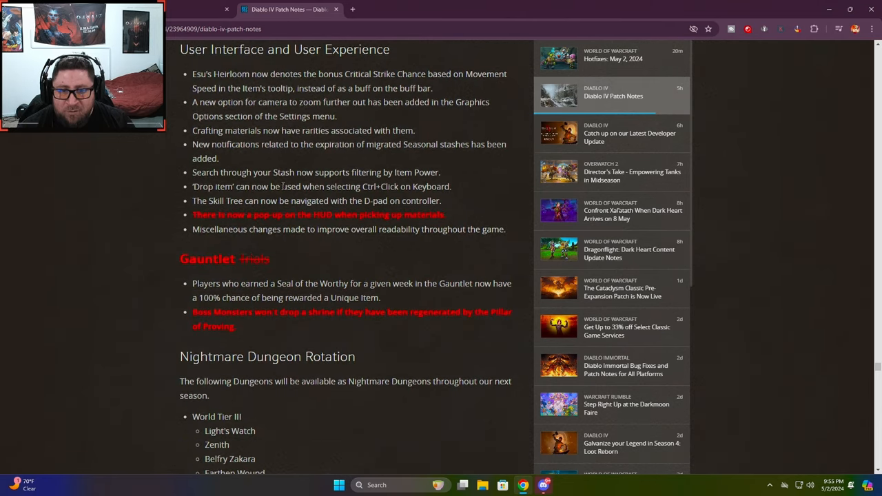
{"action": "scroll", "scroll_direction": "down", "scroll_amount": 3}
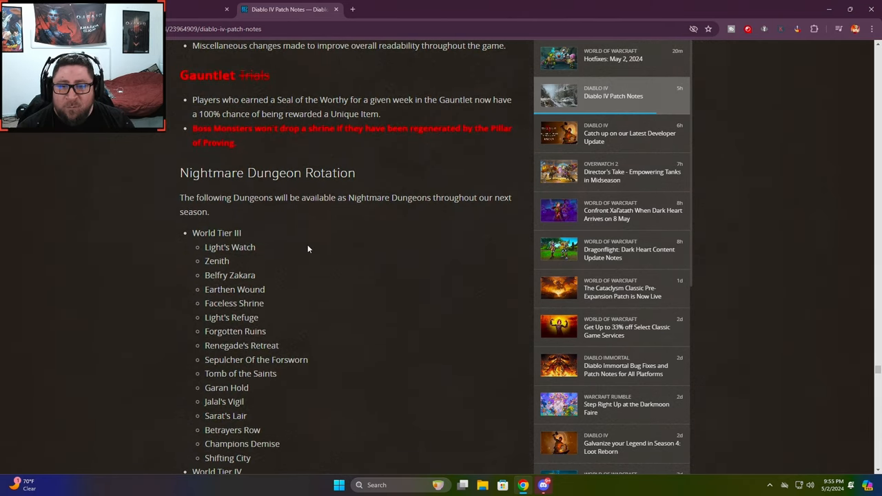
{"action": "scroll", "scroll_direction": "up", "scroll_amount": 3}
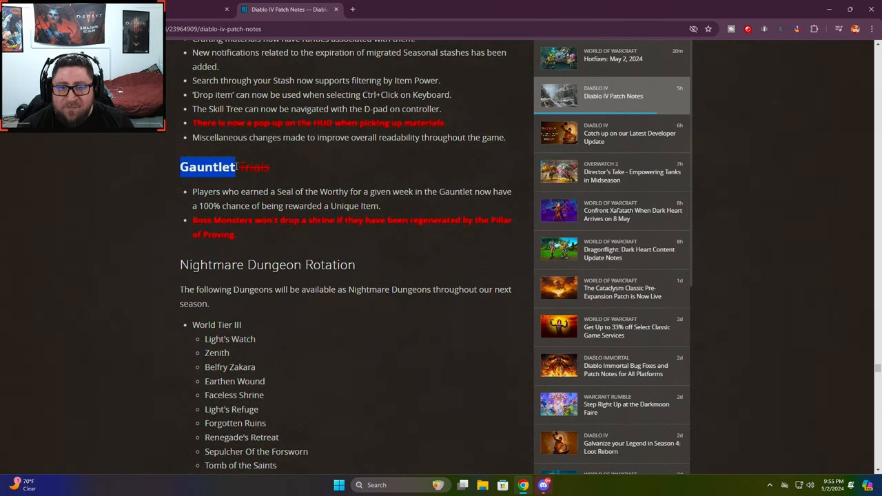
{"action": "left_click", "coordinate": [196, 191]}
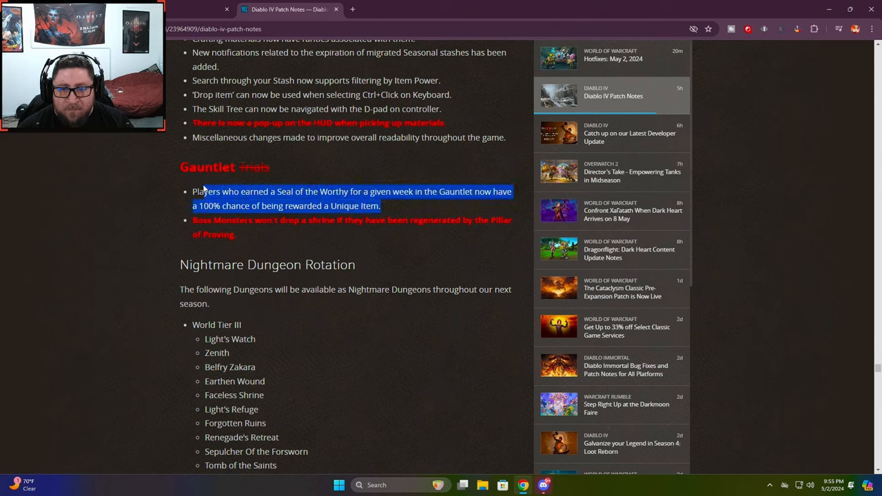
{"action": "left_click", "coordinate": [390, 207]}
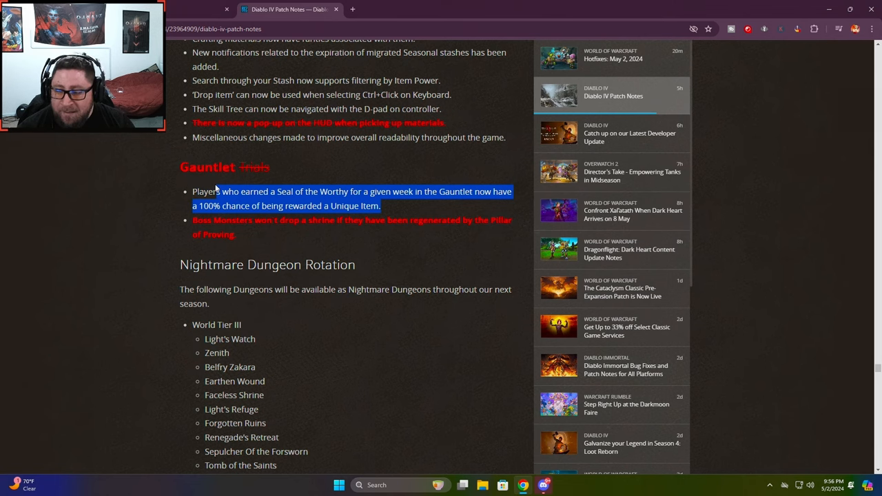
{"action": "left_click", "coordinate": [193, 199]}
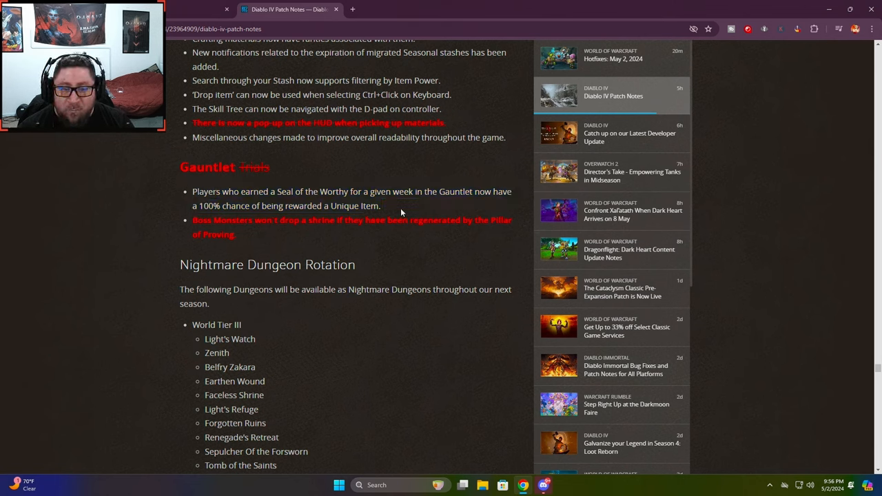
{"action": "mouse_move", "coordinate": [386, 214]}
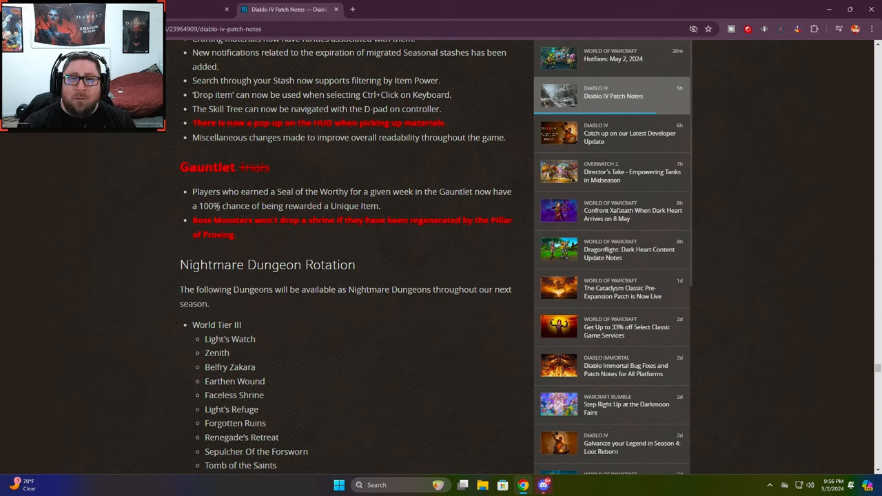
{"action": "mouse_move", "coordinate": [195, 216]}
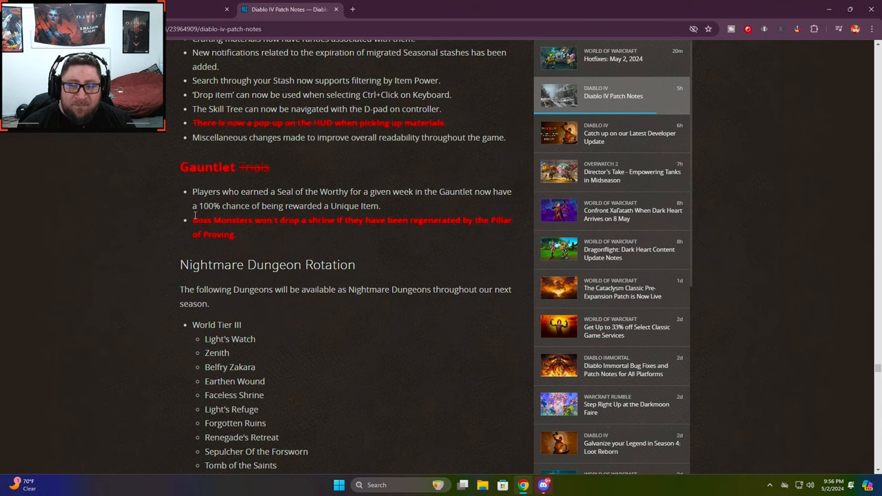
{"action": "left_click_drag", "start_coordinate": [193, 219], "coordinate": [329, 220]}
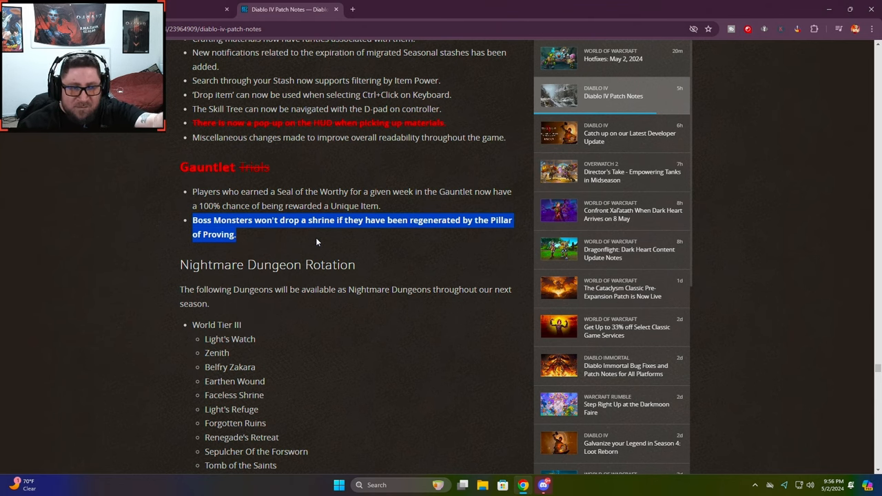
{"action": "mouse_move", "coordinate": [232, 186]}
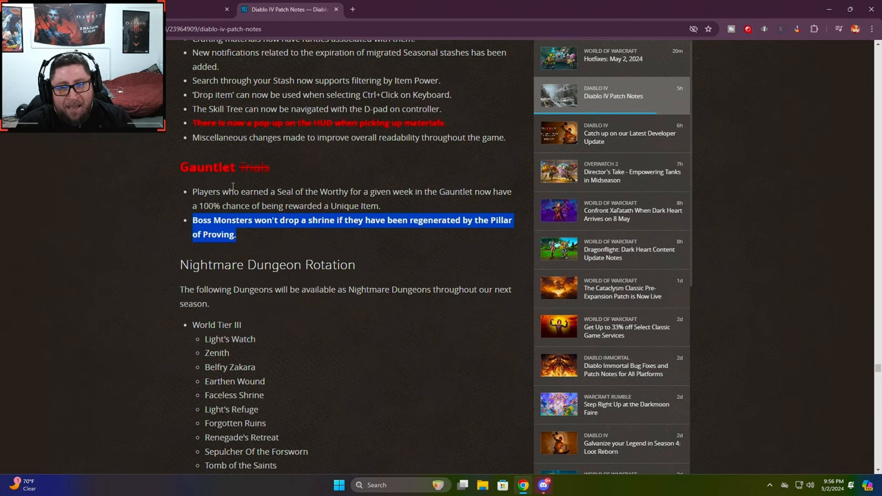
{"action": "left_click", "coordinate": [249, 237]}
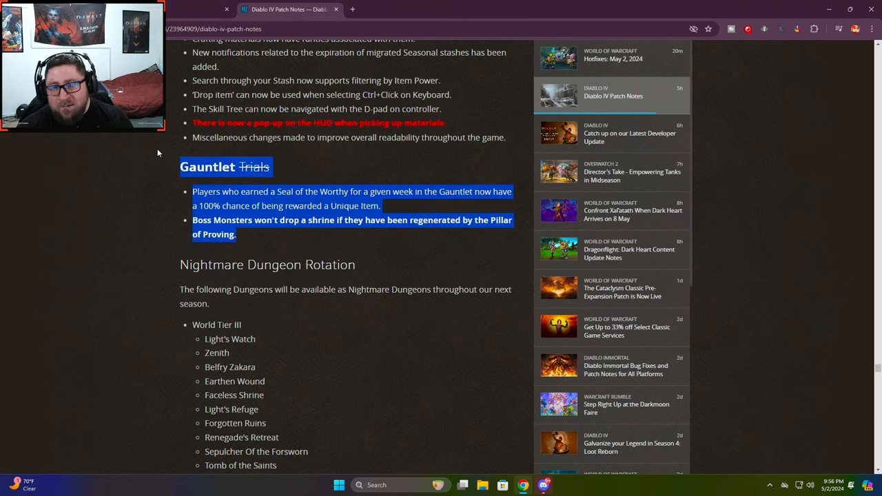
{"action": "mouse_move", "coordinate": [406, 188]}
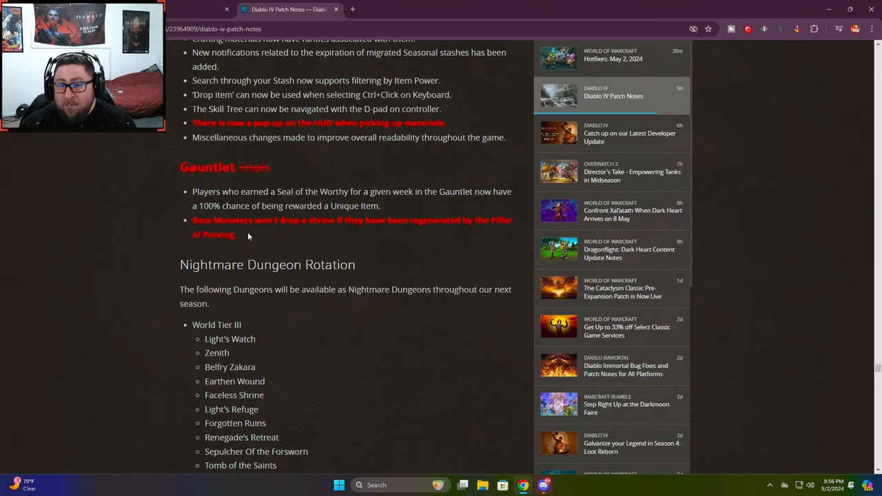
{"action": "mouse_move", "coordinate": [268, 239]}
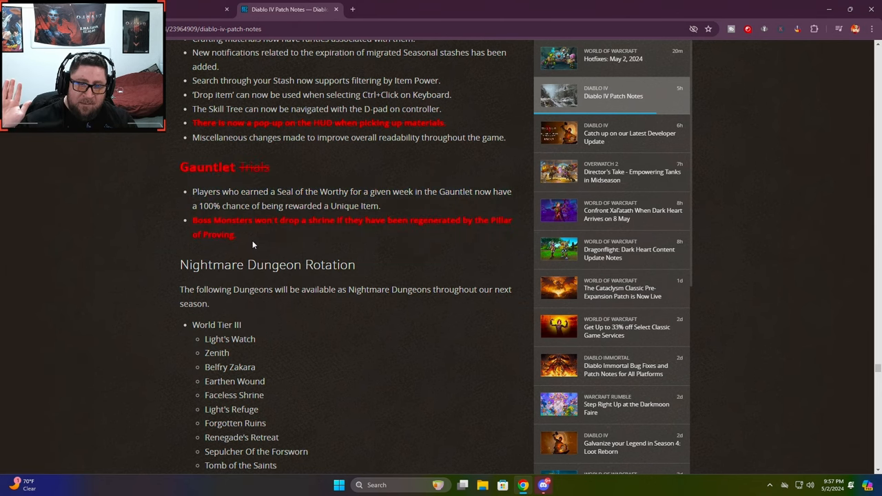
Scroll past Nightmare Dungeon Rotation and Miscellaneous to the Barbarian gameplay bug fixes
{"action": "scroll", "scroll_direction": "down", "scroll_amount": 3}
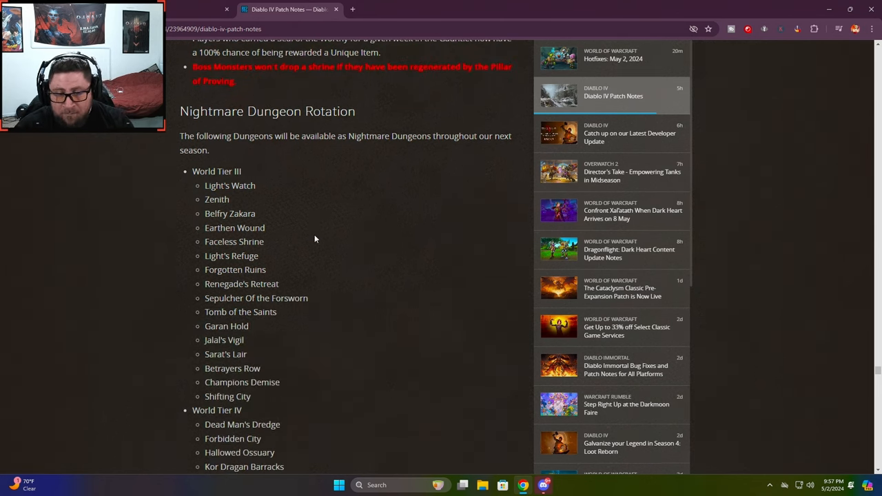
{"action": "scroll", "scroll_direction": "down", "scroll_amount": 3}
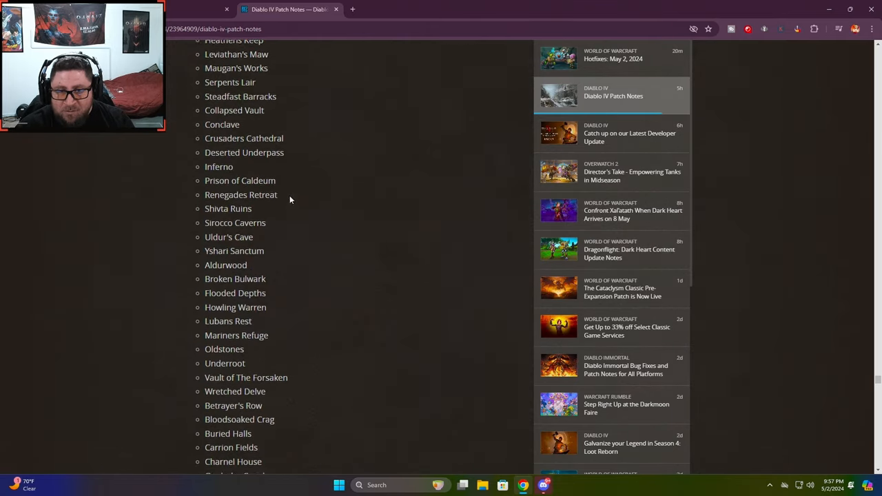
{"action": "scroll", "scroll_direction": "up", "scroll_amount": 3}
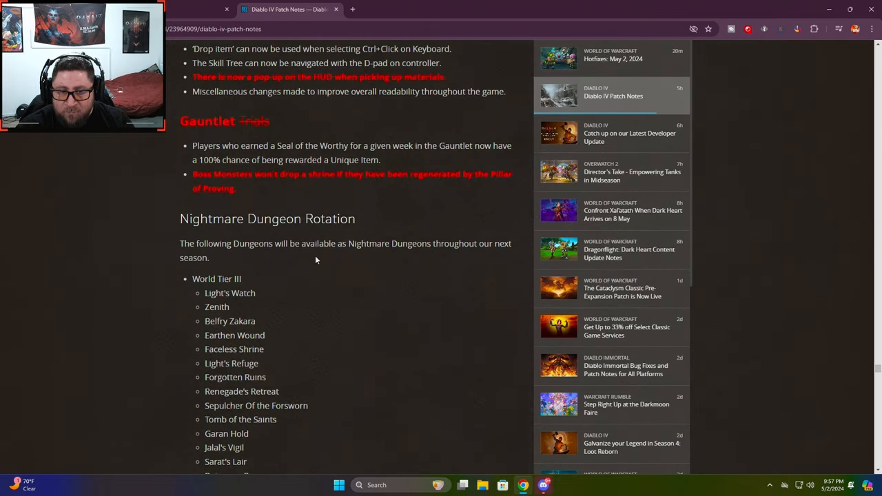
{"action": "scroll", "scroll_direction": "down", "scroll_amount": 3}
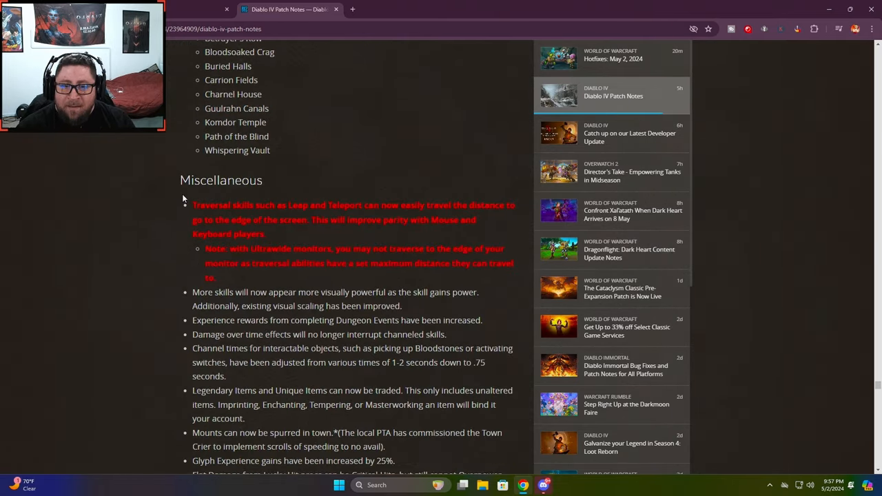
{"action": "scroll", "scroll_direction": "down", "scroll_amount": 3}
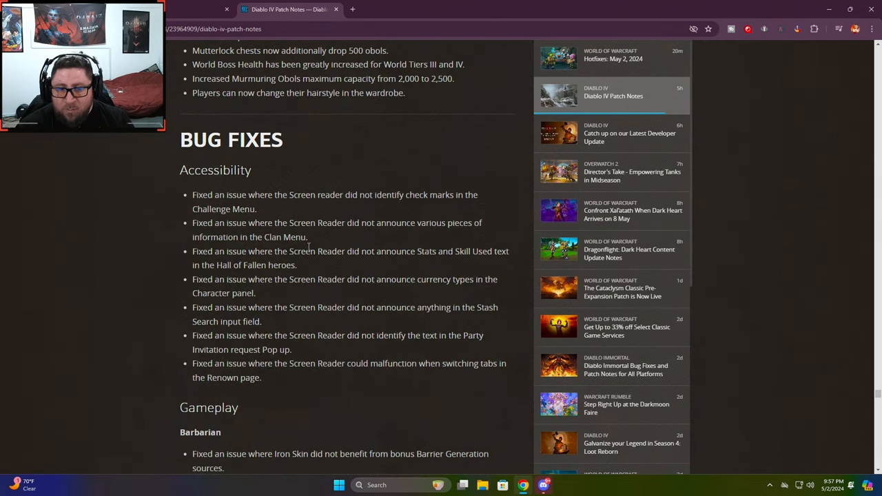
{"action": "scroll", "scroll_direction": "down", "scroll_amount": 3}
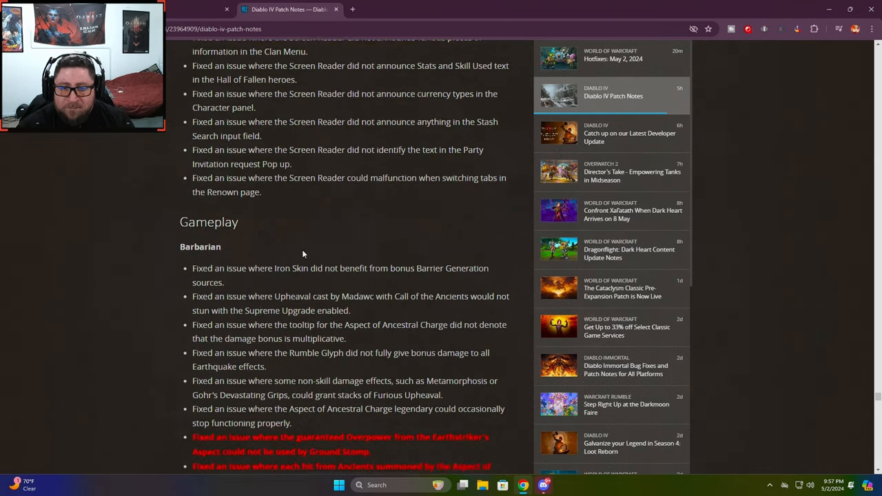
{"action": "scroll", "scroll_direction": "down", "scroll_amount": 3}
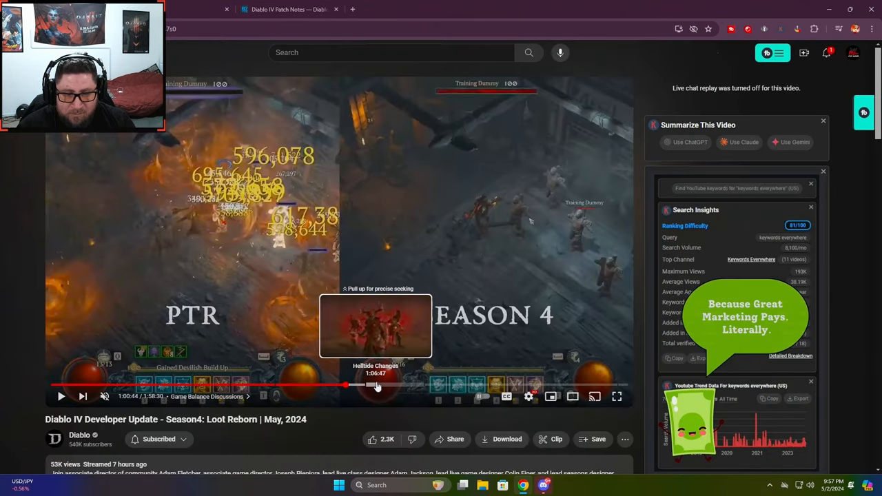
{"action": "mouse_move", "coordinate": [417, 385]}
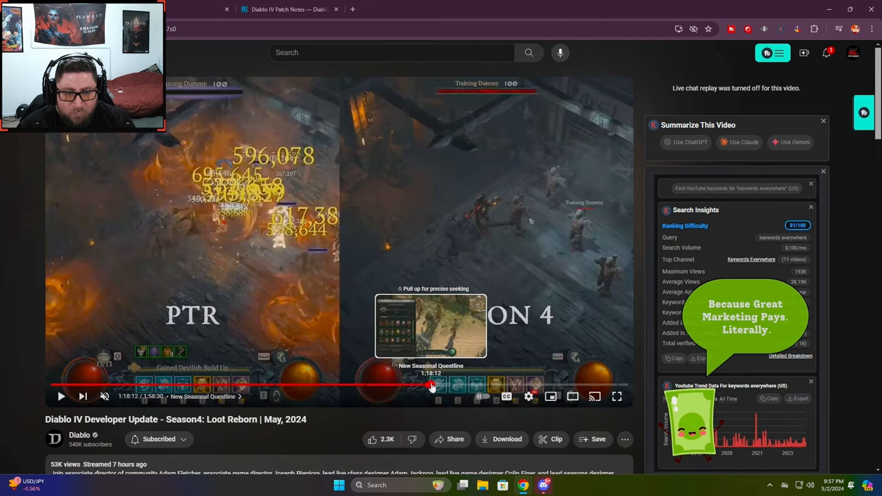
Jump the video to the New Seasonal Questline chapter at 1:18:12
{"action": "left_click", "coordinate": [616, 396]}
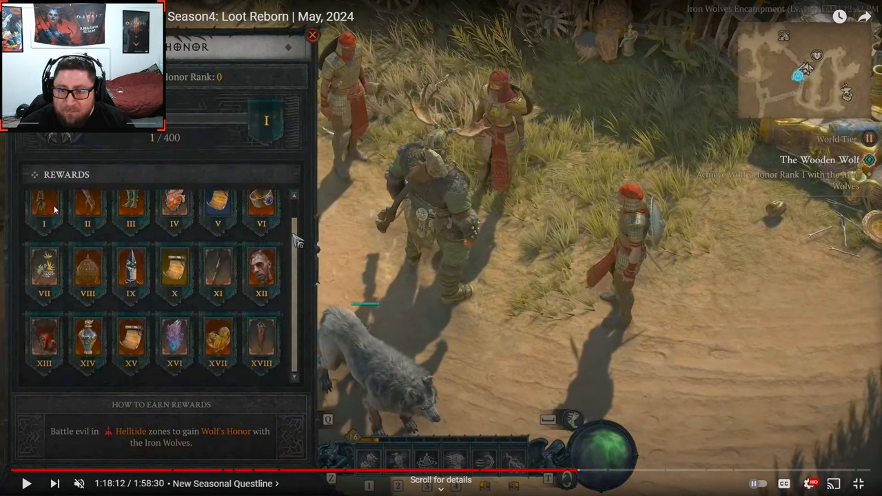
{"action": "mouse_move", "coordinate": [221, 210]}
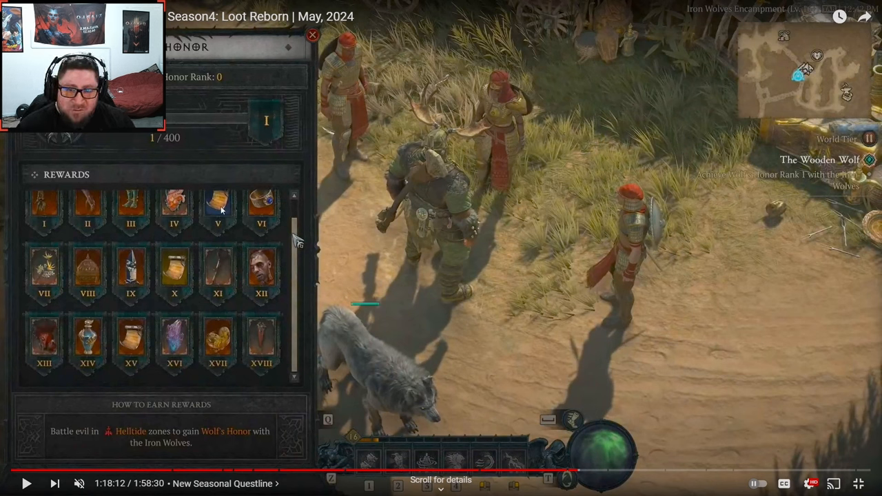
{"action": "mouse_move", "coordinate": [248, 352]}
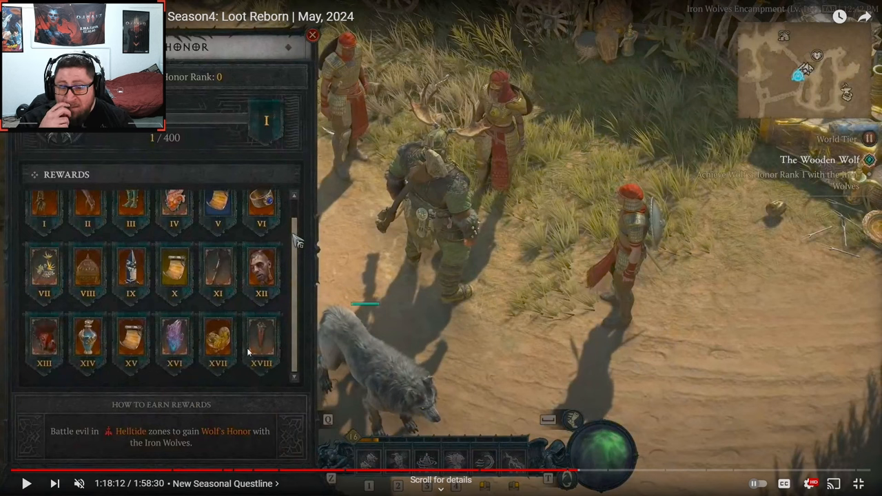
{"action": "mouse_move", "coordinate": [261, 325]}
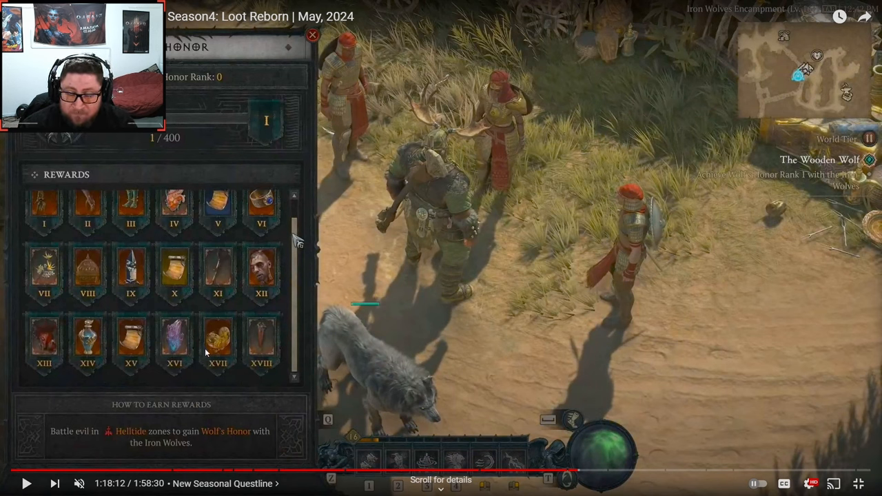
{"action": "mouse_move", "coordinate": [262, 343]}
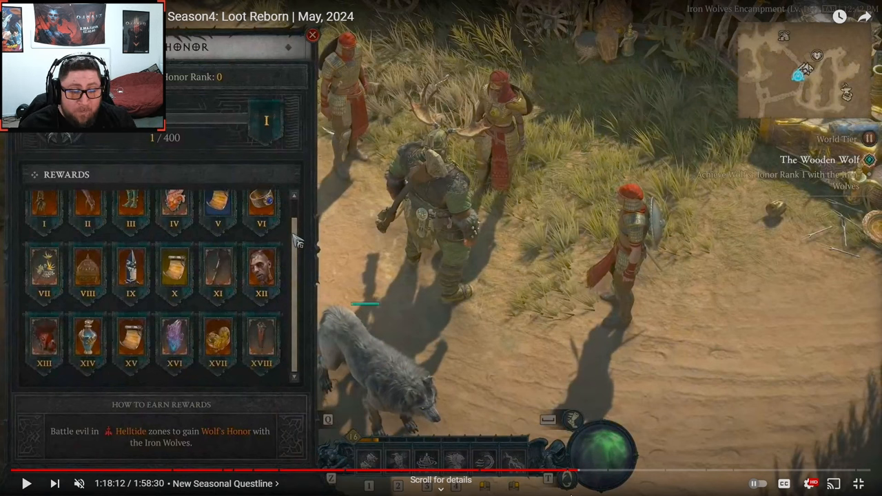
{"action": "mouse_move", "coordinate": [686, 471]}
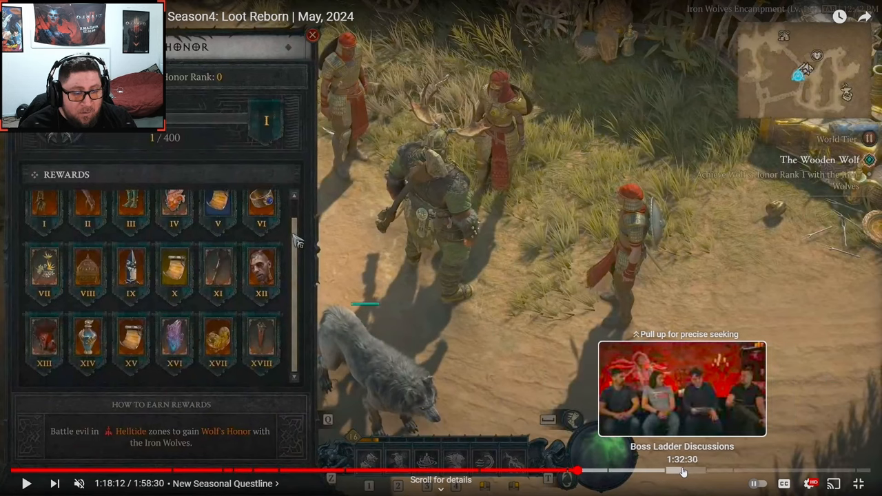
Jump the fullscreen video to the Boss Ladder Discussions chapter
{"action": "left_click", "coordinate": [682, 471]}
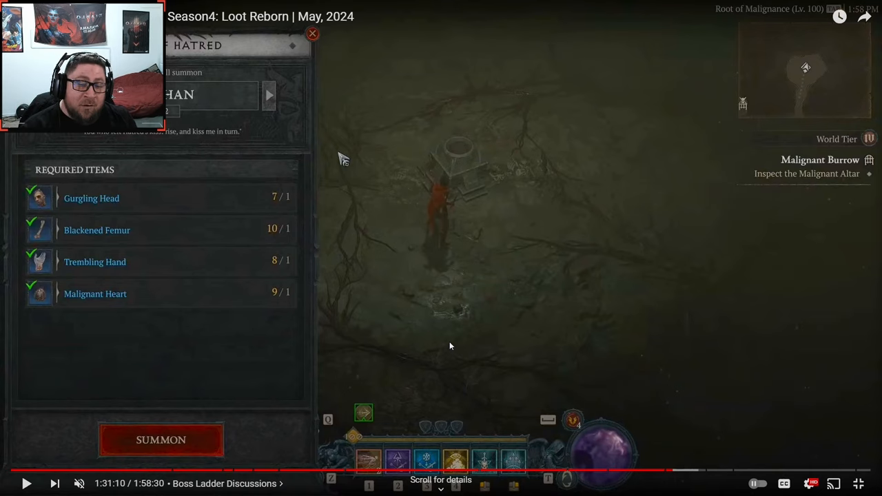
{"action": "mouse_move", "coordinate": [423, 328]}
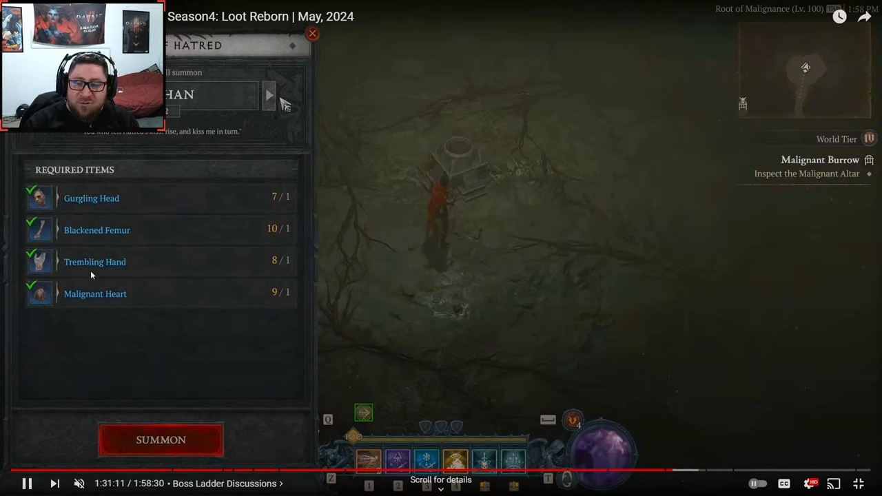
Pause the video on the Varshan summon needing two Stygian Stones
{"action": "left_click", "coordinate": [269, 95]}
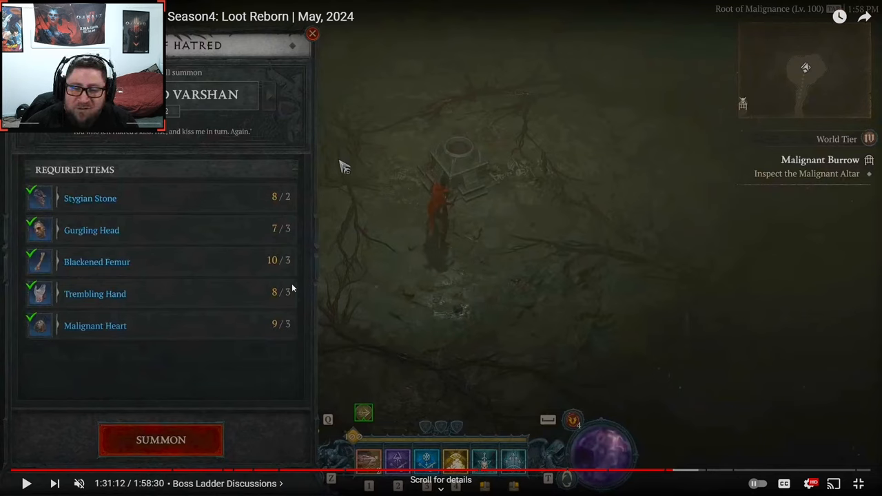
{"action": "mouse_move", "coordinate": [281, 235]}
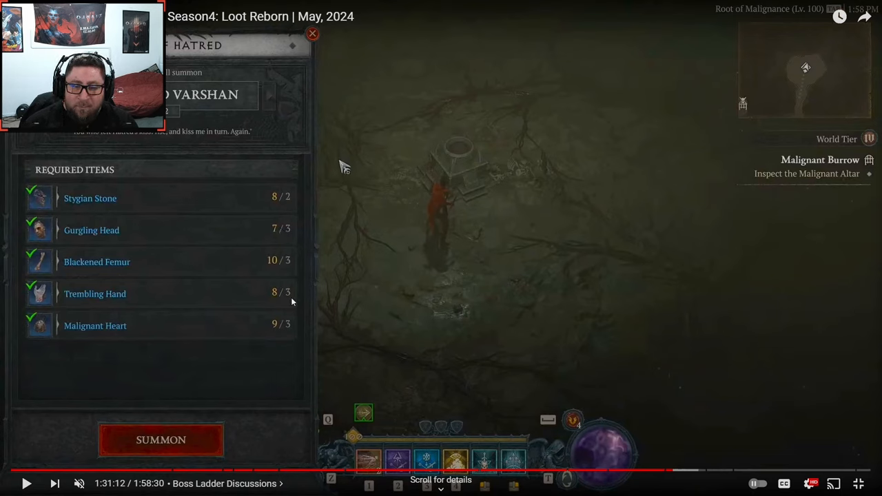
{"action": "mouse_move", "coordinate": [275, 368]}
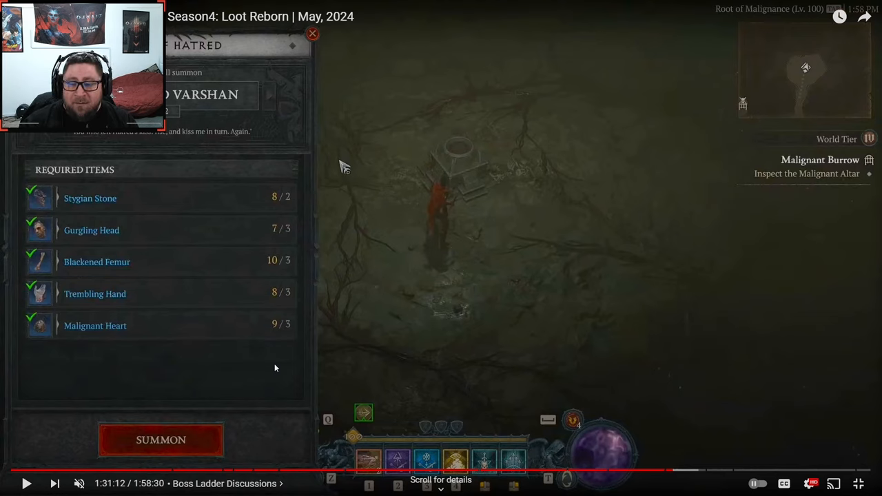
{"action": "mouse_move", "coordinate": [288, 232]}
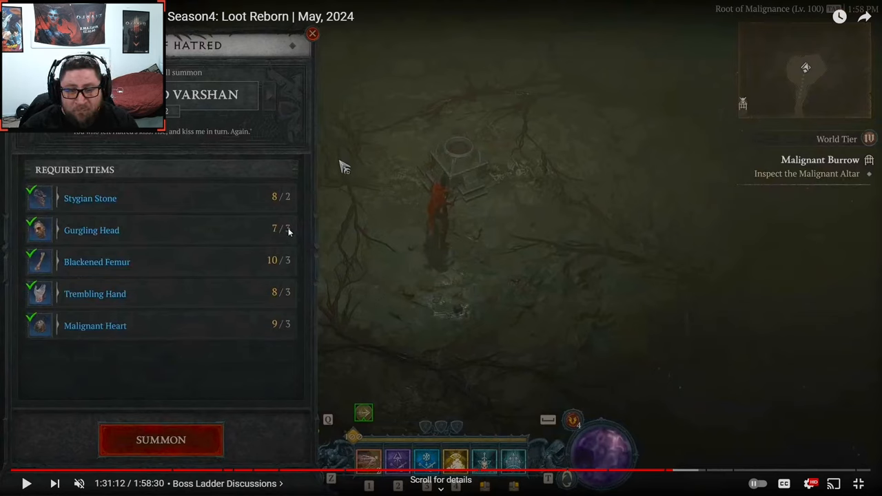
{"action": "mouse_move", "coordinate": [278, 367]}
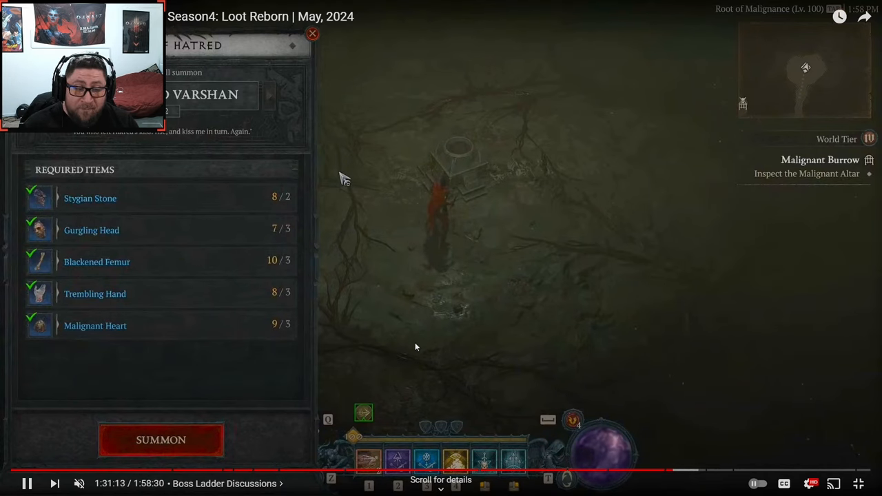
Pause the boss summon footage and return to the one-of-each-material Varshan summon cost screen
{"action": "left_click", "coordinate": [312, 33]}
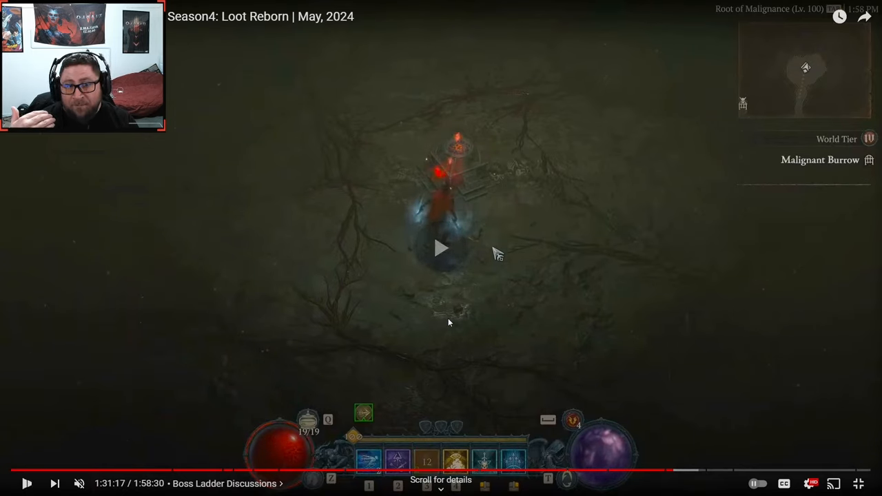
{"action": "left_click", "coordinate": [441, 248]}
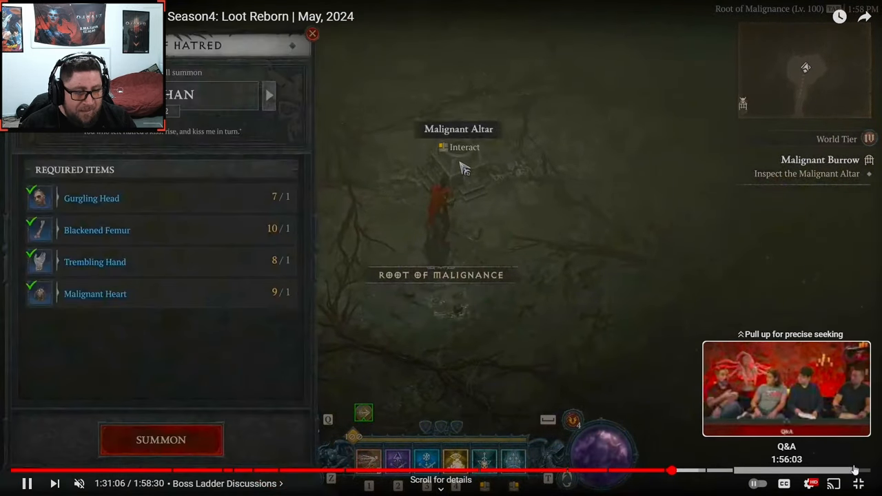
{"action": "mouse_move", "coordinate": [255, 469]}
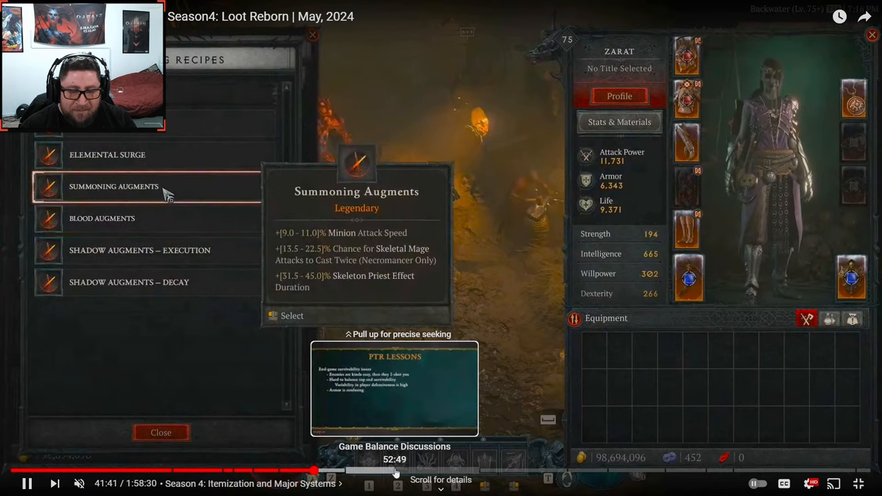
Jump to the PTR Lessons slide on end-game survivability at about 52:49
{"action": "left_click", "coordinate": [393, 470]}
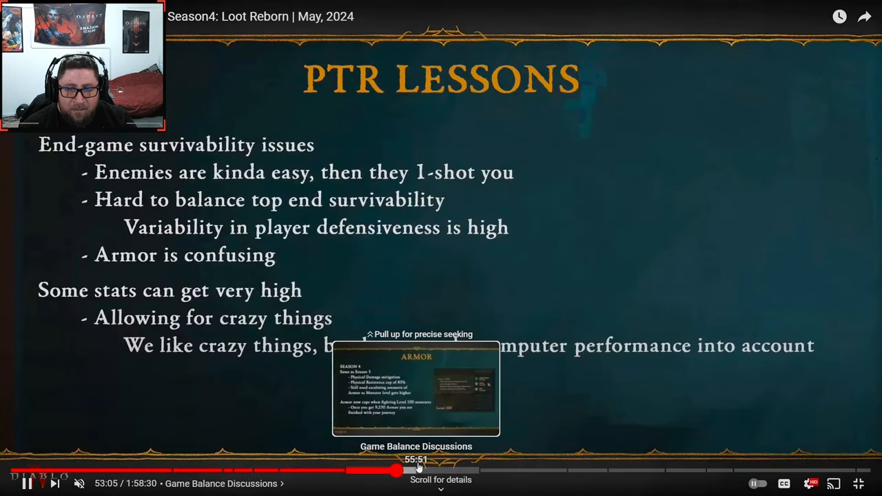
{"action": "mouse_move", "coordinate": [478, 471]}
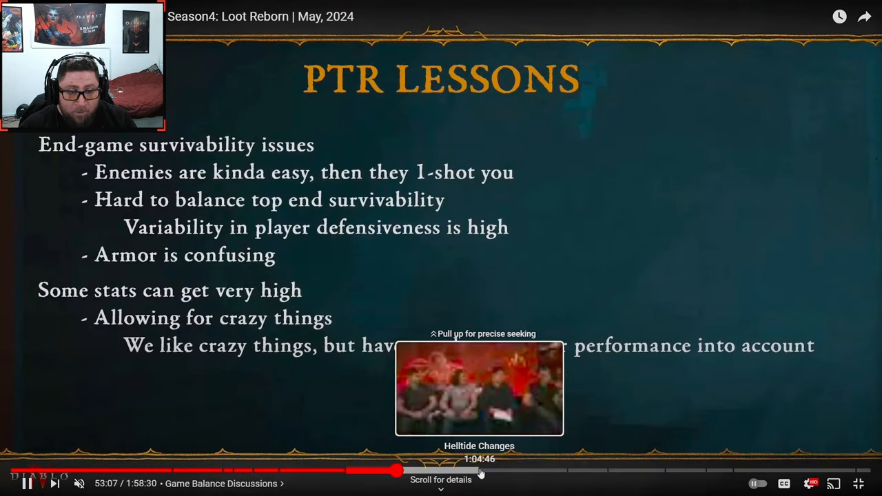
{"action": "mouse_move", "coordinate": [443, 471]}
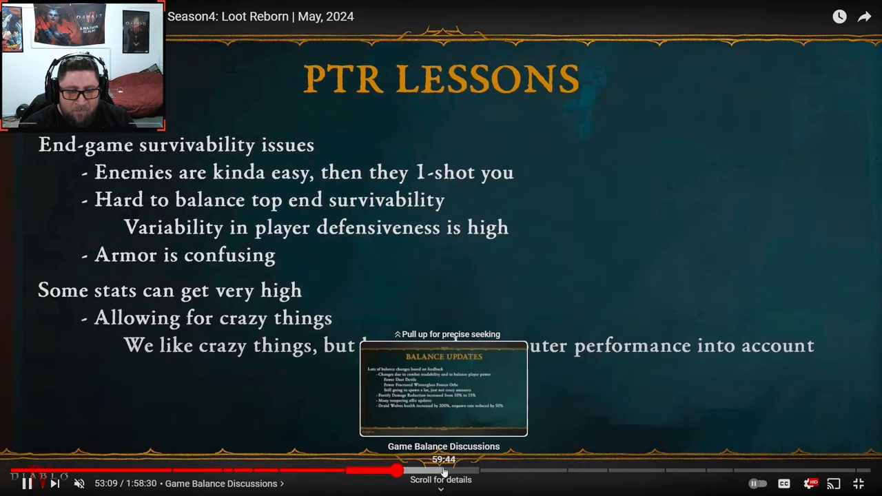
{"action": "mouse_move", "coordinate": [245, 471]}
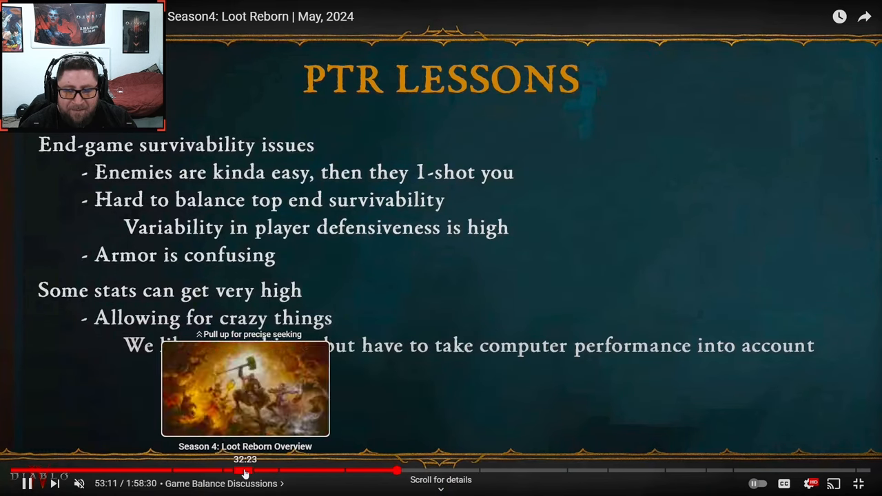
{"action": "mouse_move", "coordinate": [314, 470]}
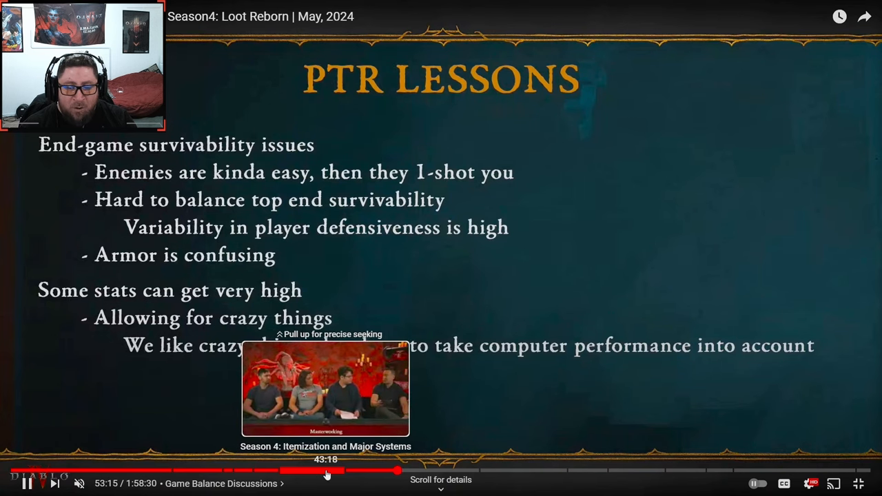
{"action": "mouse_move", "coordinate": [348, 473]}
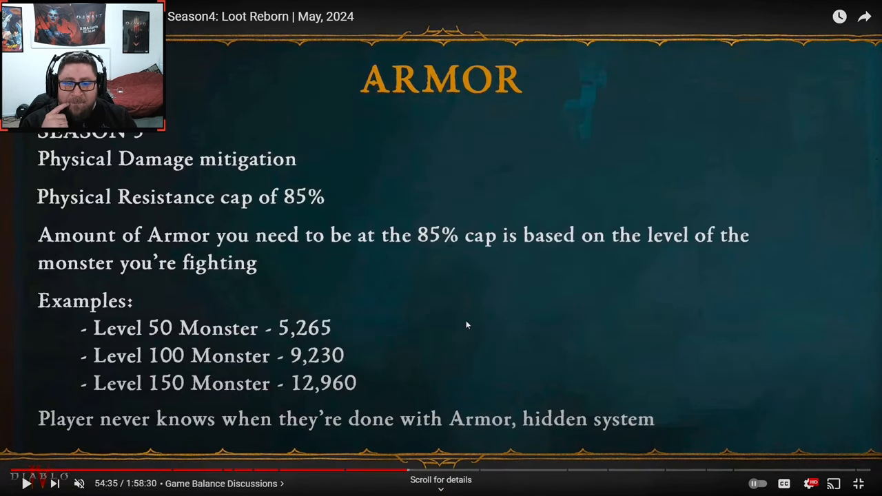
{"action": "mouse_move", "coordinate": [212, 347]}
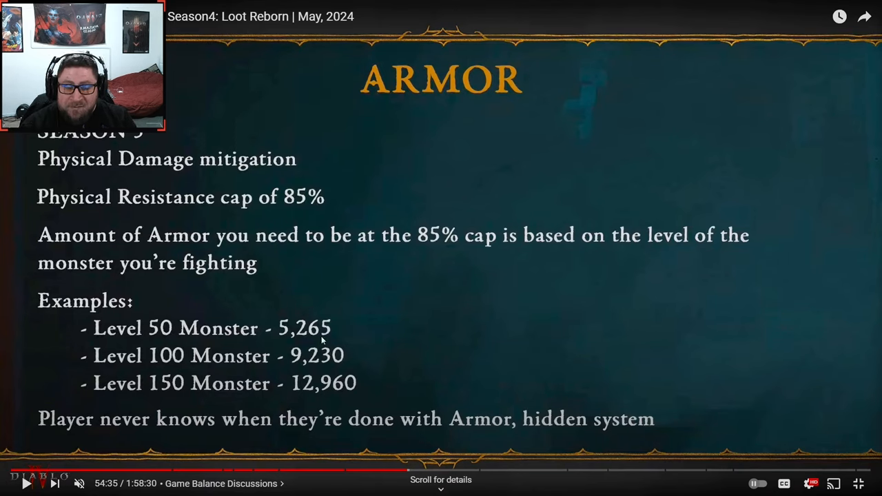
{"action": "mouse_move", "coordinate": [378, 366]}
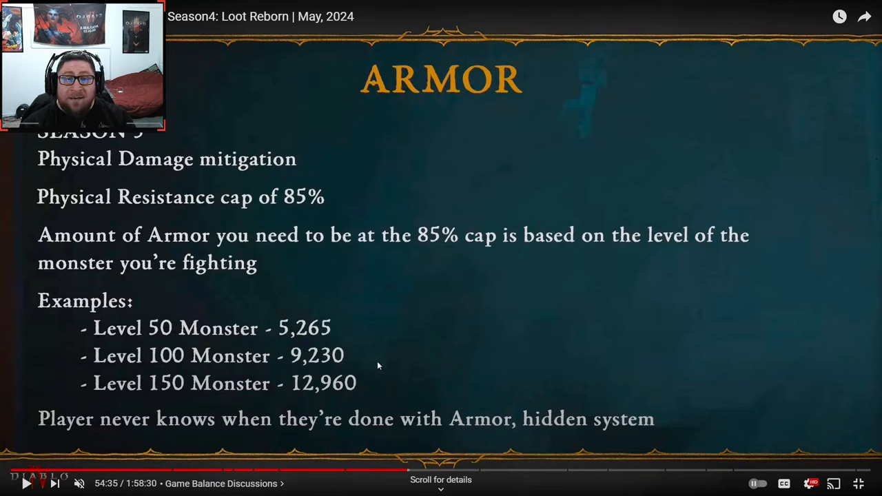
{"action": "mouse_move", "coordinate": [97, 389]}
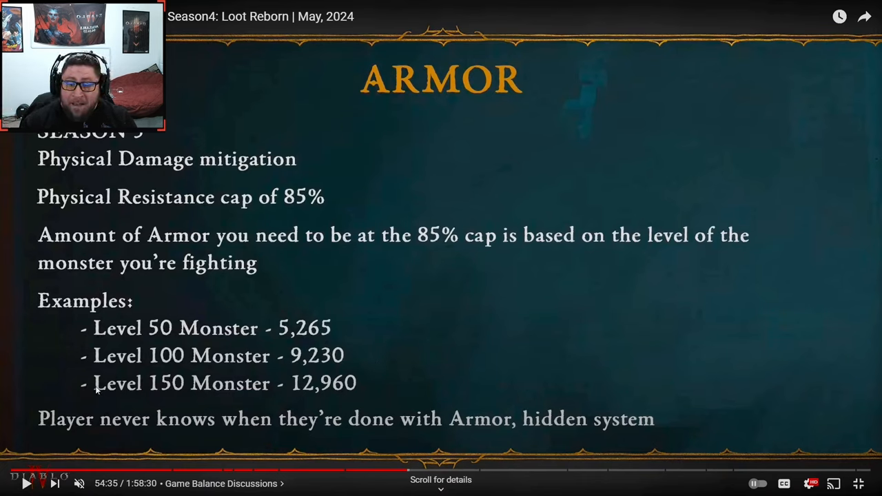
{"action": "mouse_move", "coordinate": [306, 389]}
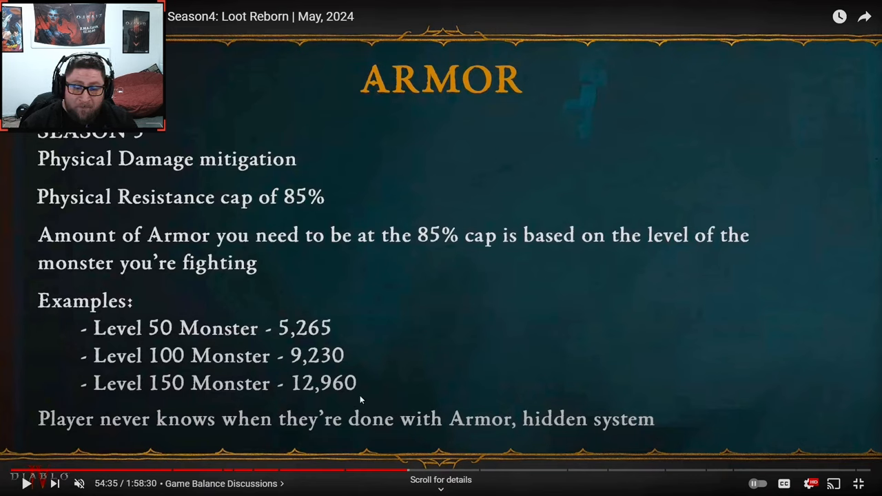
{"action": "mouse_move", "coordinate": [327, 347]}
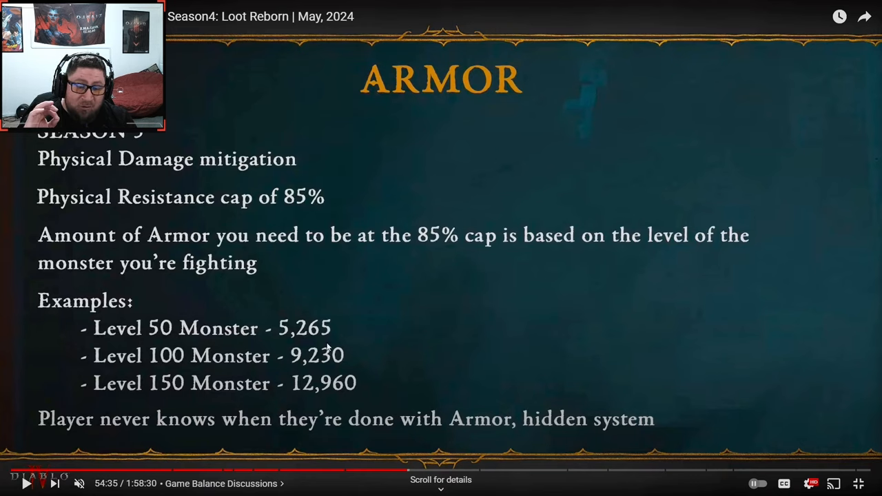
{"action": "mouse_move", "coordinate": [318, 403]}
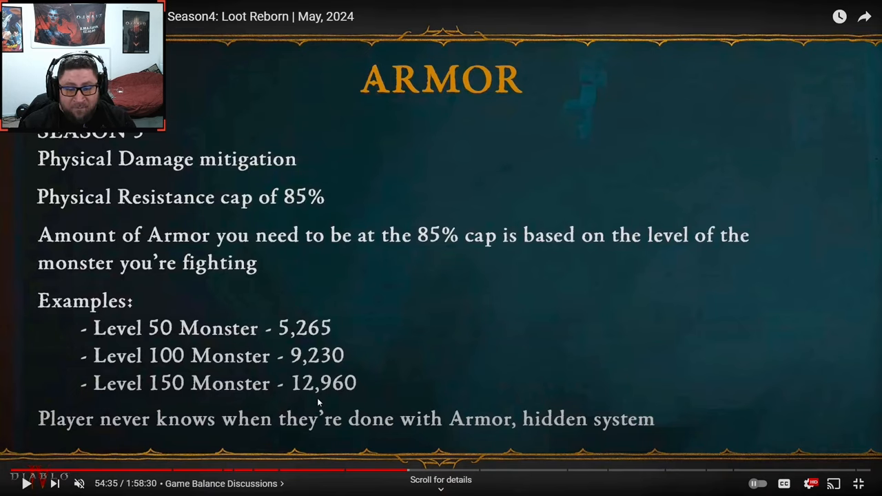
{"action": "mouse_move", "coordinate": [314, 394]}
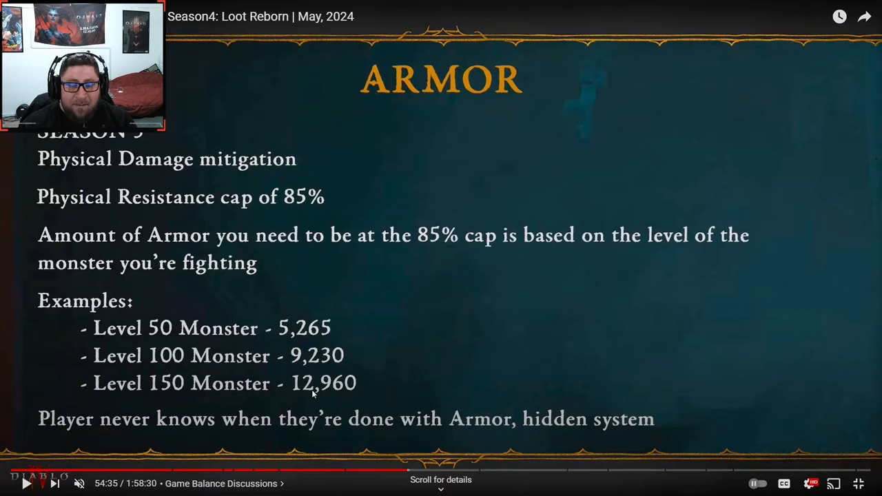
{"action": "mouse_move", "coordinate": [440, 458]}
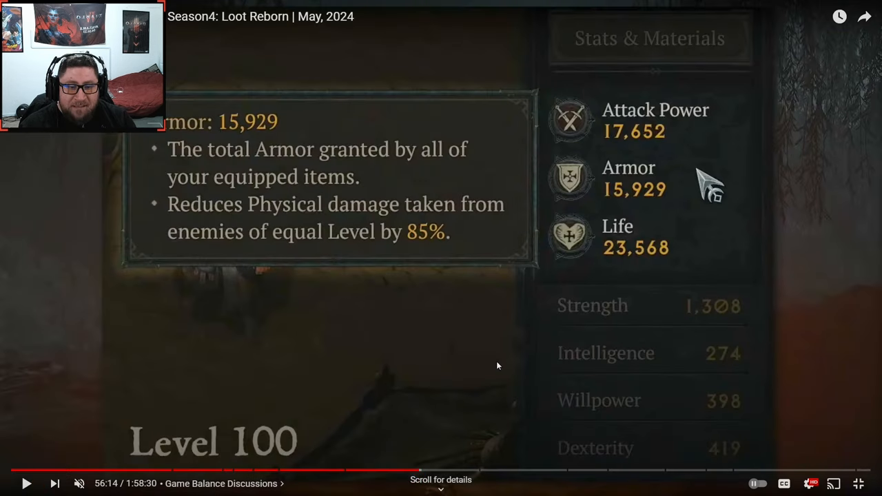
{"action": "mouse_move", "coordinate": [196, 144]}
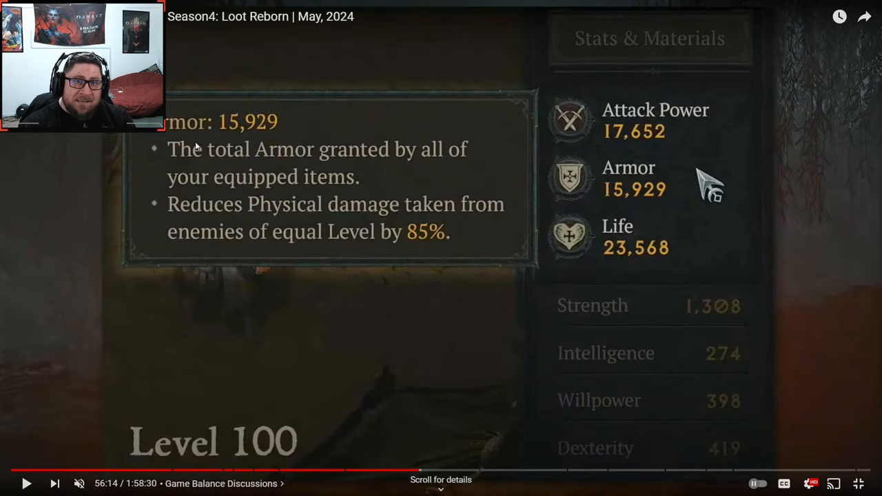
{"action": "mouse_move", "coordinate": [324, 129]}
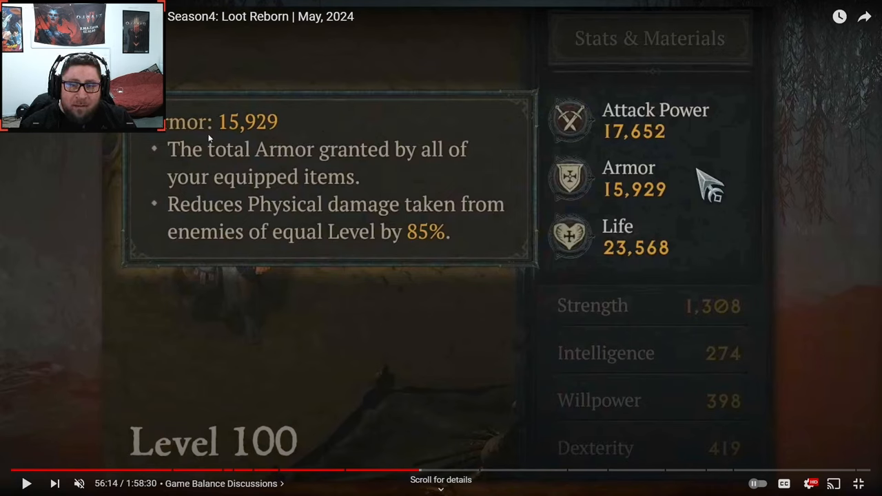
{"action": "mouse_move", "coordinate": [289, 188]}
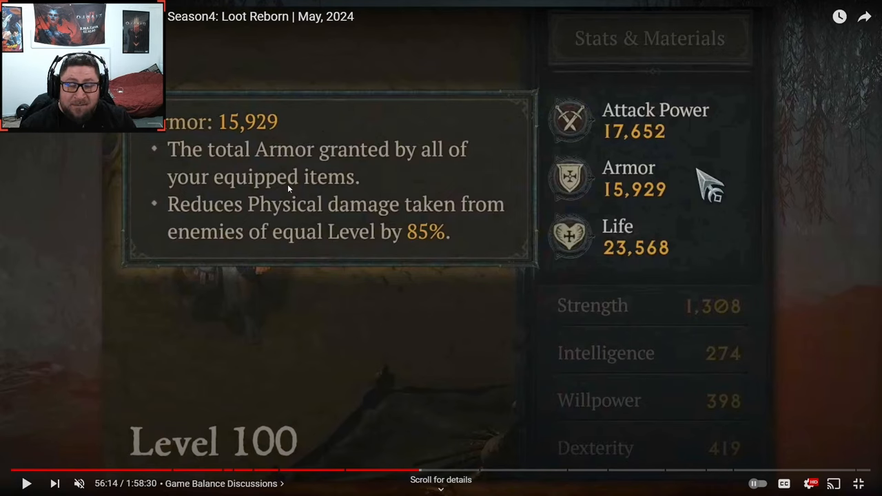
{"action": "mouse_move", "coordinate": [266, 125]}
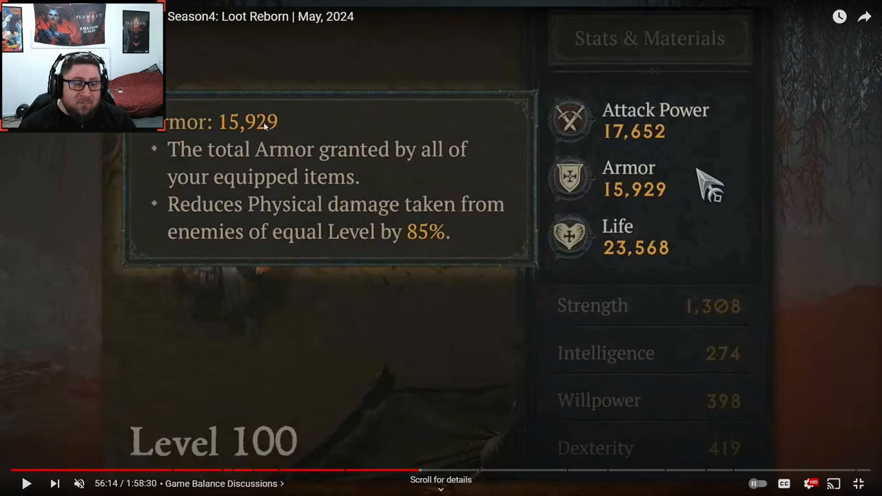
{"action": "mouse_move", "coordinate": [561, 213]}
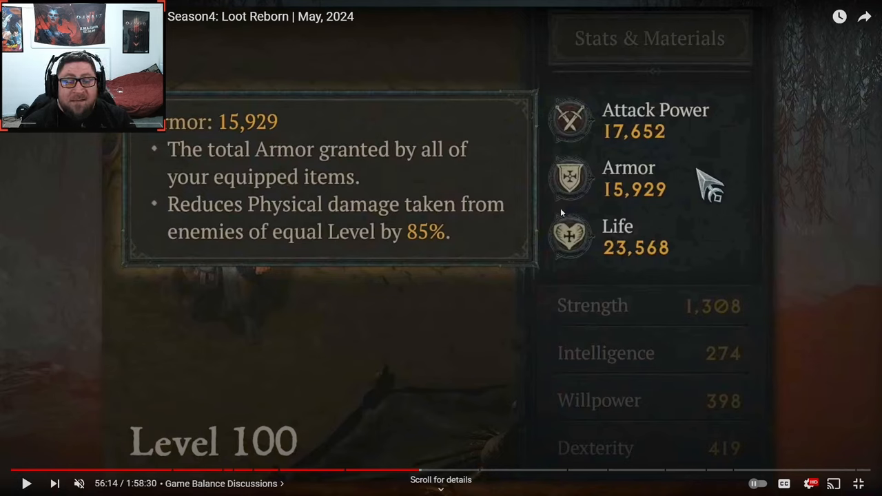
{"action": "mouse_move", "coordinate": [365, 215]}
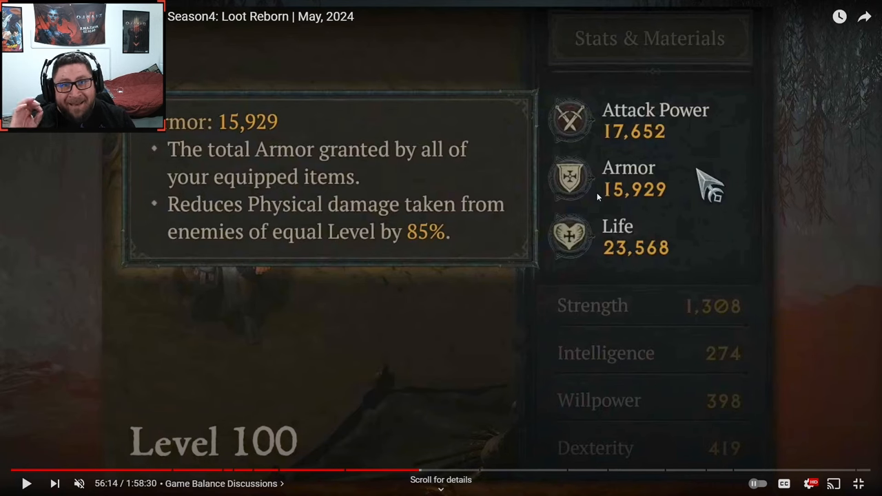
{"action": "mouse_move", "coordinate": [417, 471]}
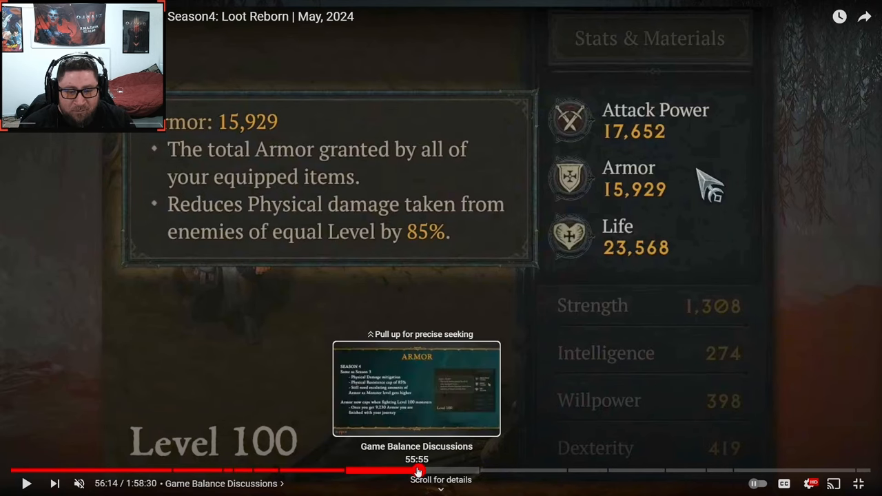
Seek back to about 55:55, the Armor slide capping armor at 9,230 against Level 100 monsters
{"action": "left_click", "coordinate": [417, 471]}
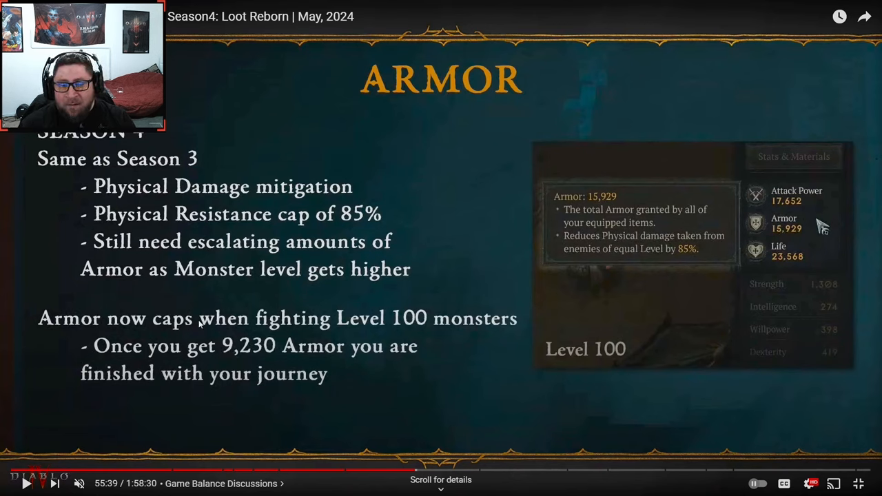
{"action": "mouse_move", "coordinate": [262, 359]}
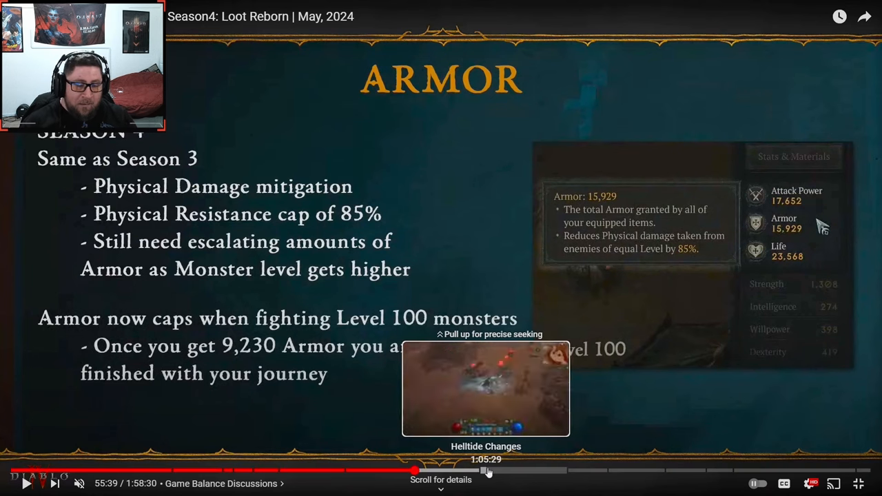
Jump to Helltide Changes around 1:05:29, then replay a few seconds near 1:06:24
{"action": "left_click", "coordinate": [486, 471]}
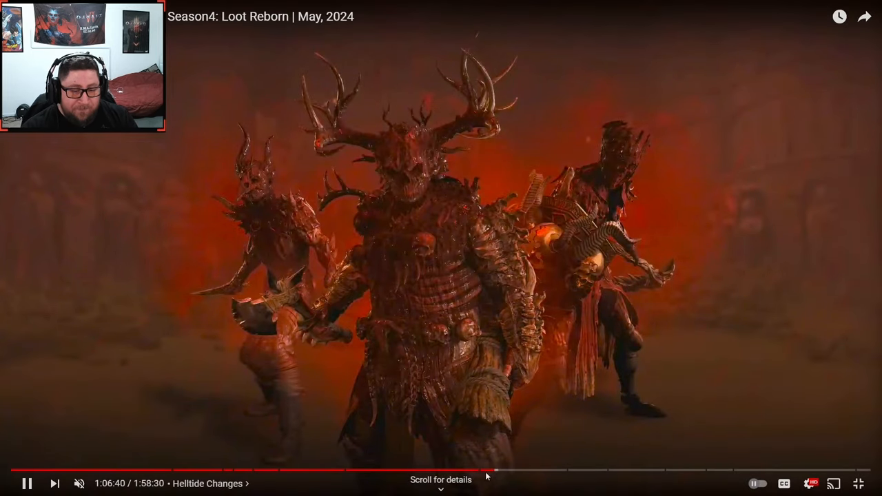
{"action": "mouse_move", "coordinate": [493, 472]}
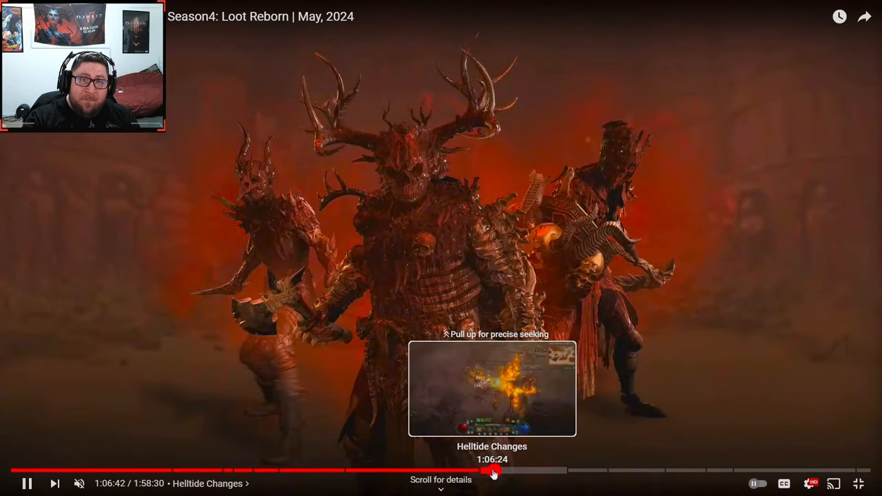
{"action": "left_click", "coordinate": [493, 471]}
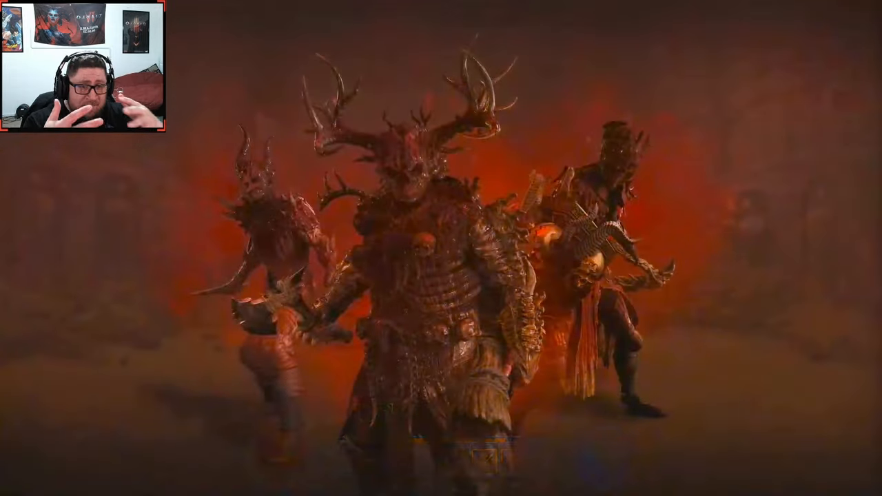
{"action": "mouse_move", "coordinate": [490, 476]}
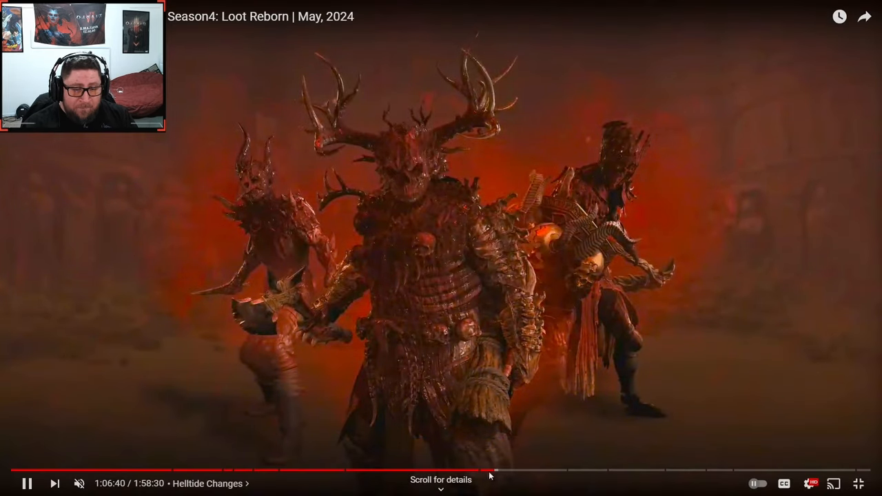